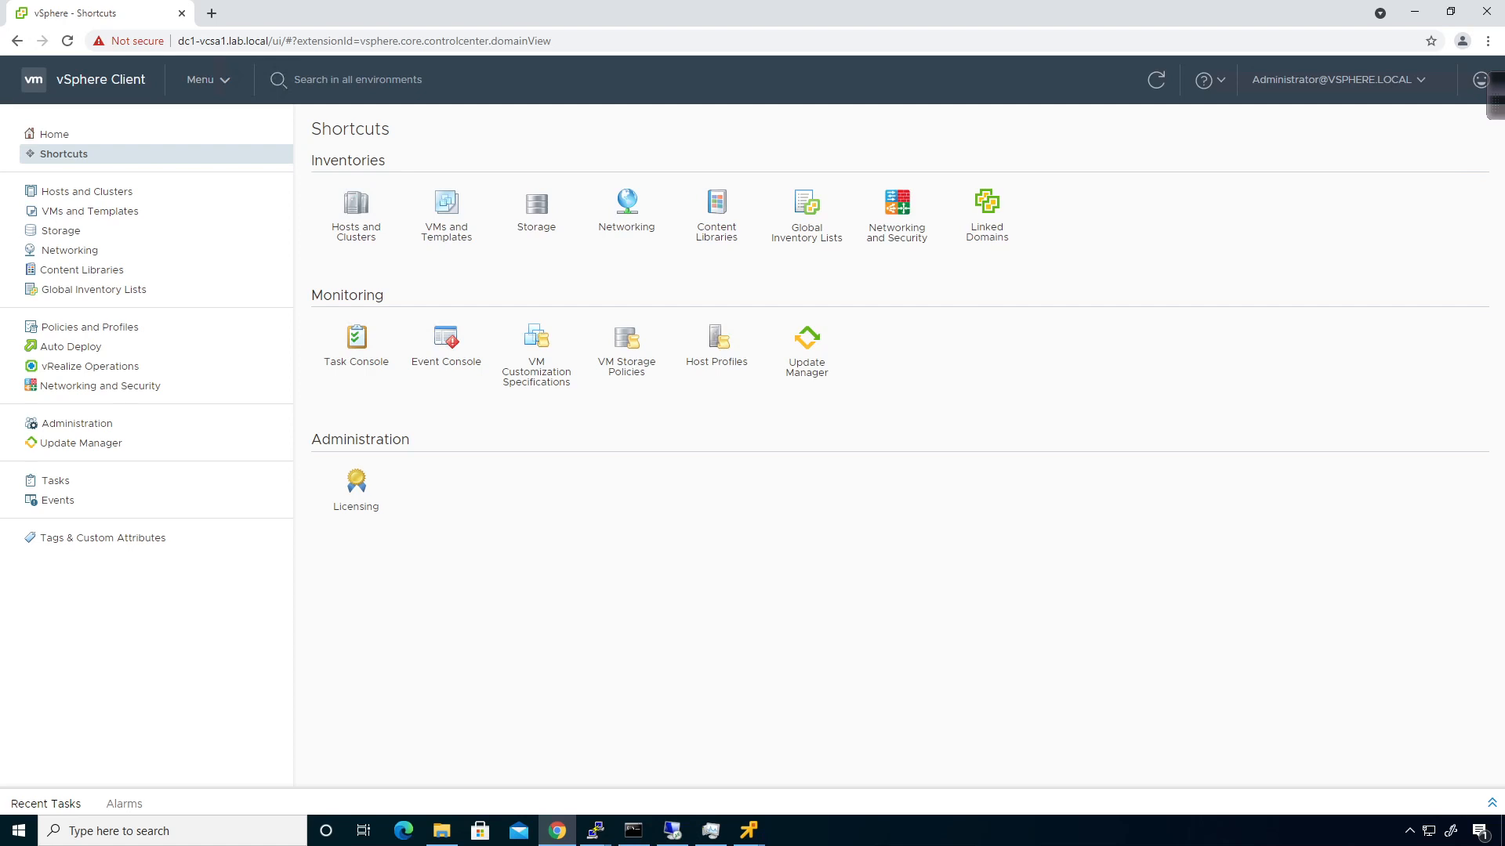
mouse_move(392, 197)
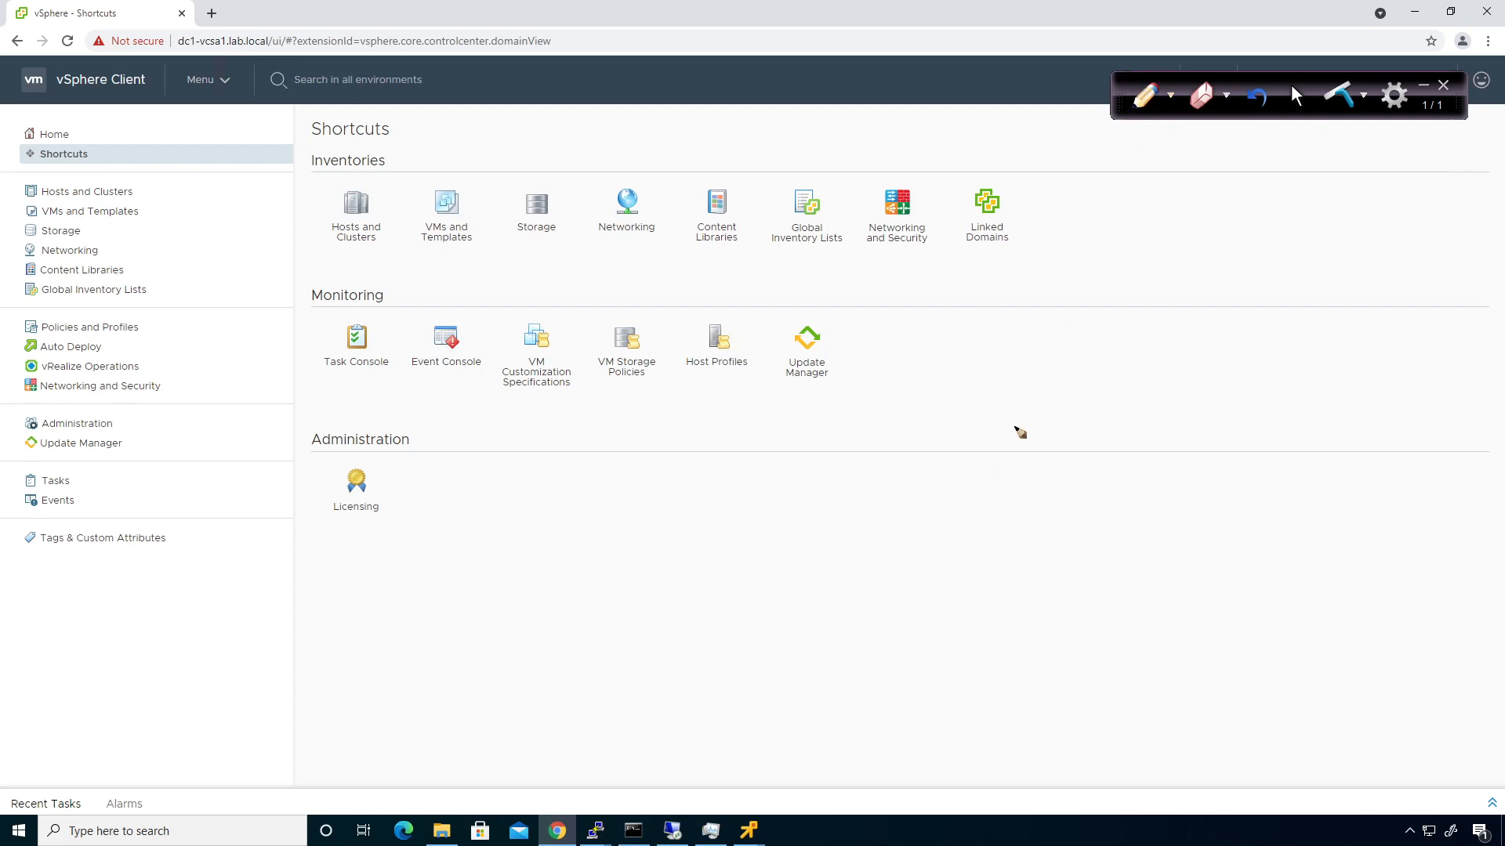
mouse_move(978, 495)
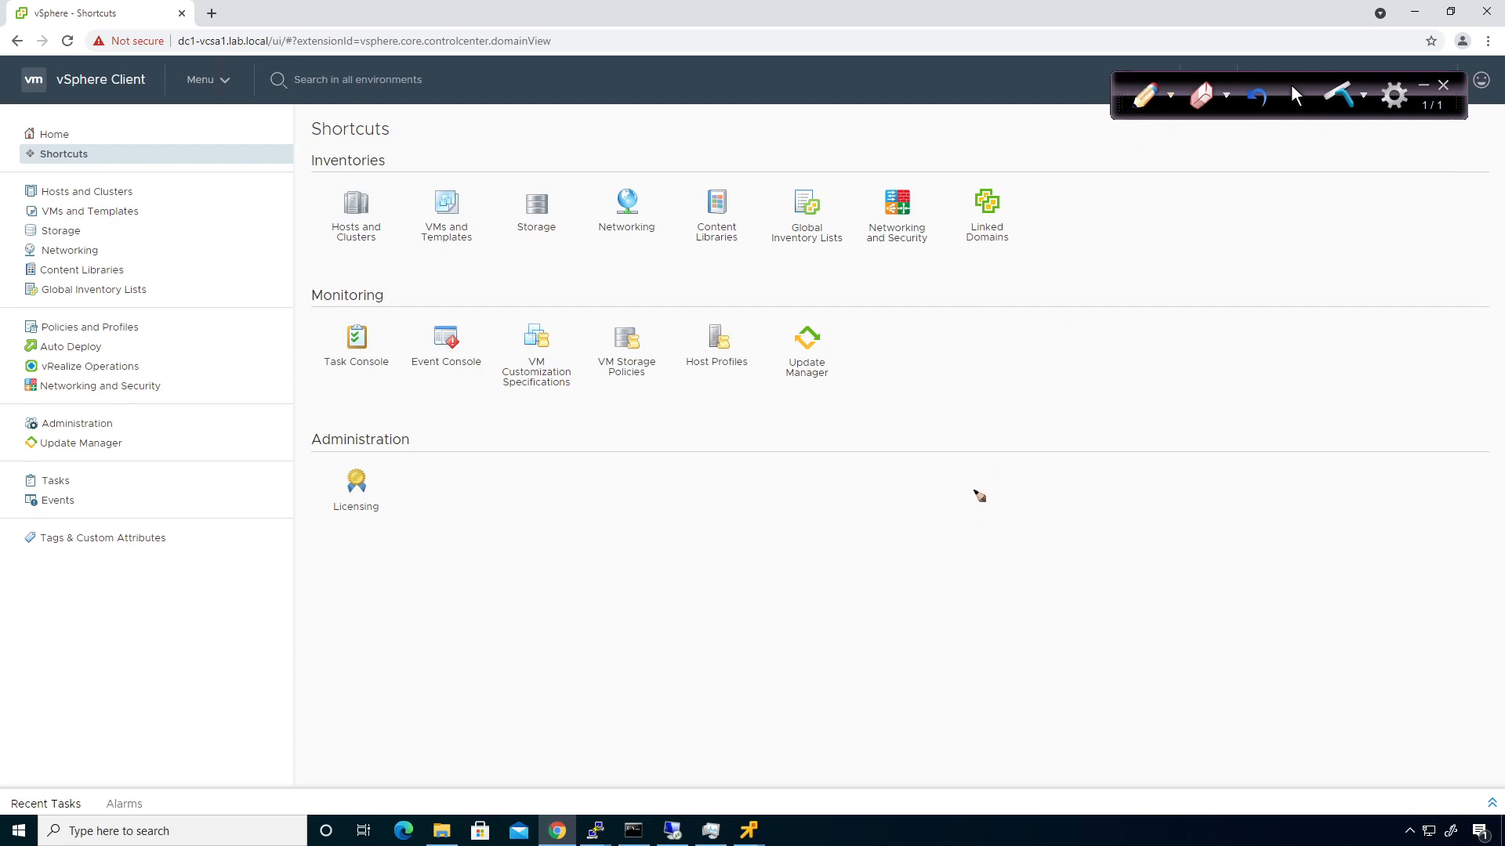
mouse_move(1227, 528)
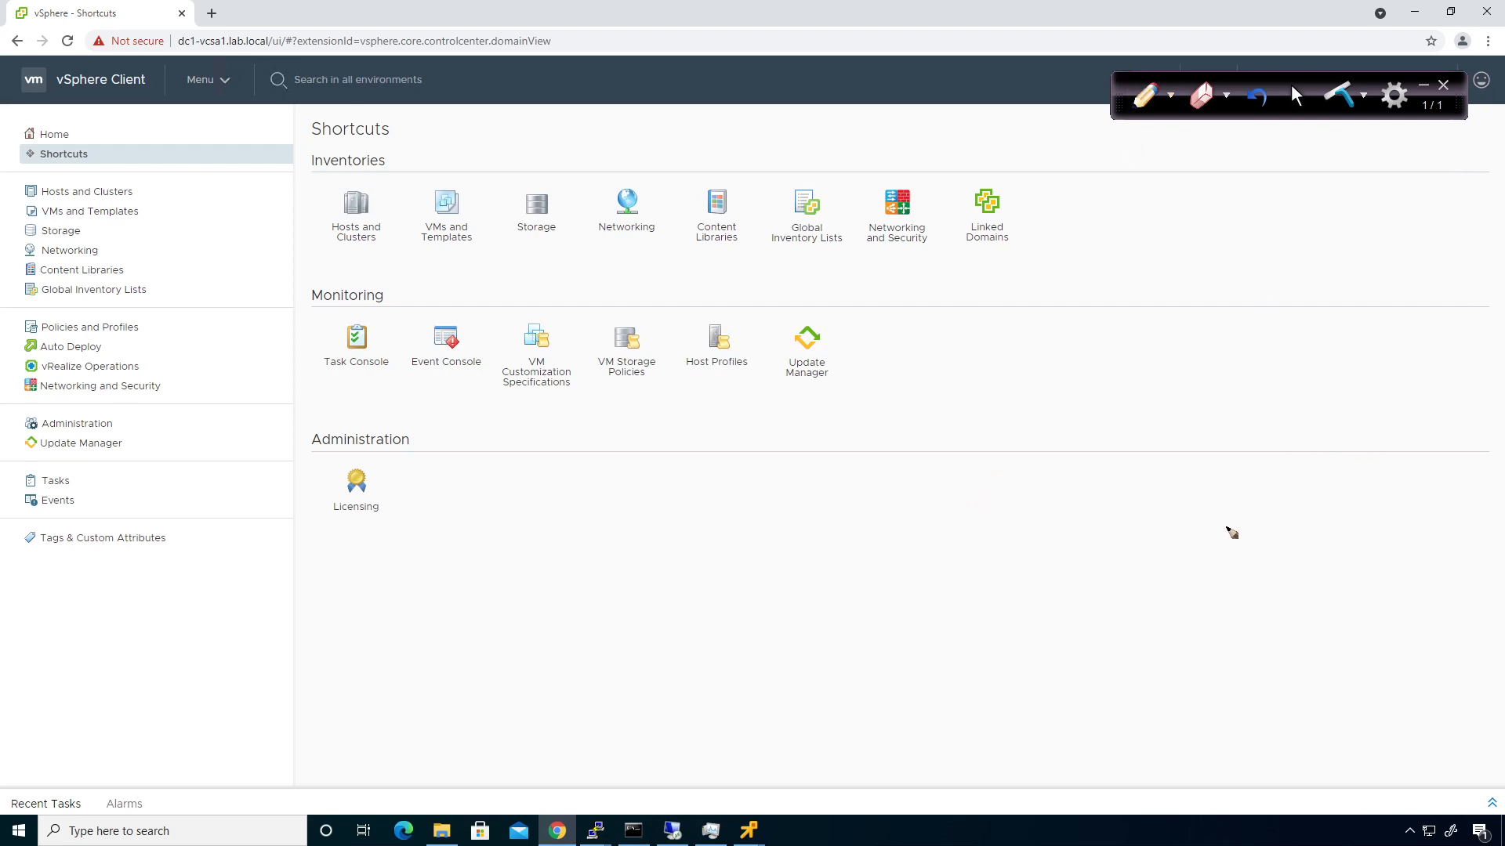
mouse_move(494, 631)
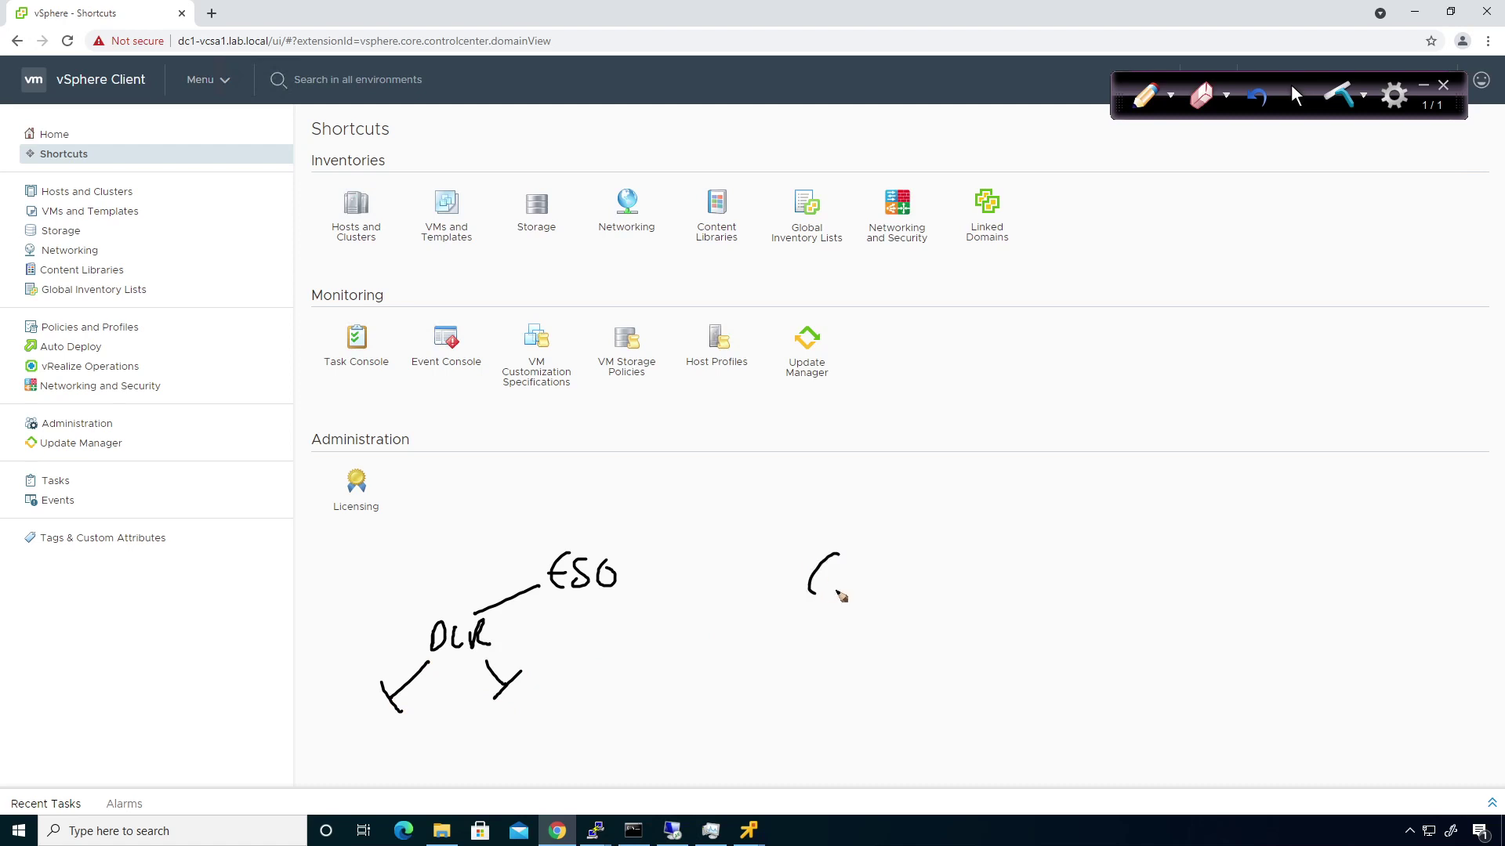
Sketch the second ESG with its network line beneath it and VM boxes on both networks
left_click_drag(810, 575, 912, 596)
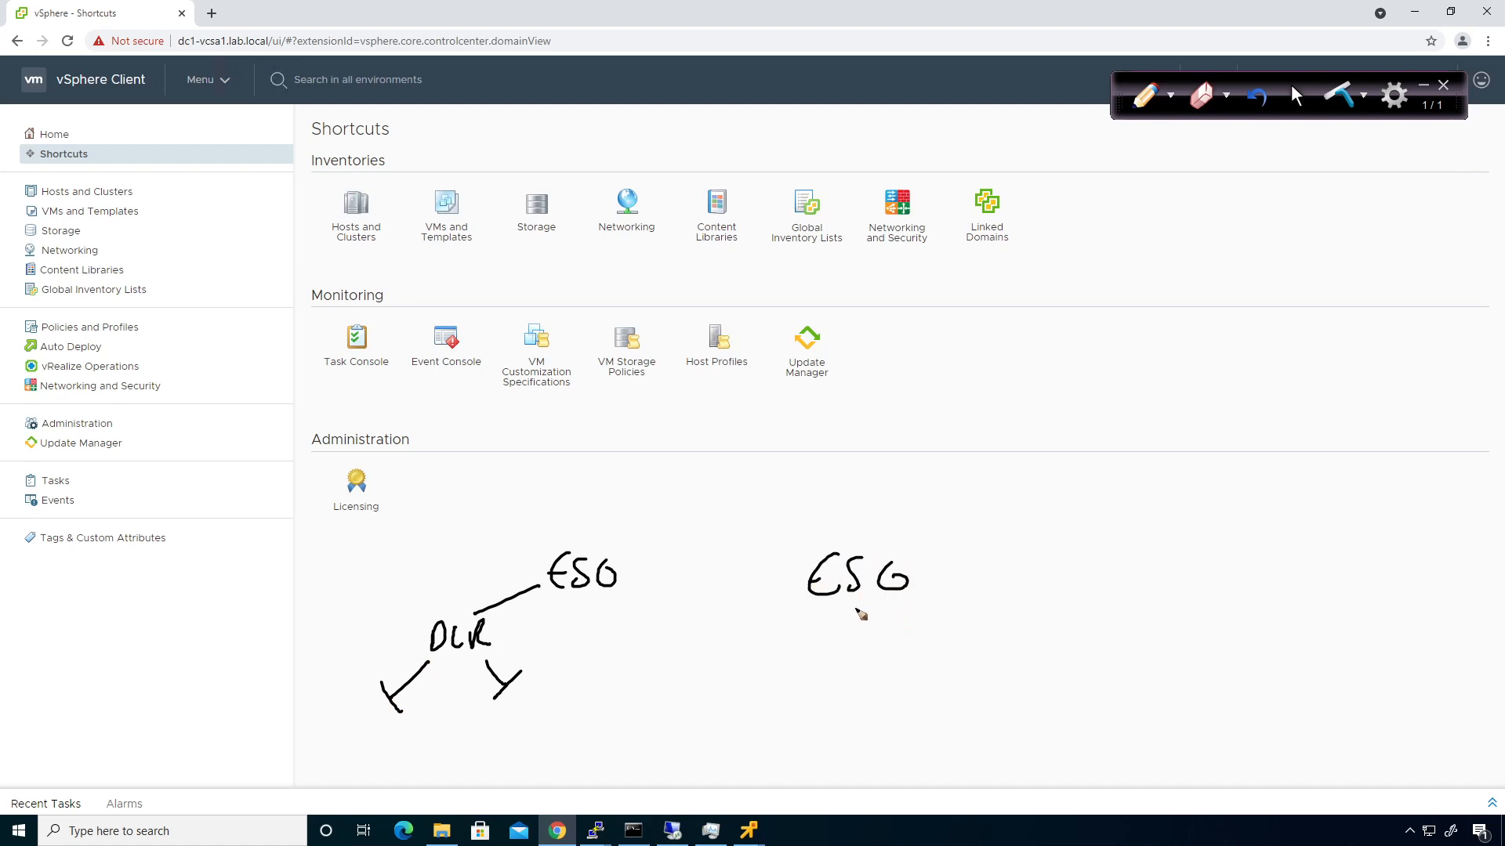
left_click_drag(843, 624, 914, 665)
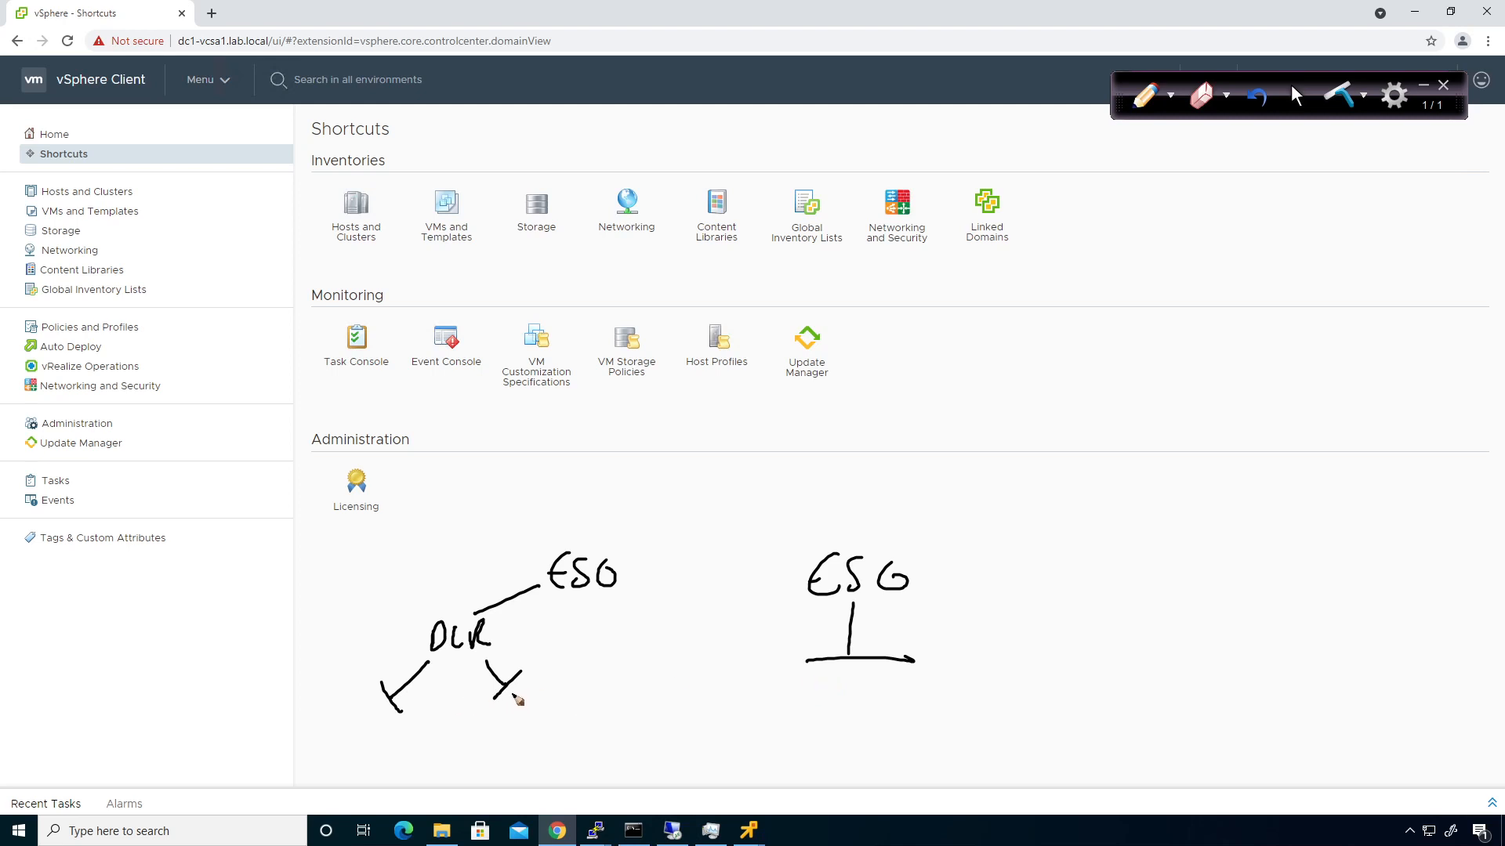
left_click_drag(524, 687, 542, 696)
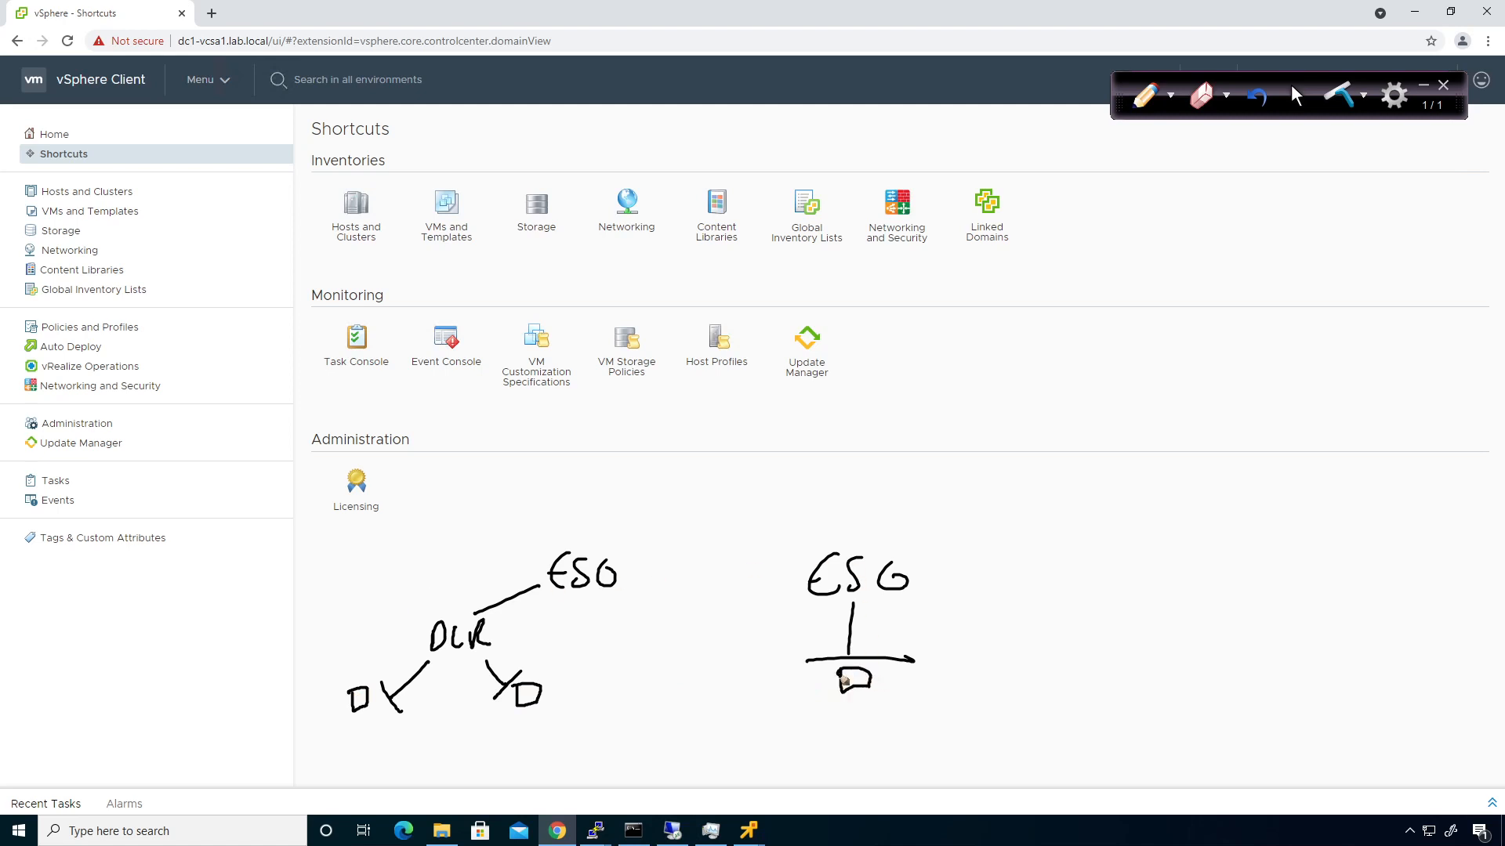
Connect the two ESGs with a double line and draw a green path from right VM to left VM
left_click_drag(647, 571, 733, 571)
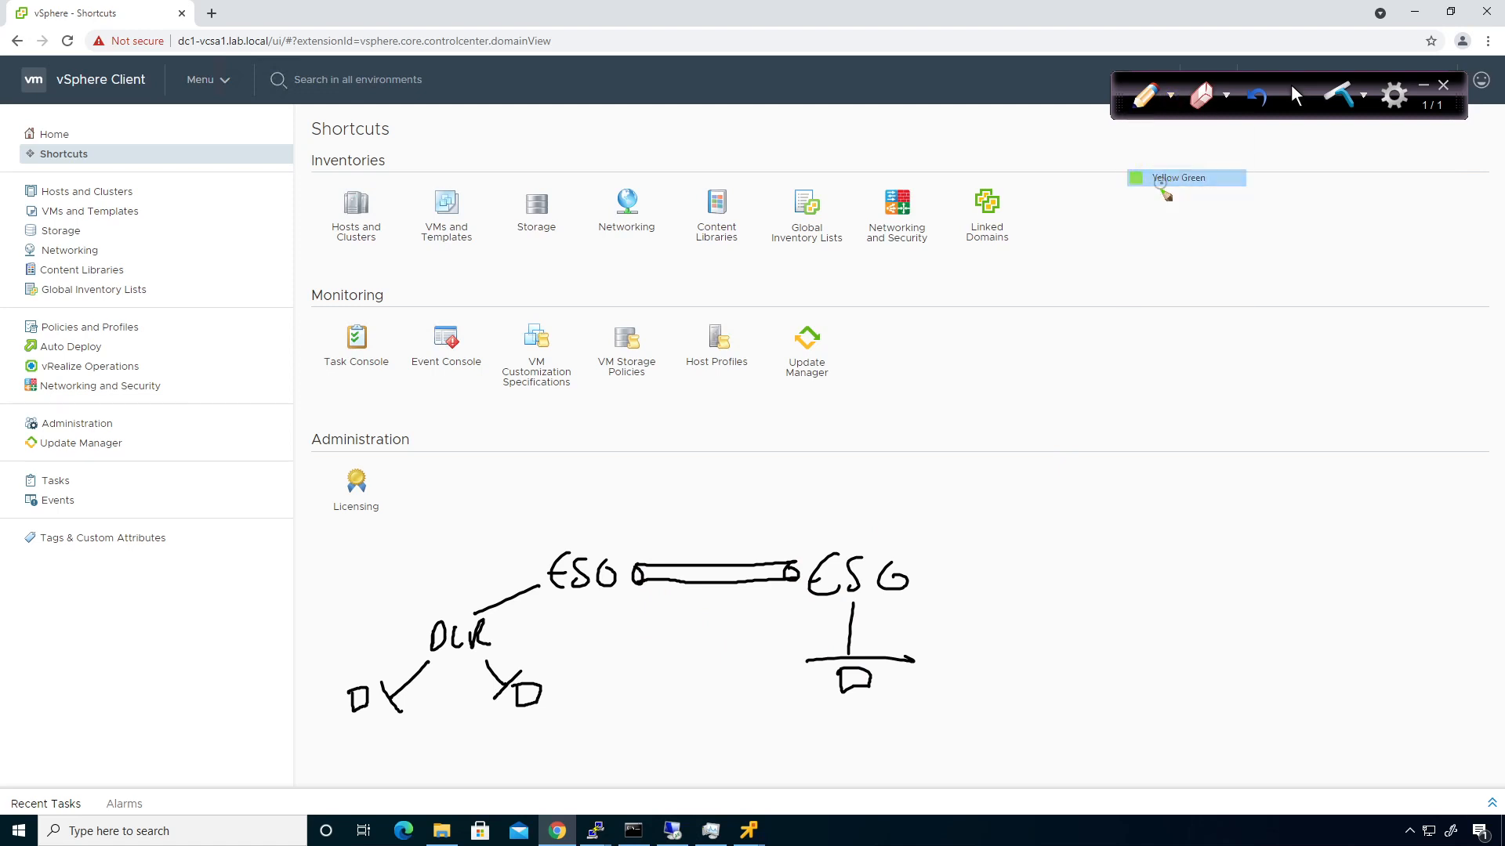
left_click_drag(796, 574, 844, 673)
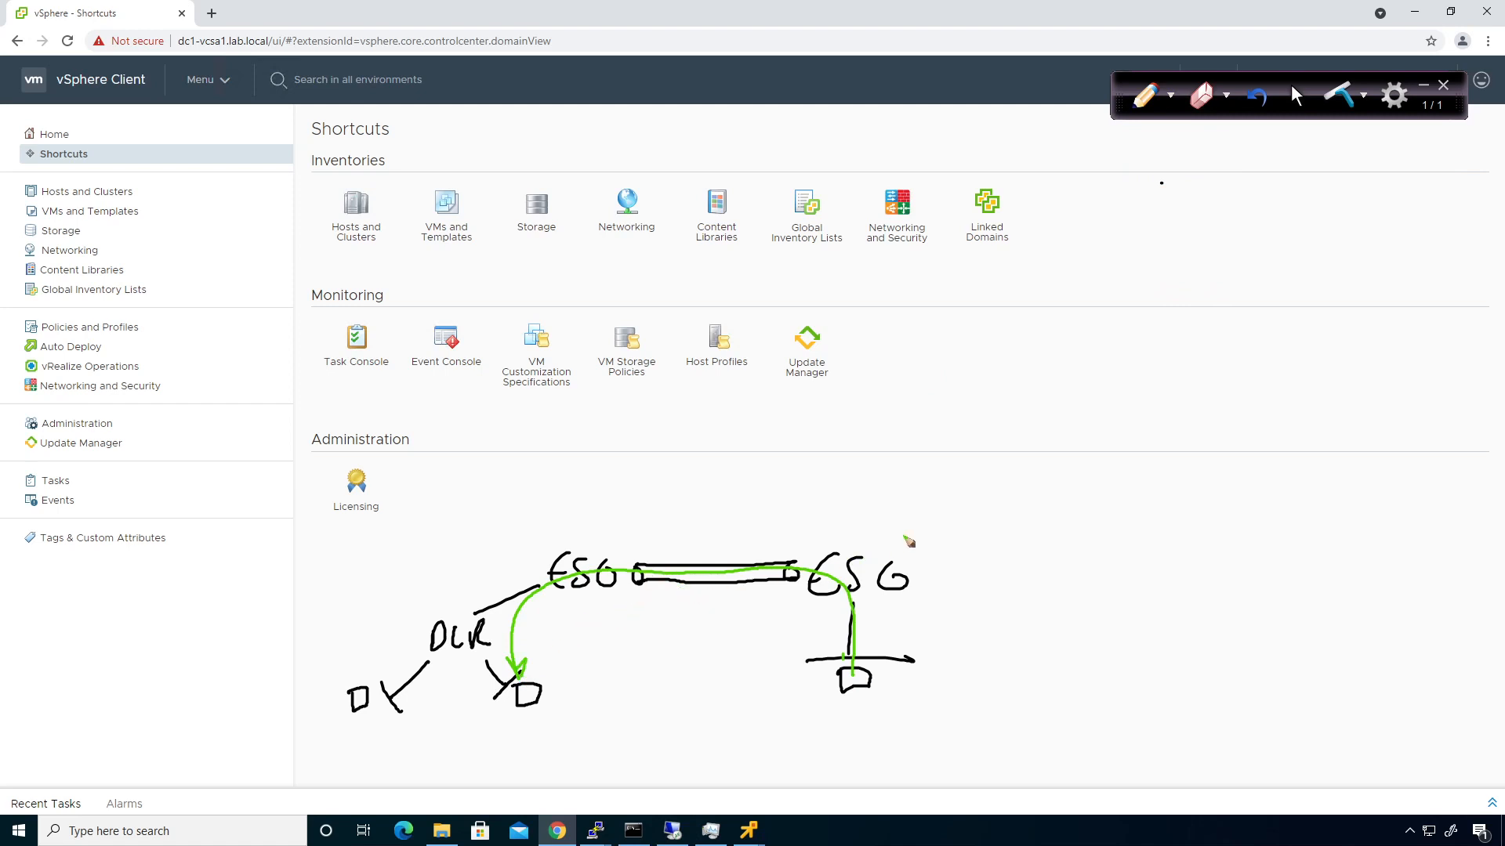
Switch the pen colour to draw the red blocked path and the CSR, BGP and OSPF labels
left_click(1169, 95)
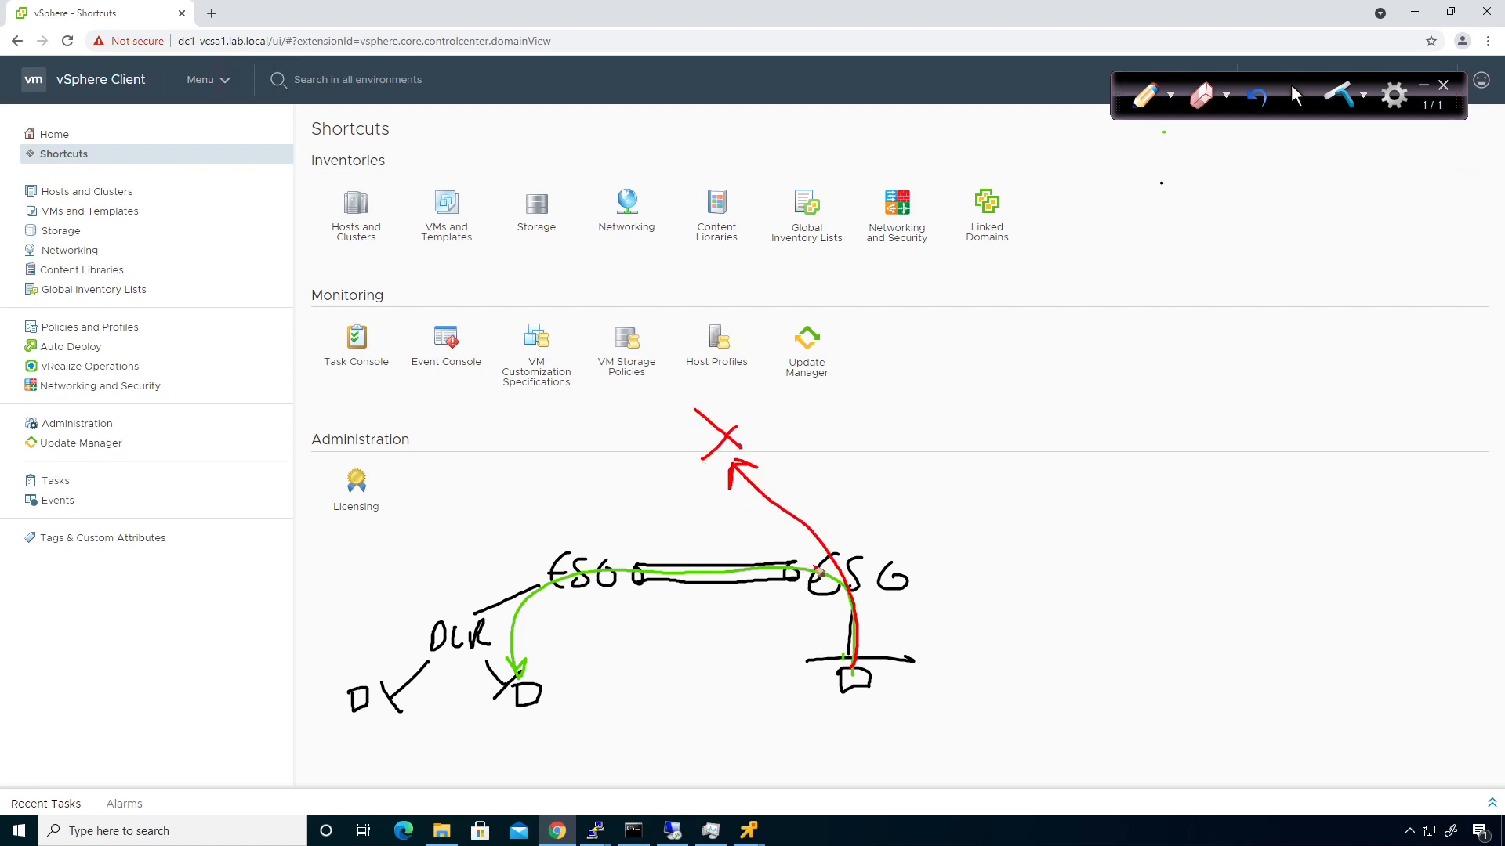
left_click(1169, 96)
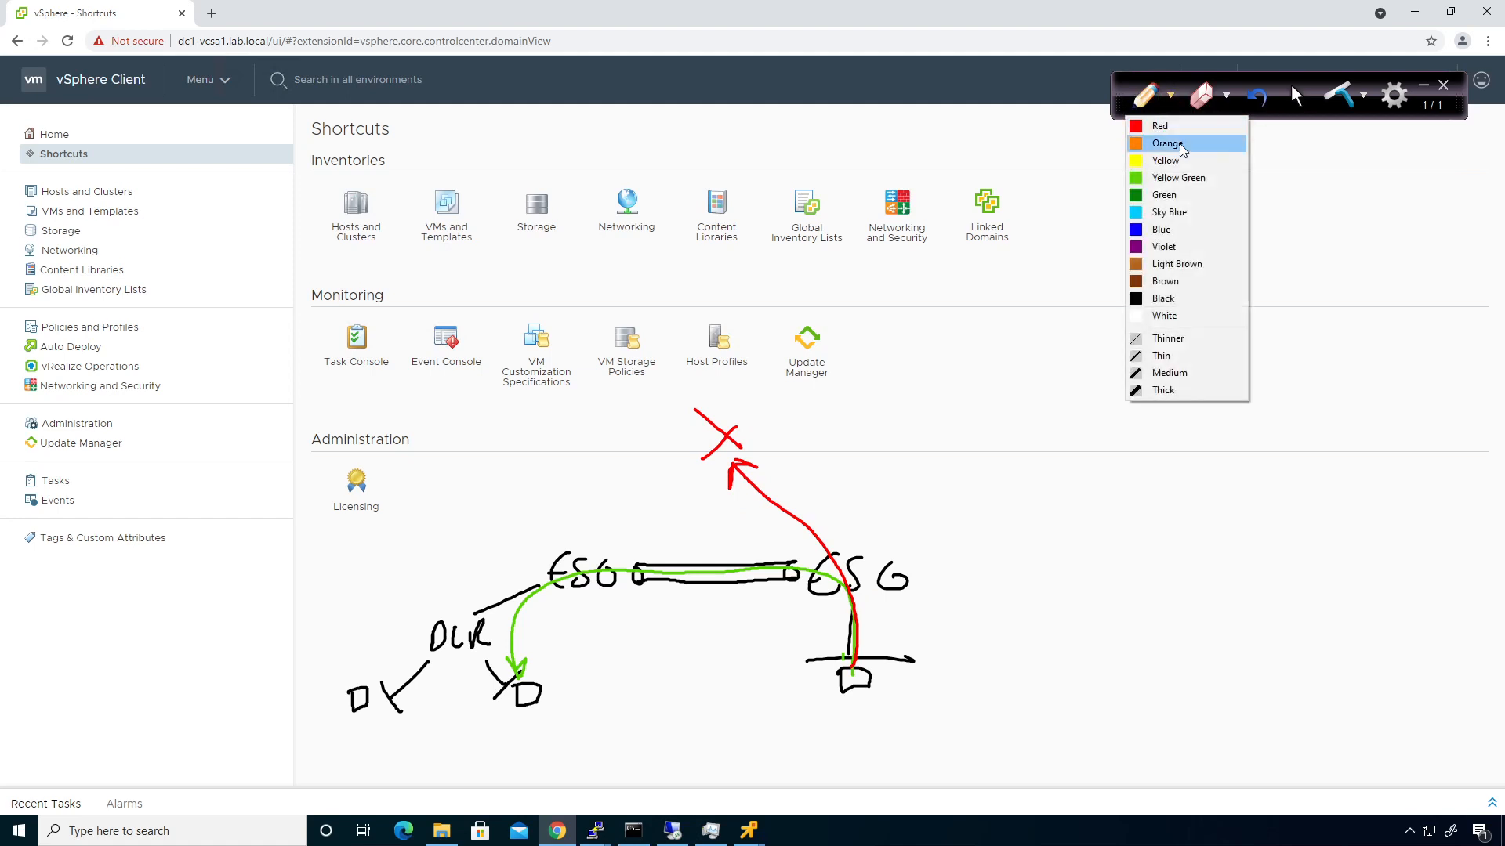
left_click(1166, 143)
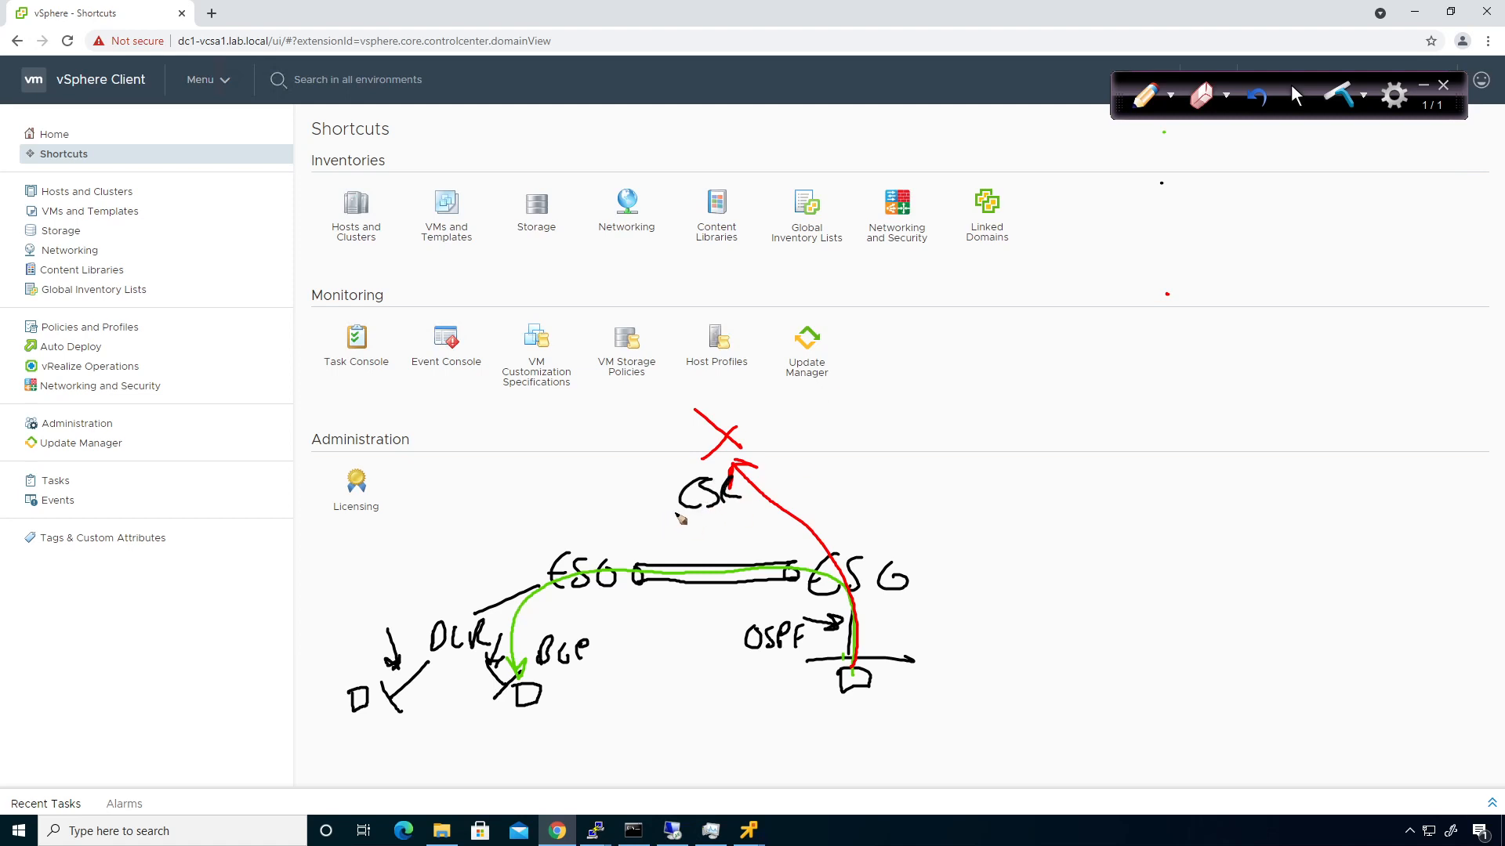
Link CSR down to both ESGs, sketch Core and Internet above, and label the ESGs SNAT
left_click_drag(691, 489, 826, 547)
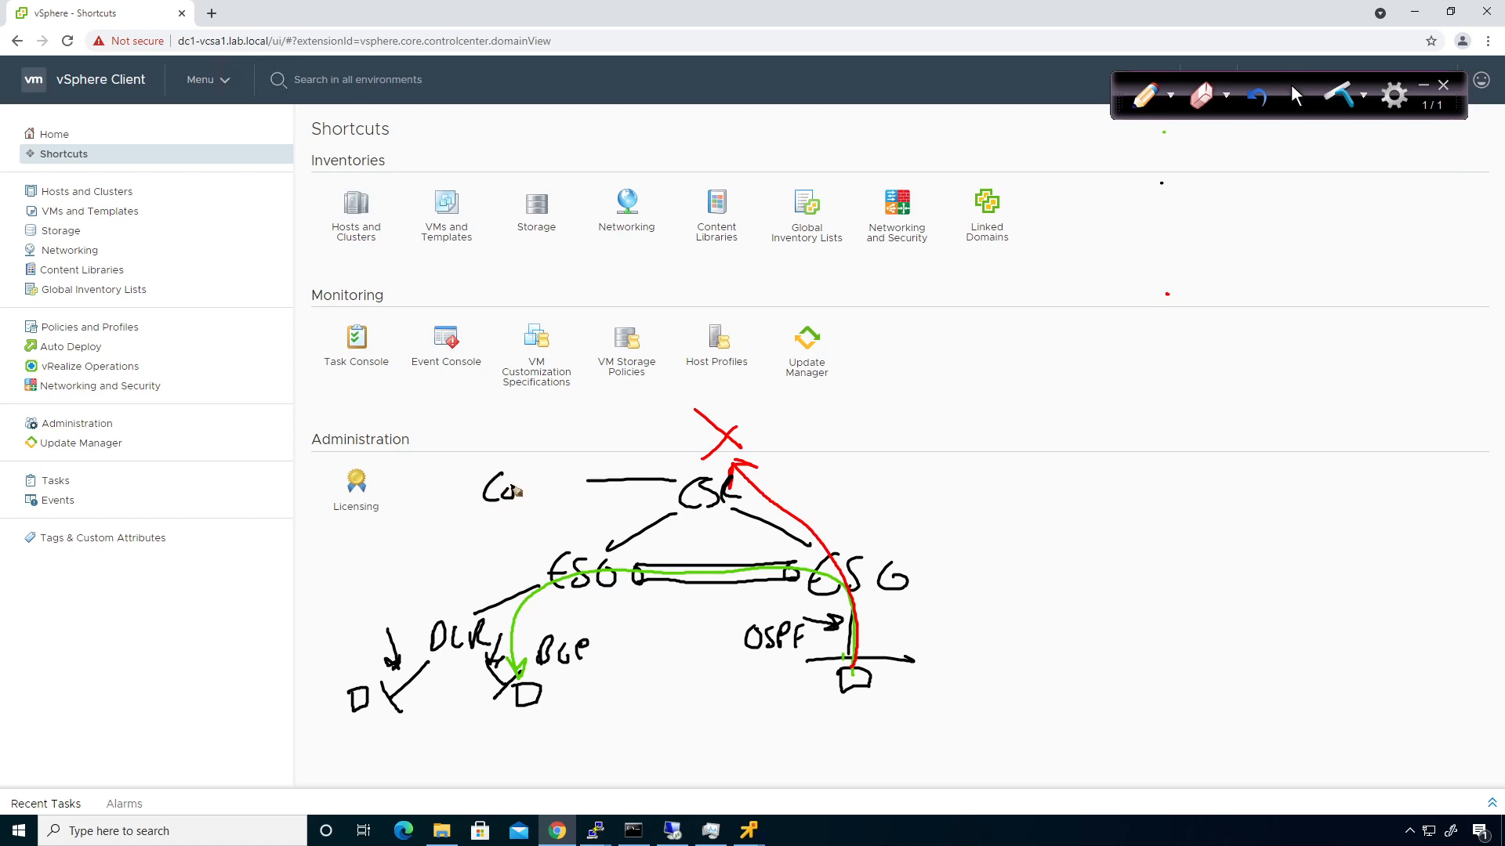
left_click_drag(447, 461, 421, 499)
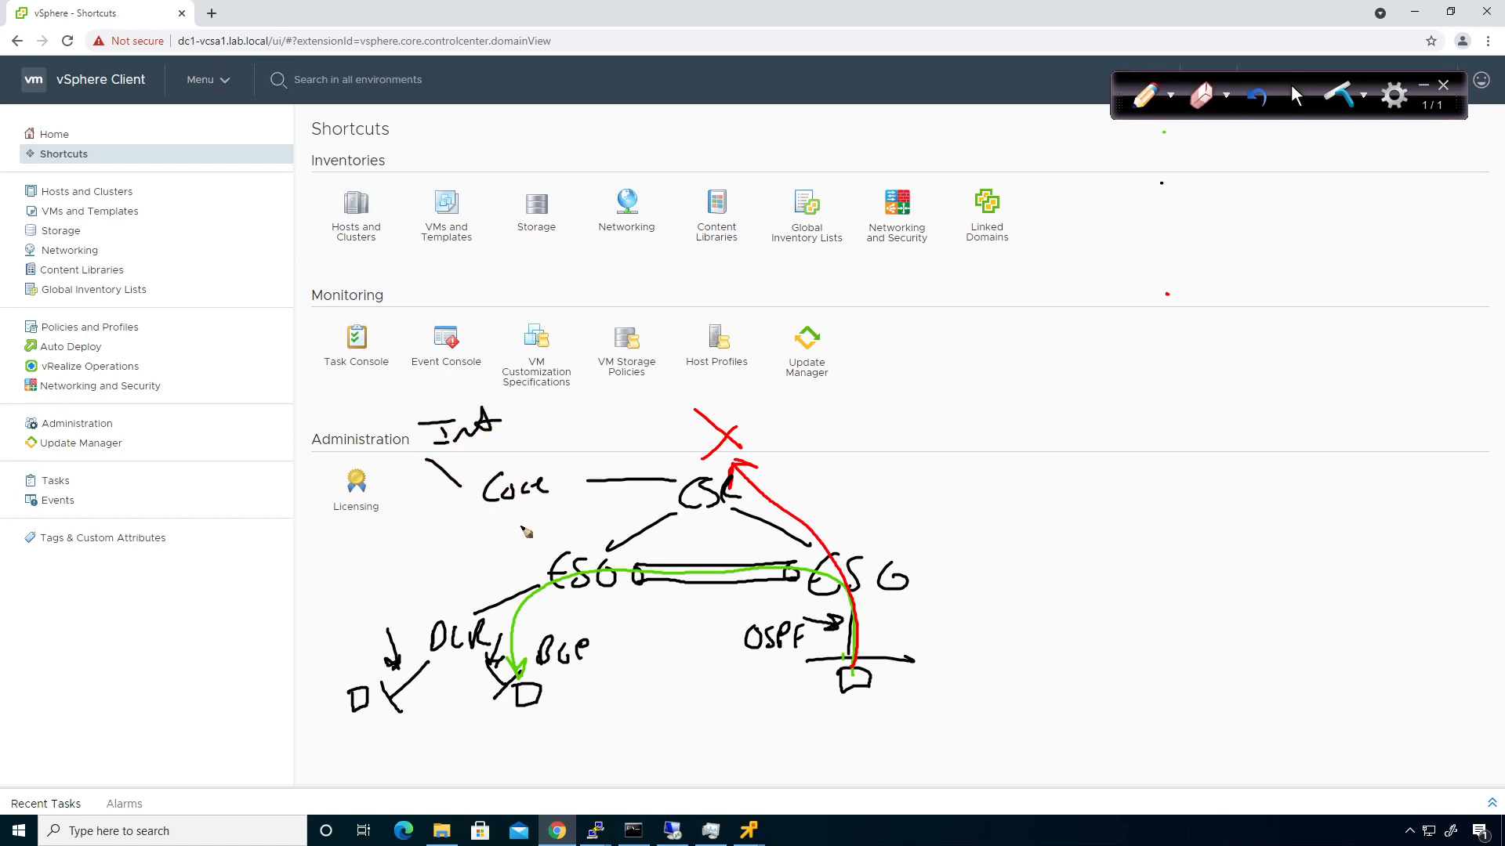
mouse_move(570, 645)
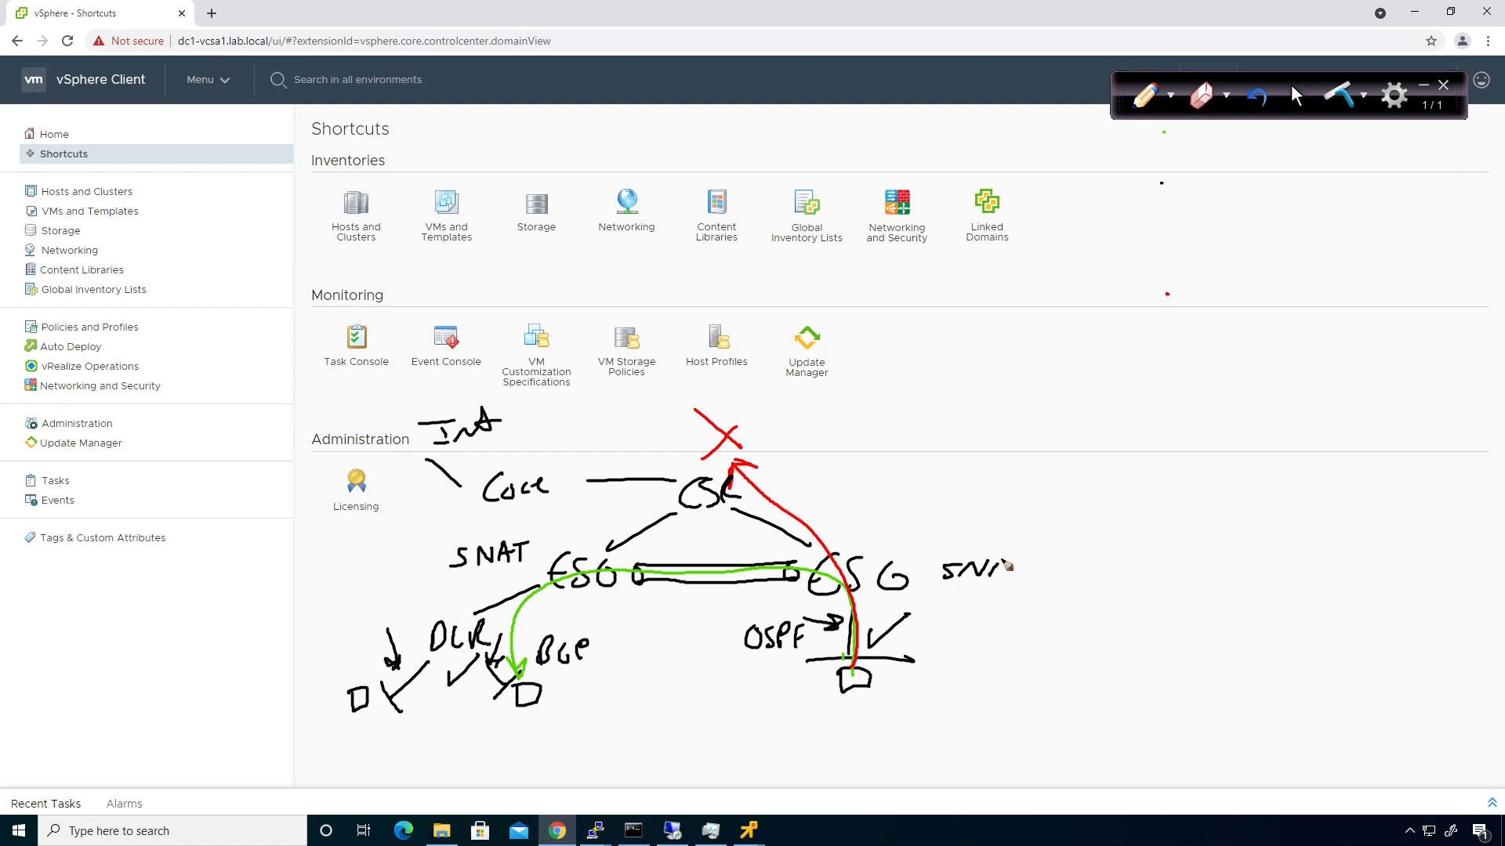
type("NAT")
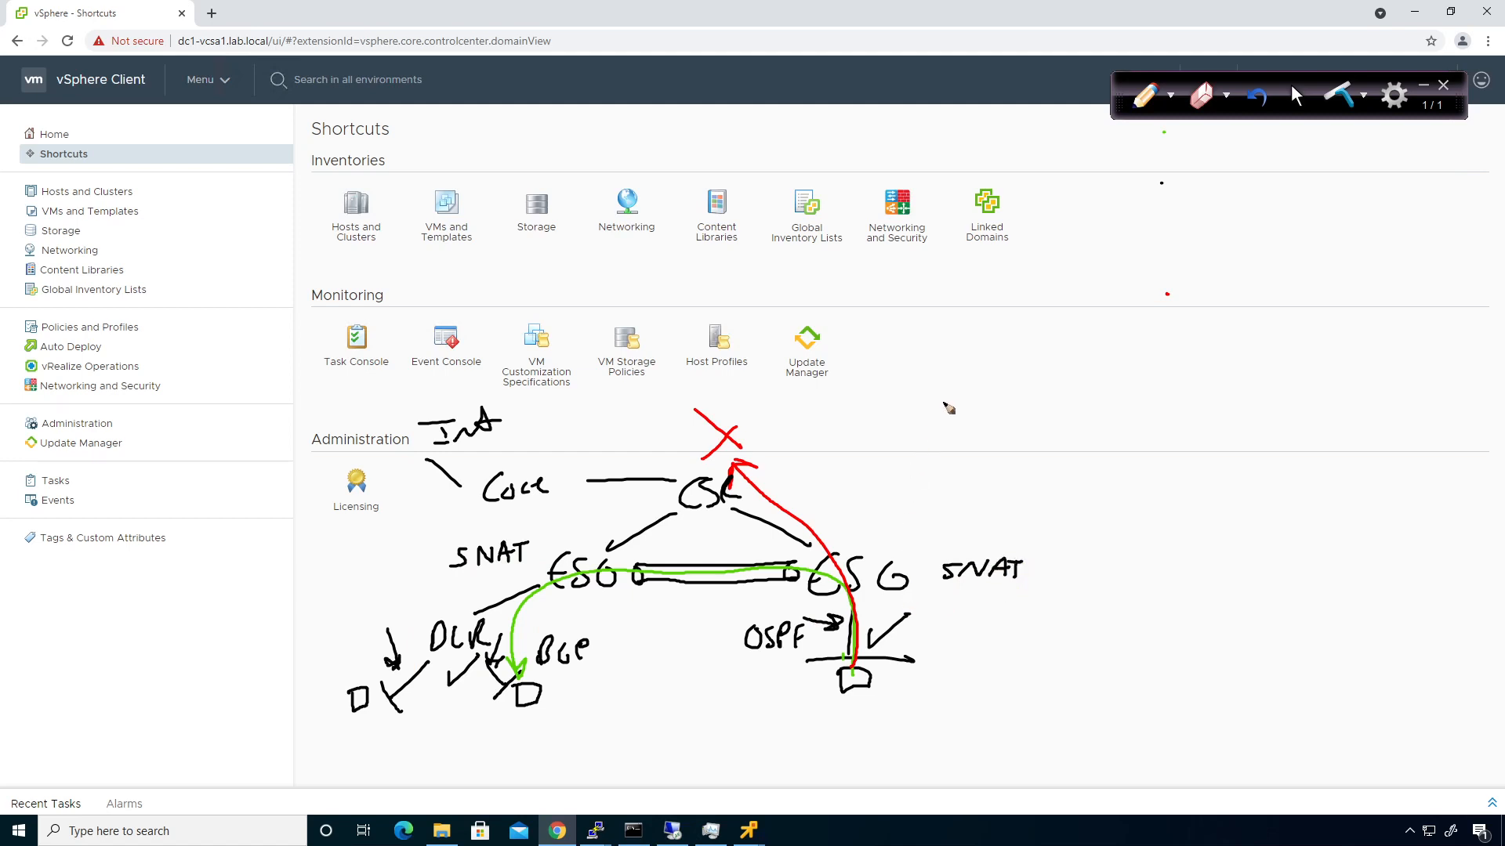
mouse_move(962, 614)
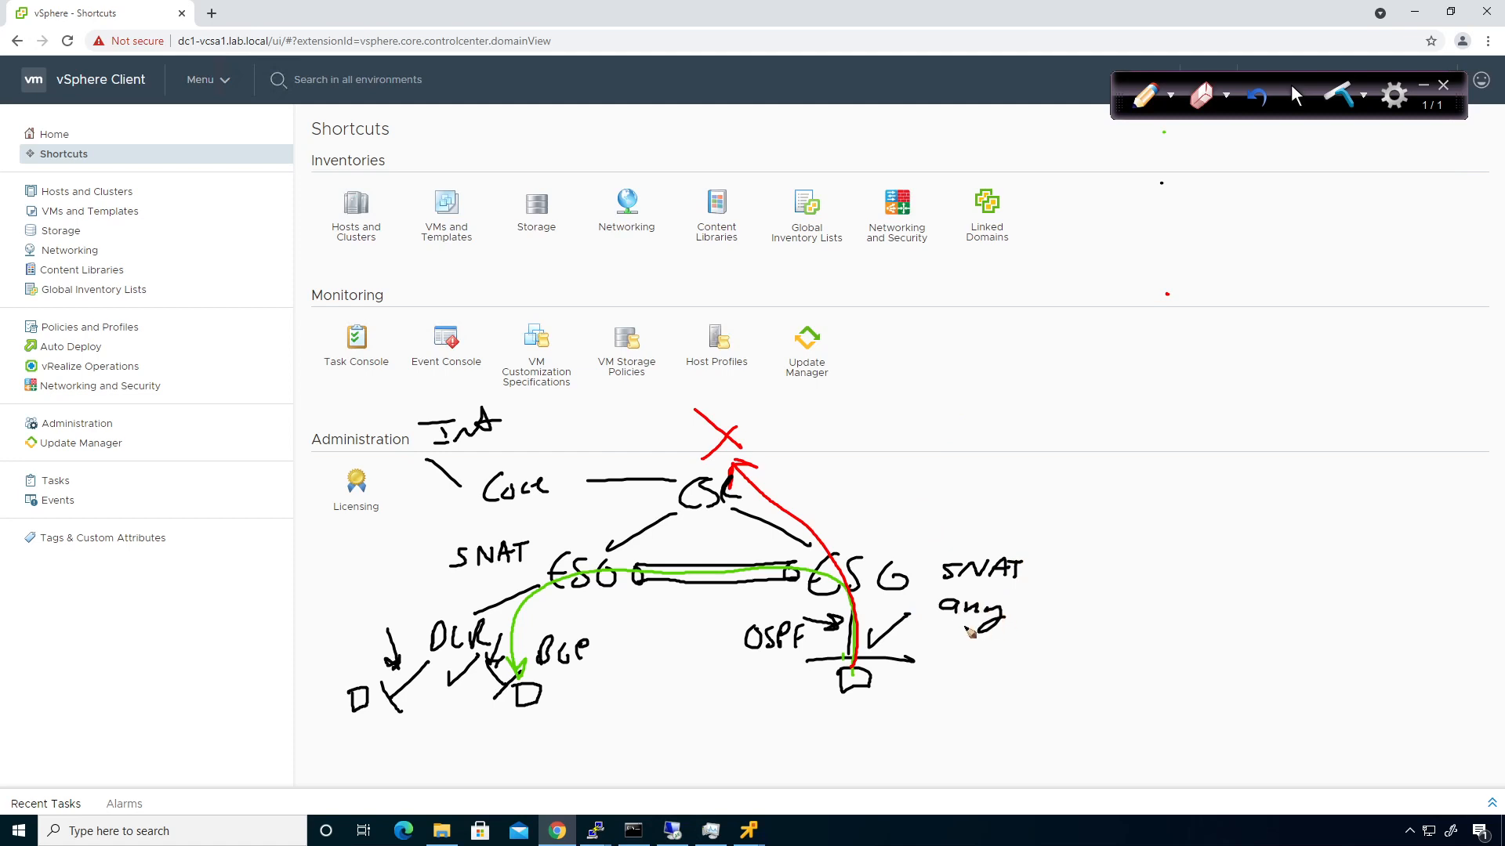
Add an arrow toward the right ESG and underline the VM networks with arrows
left_click_drag(749, 696, 903, 701)
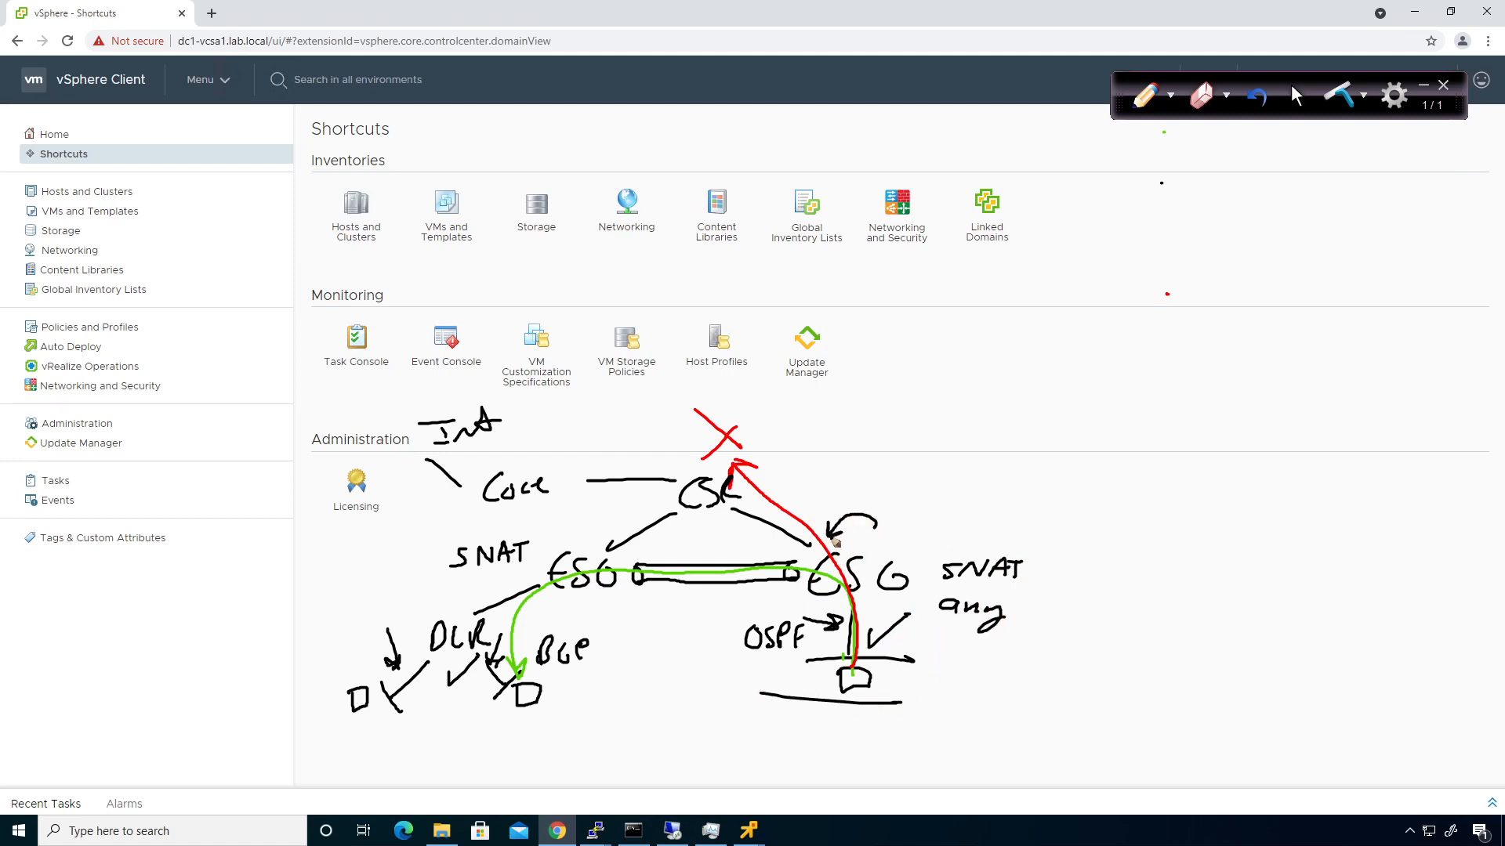
left_click_drag(326, 732, 498, 732)
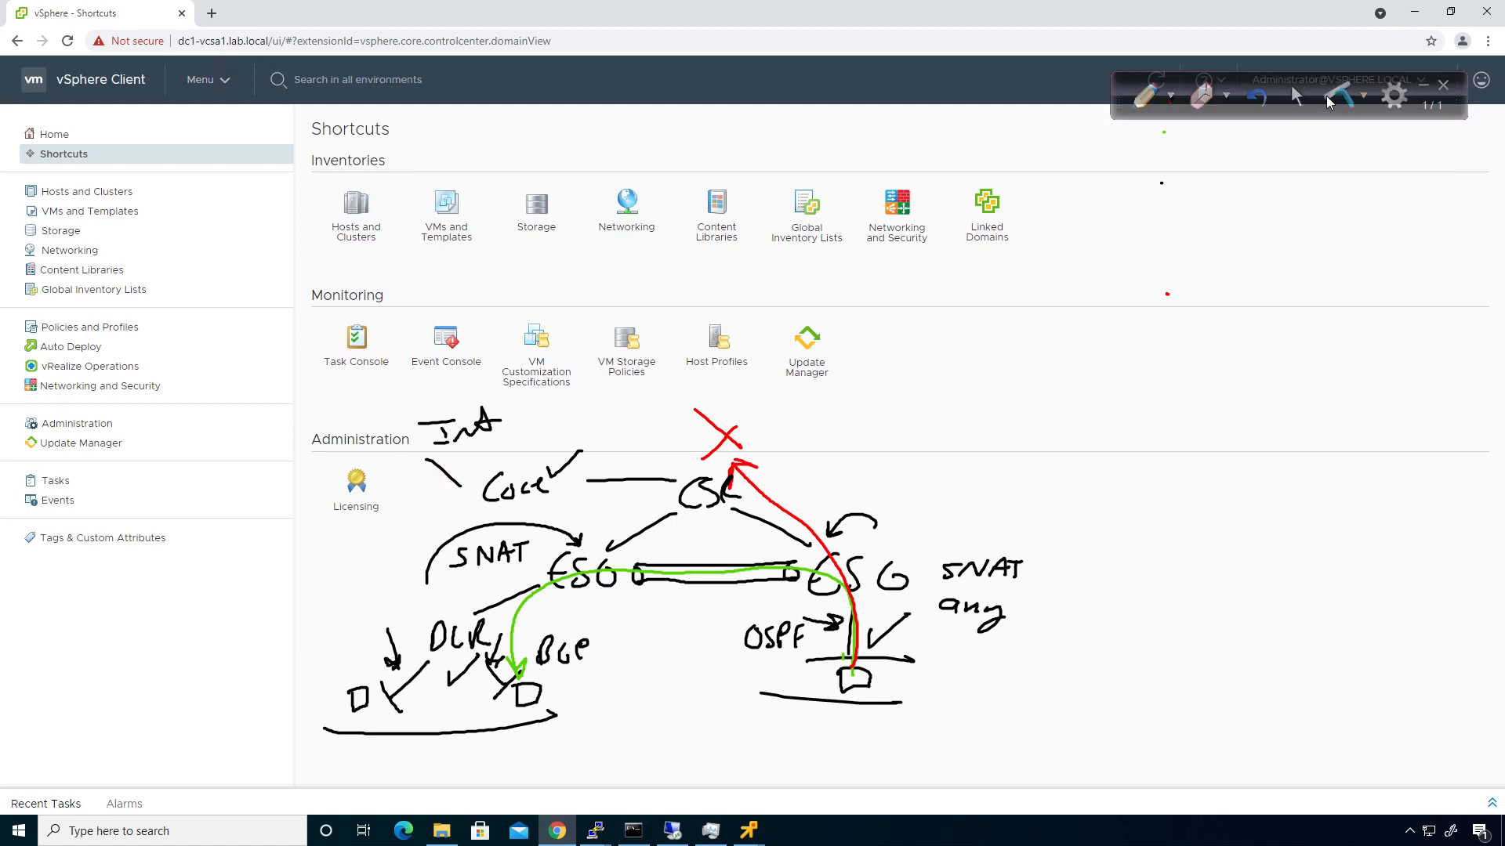
Clear the sketch and switch vSphere Client to the Networking and Security dashboard
left_click(1342, 94)
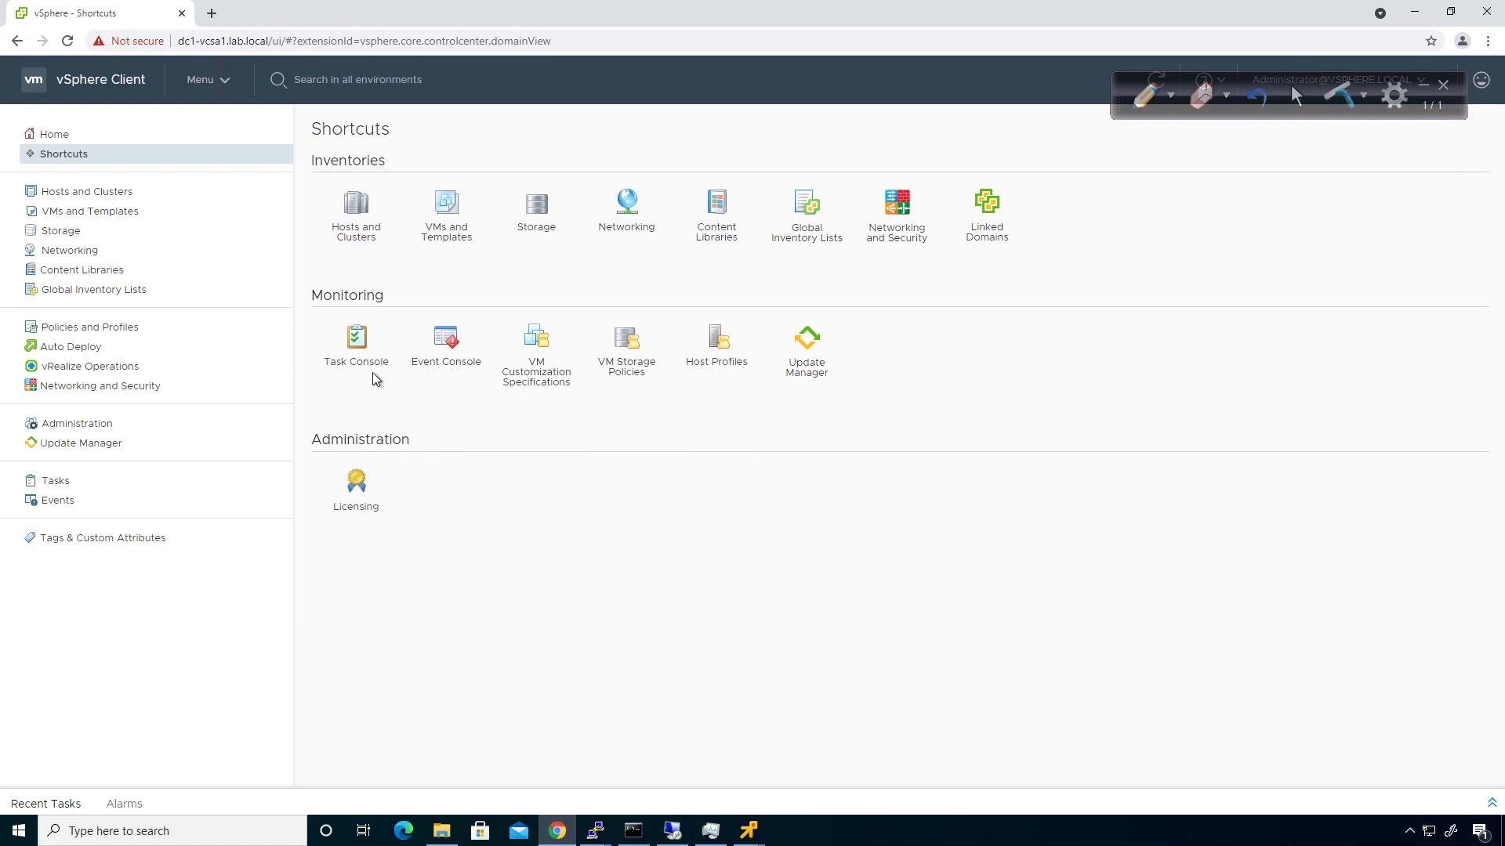
mouse_move(243, 129)
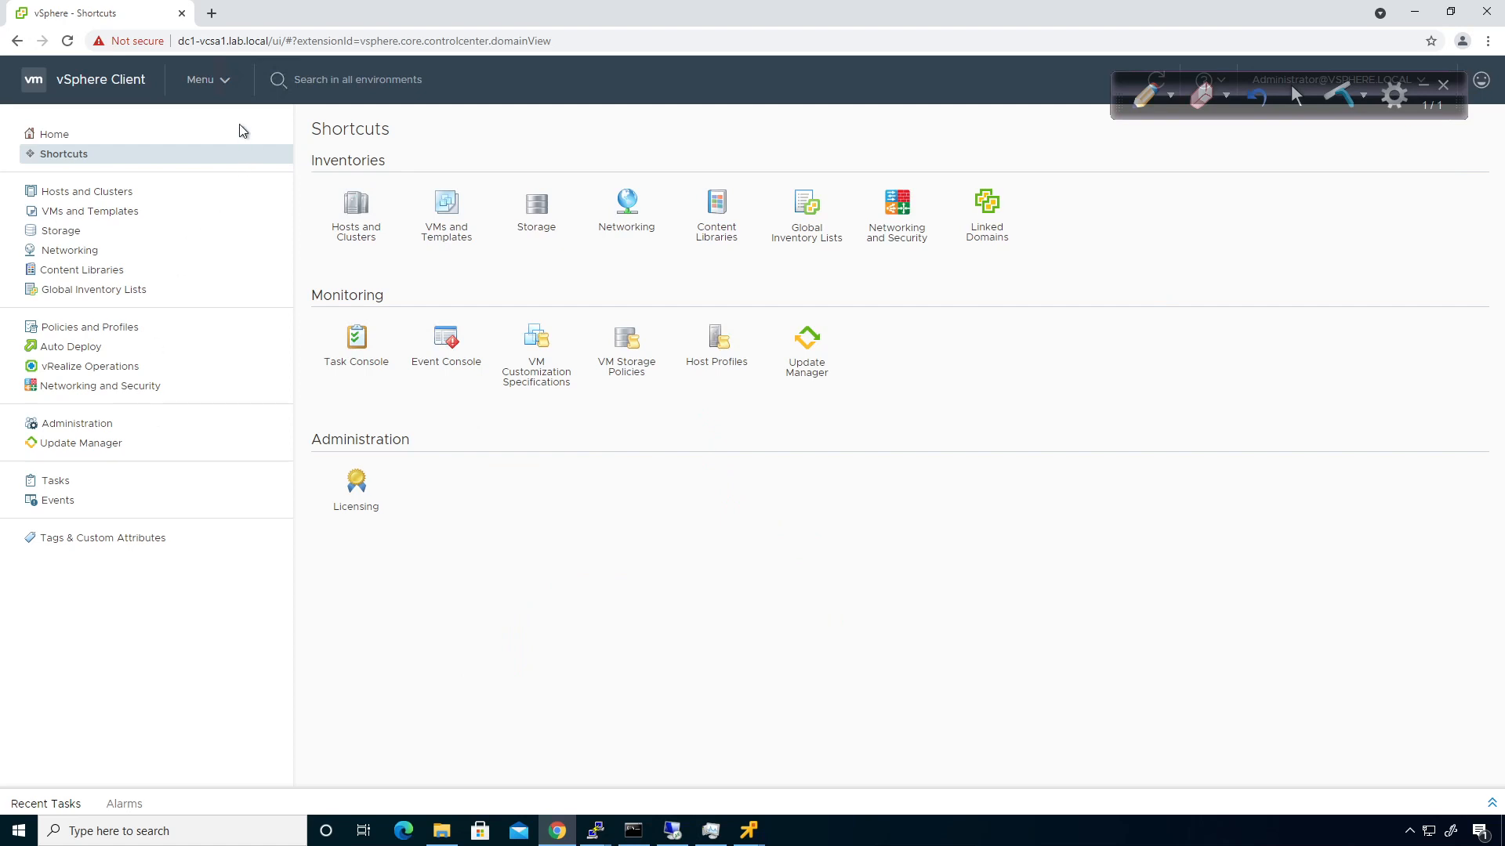
left_click(207, 79)
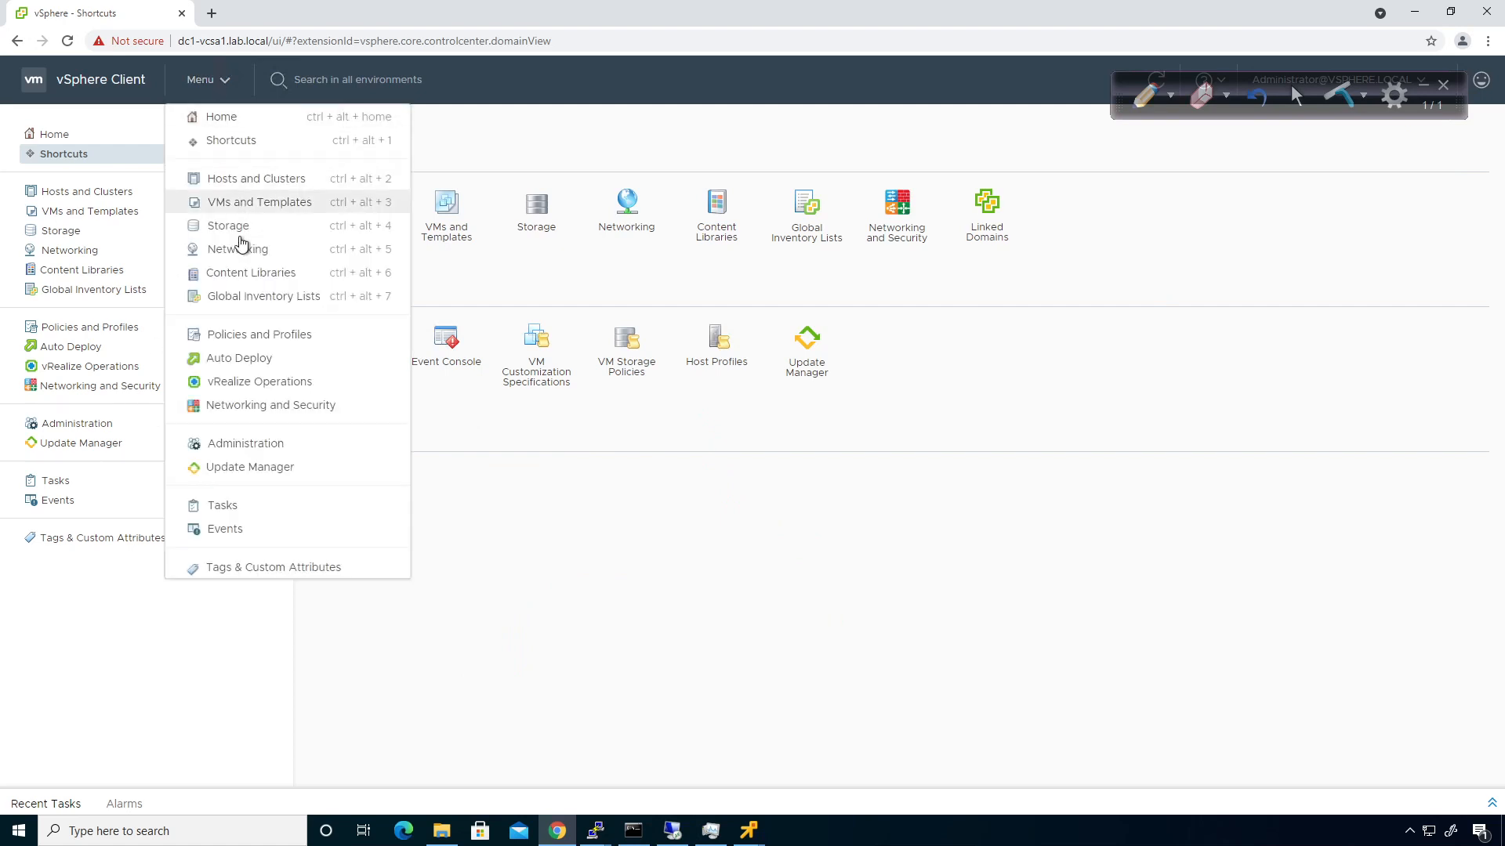
left_click(270, 404)
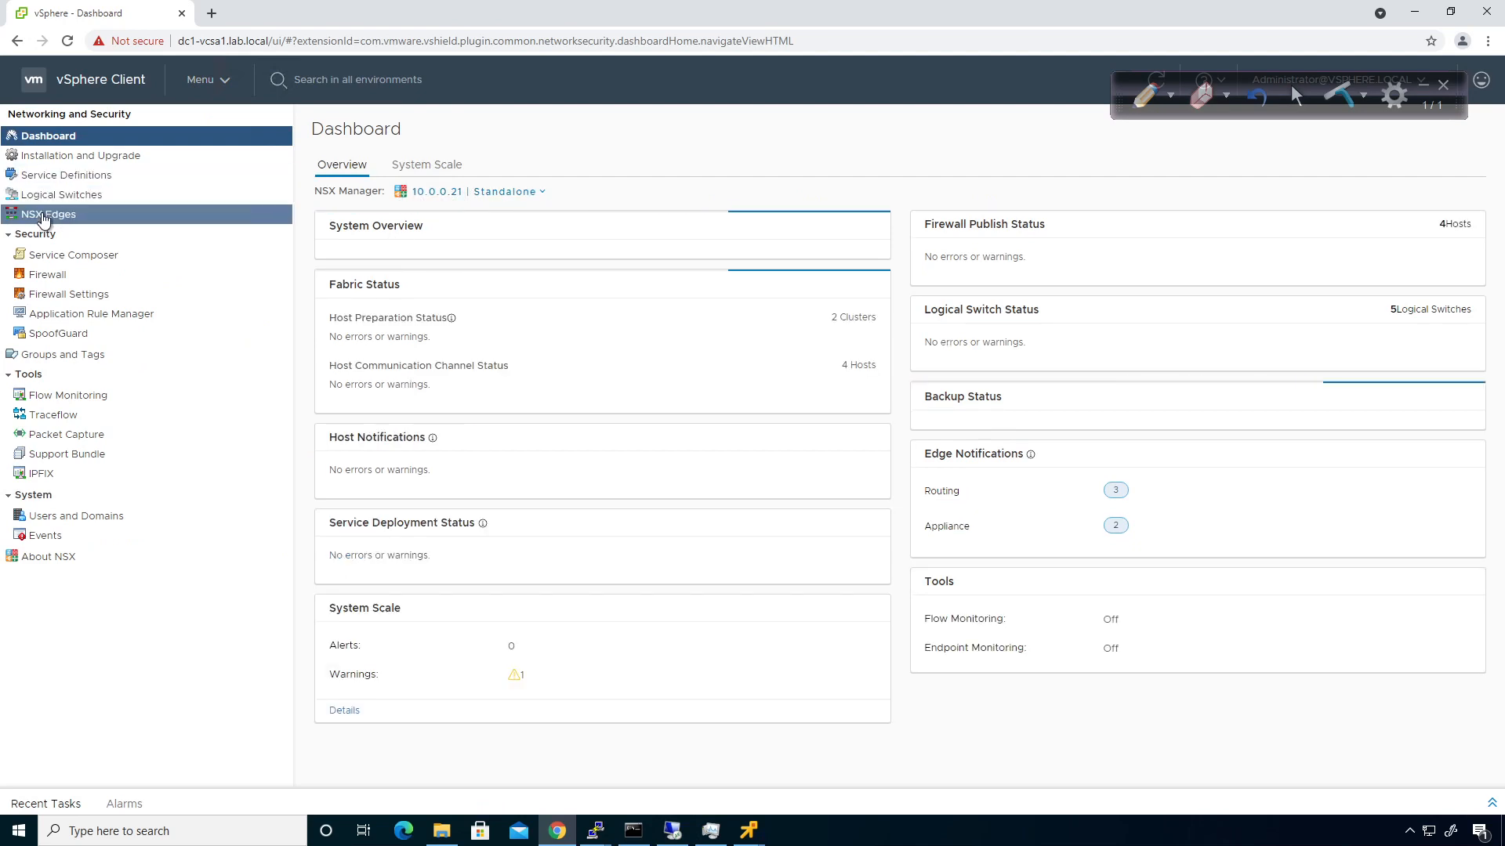
Go to NSX Edges, dc1-esg1, NAT rules, and start a new SNAT rule
left_click(50, 213)
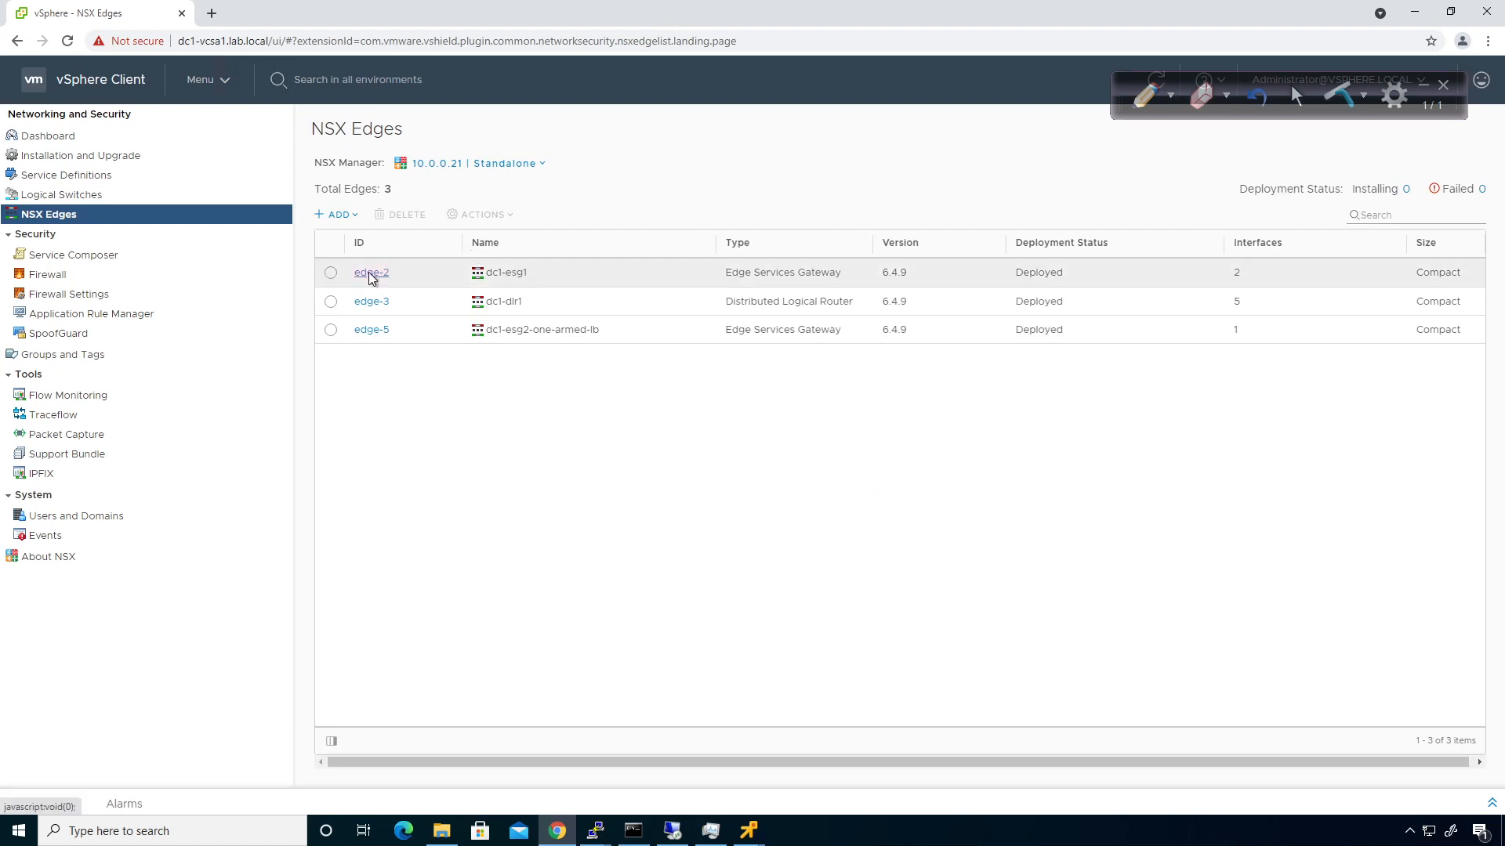
left_click(369, 272)
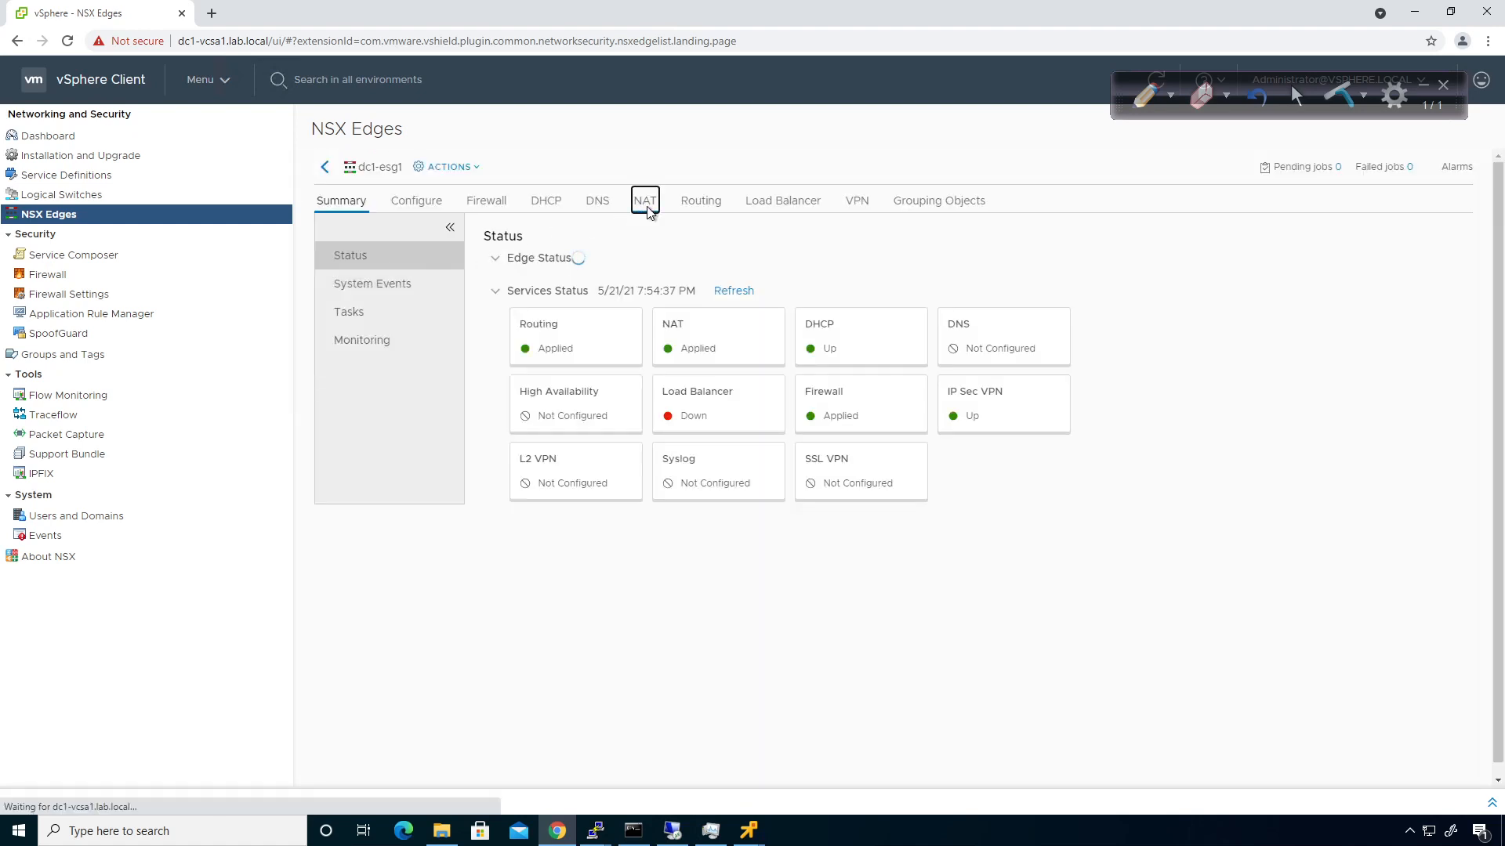
left_click(646, 200)
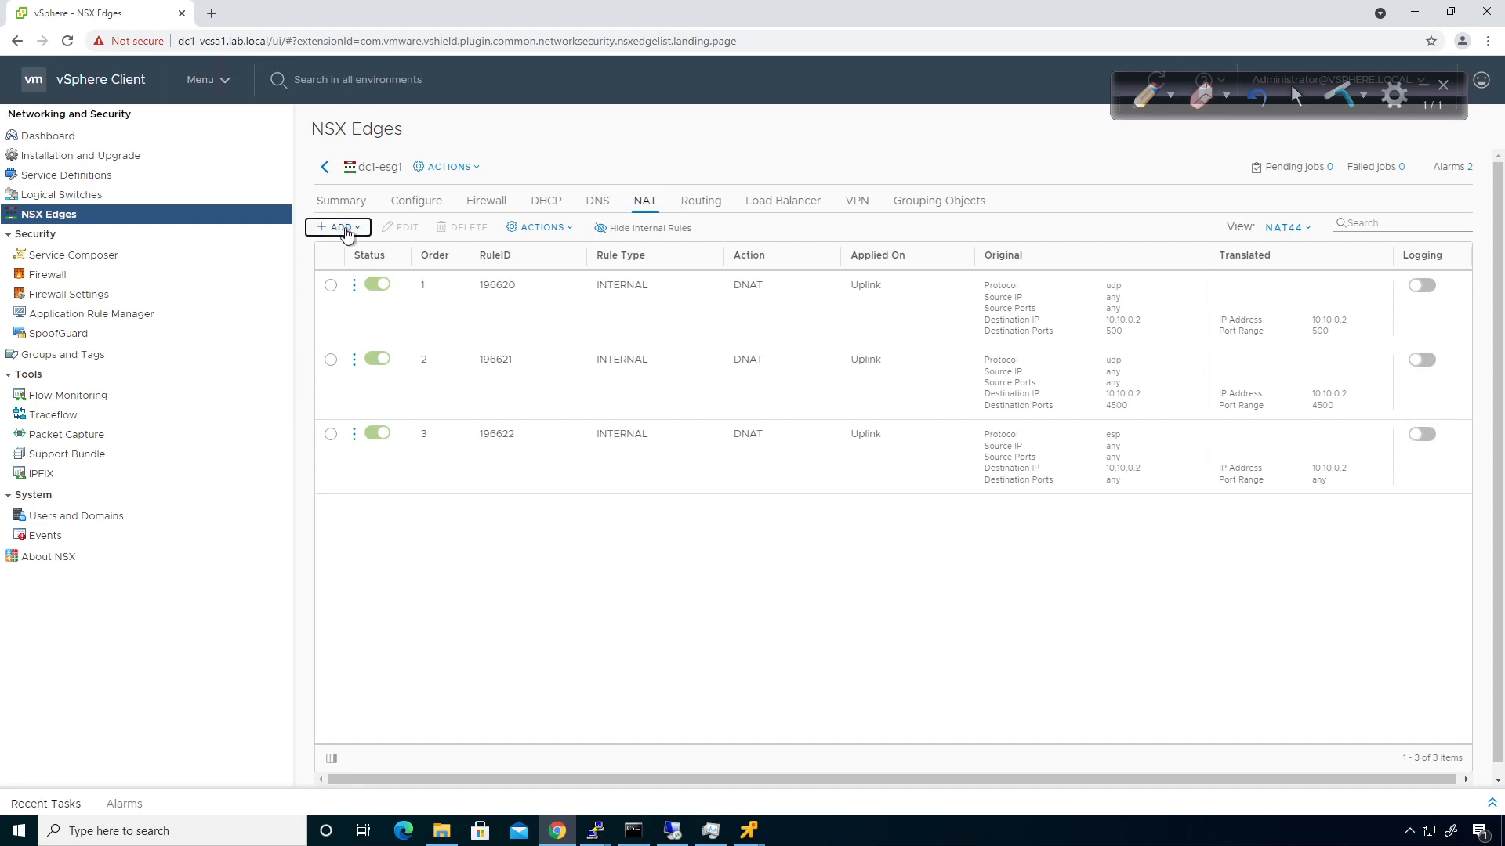
left_click(337, 226)
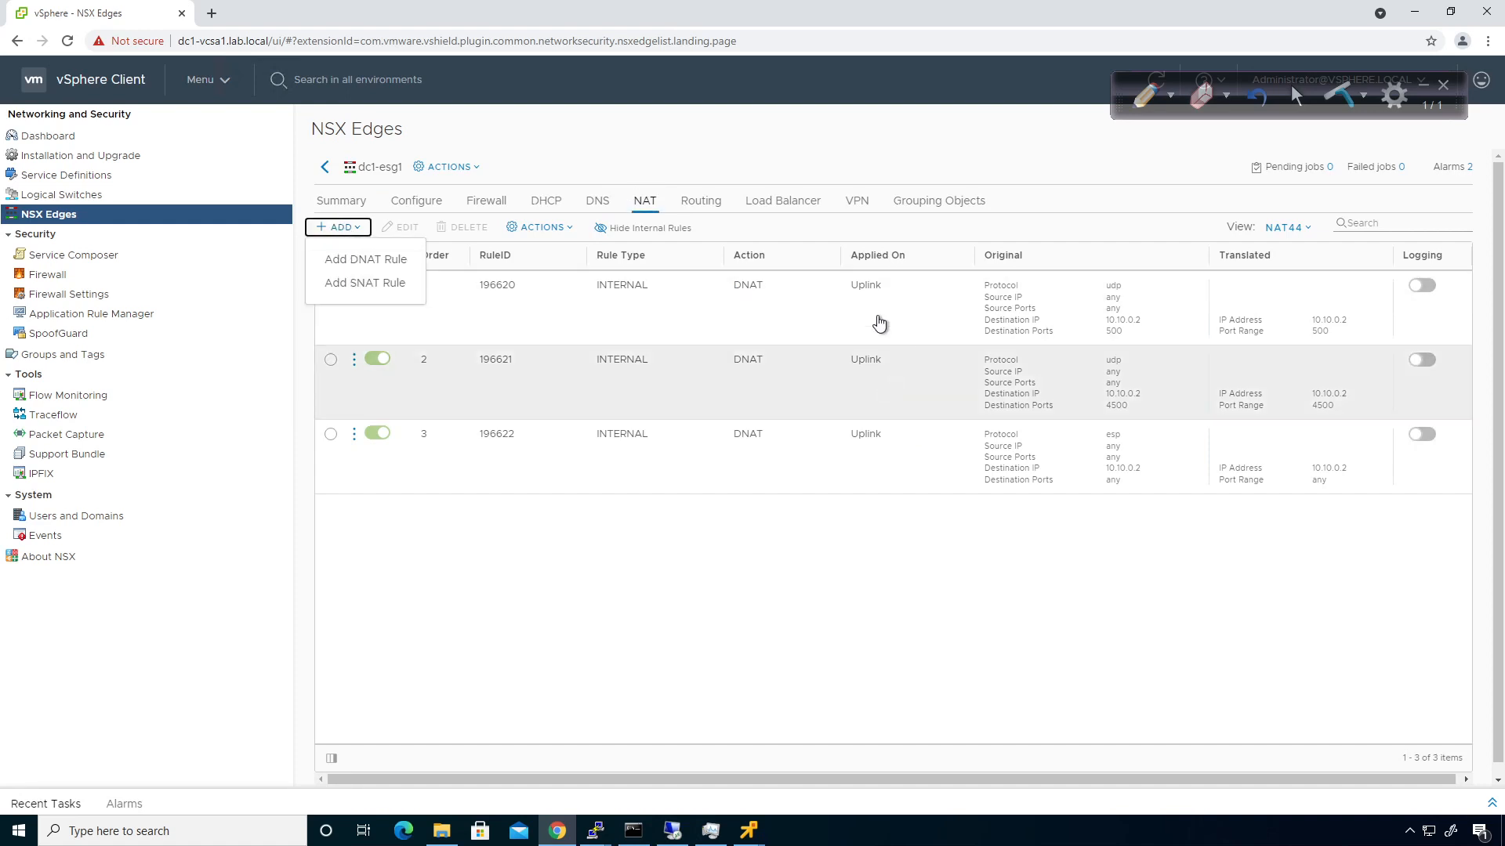
mouse_move(480, 361)
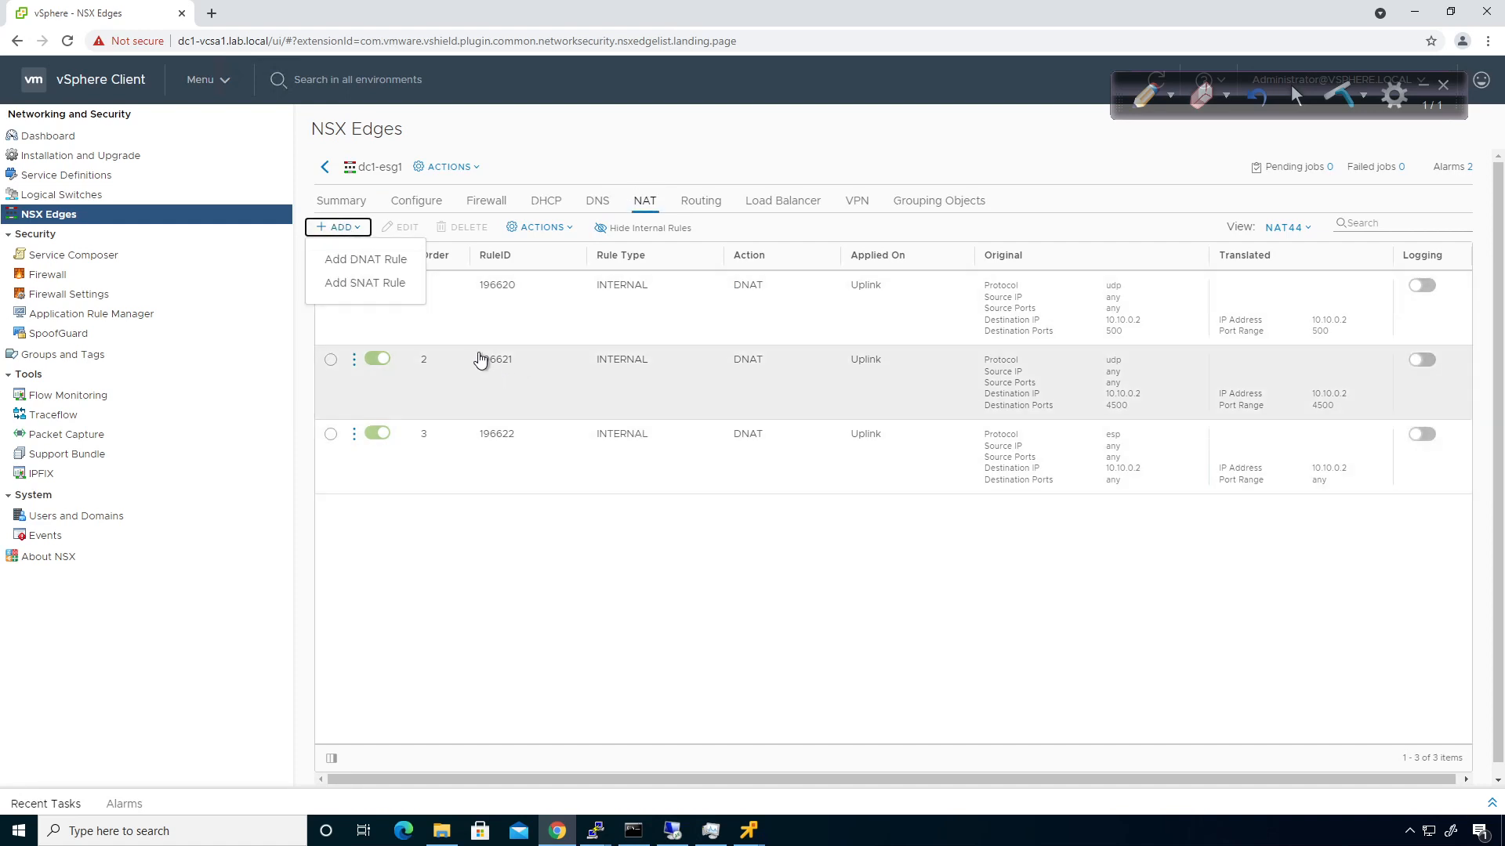
left_click(365, 260)
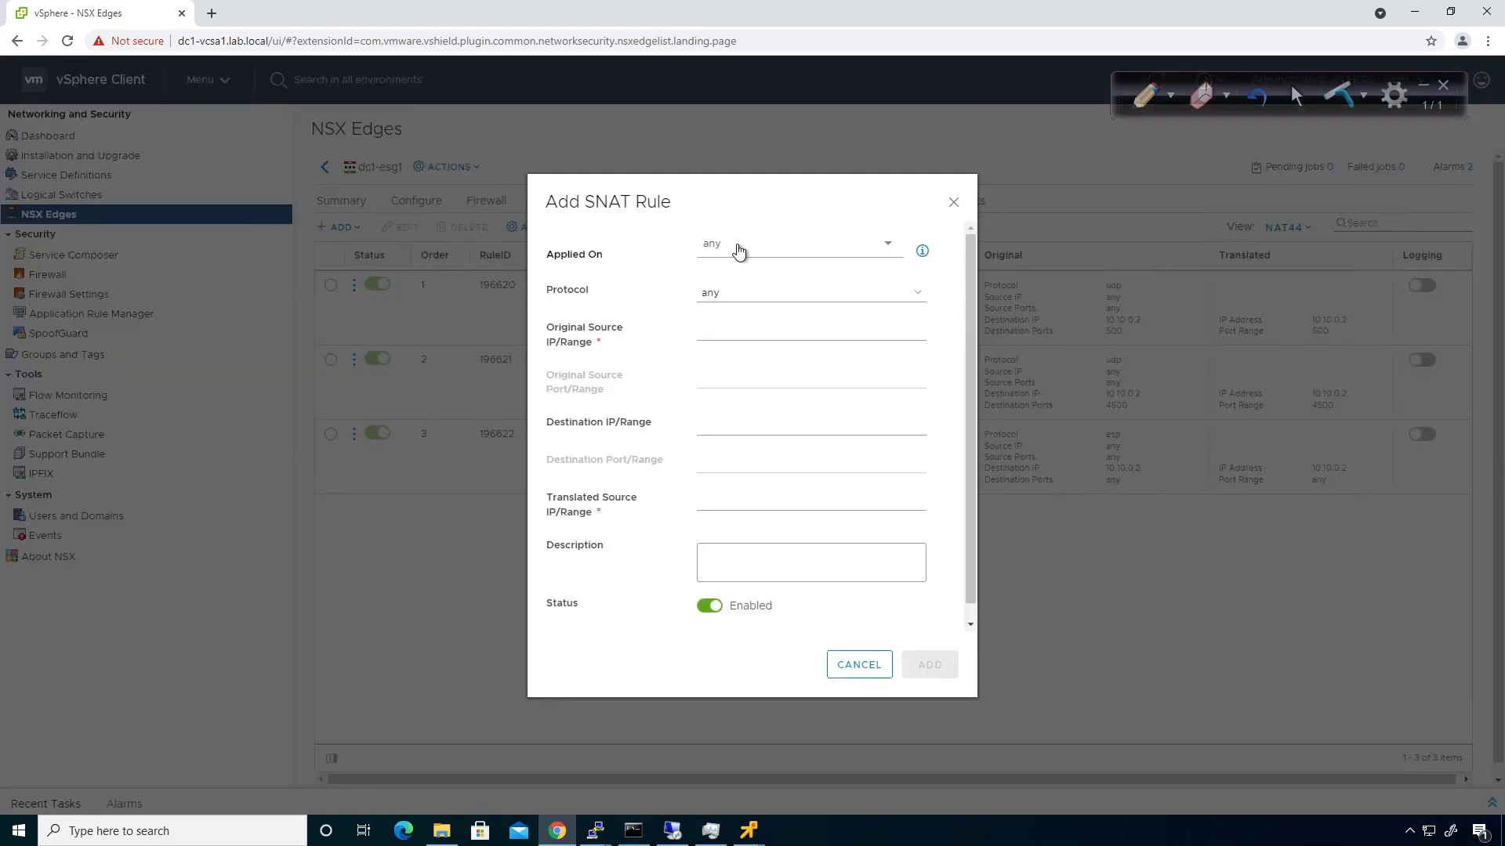
Add a SNAT rule on Uplink translating original source any to 10.10.0.2
left_click(797, 243)
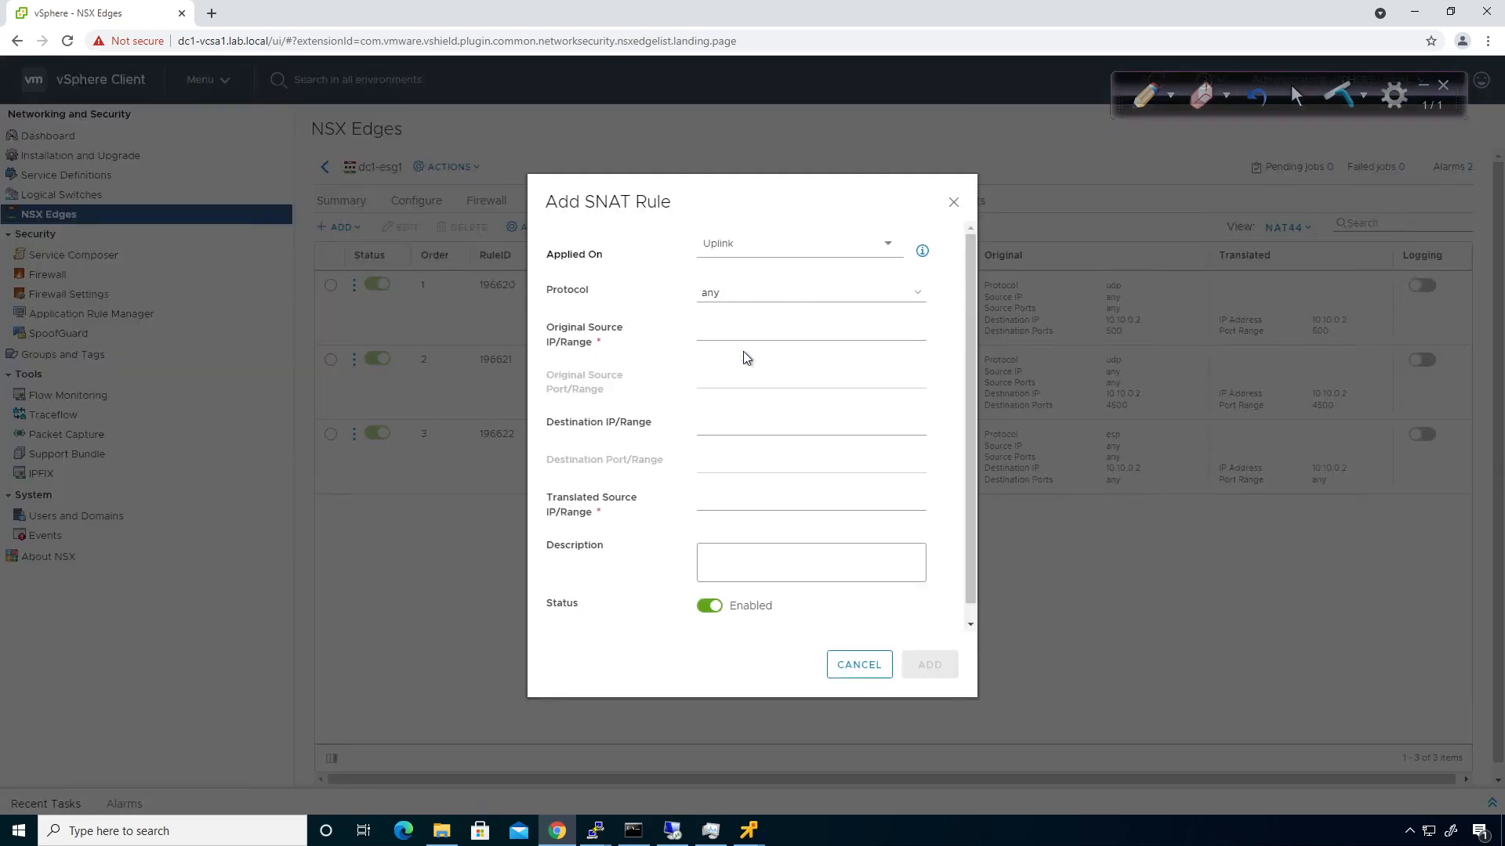
left_click(812, 329)
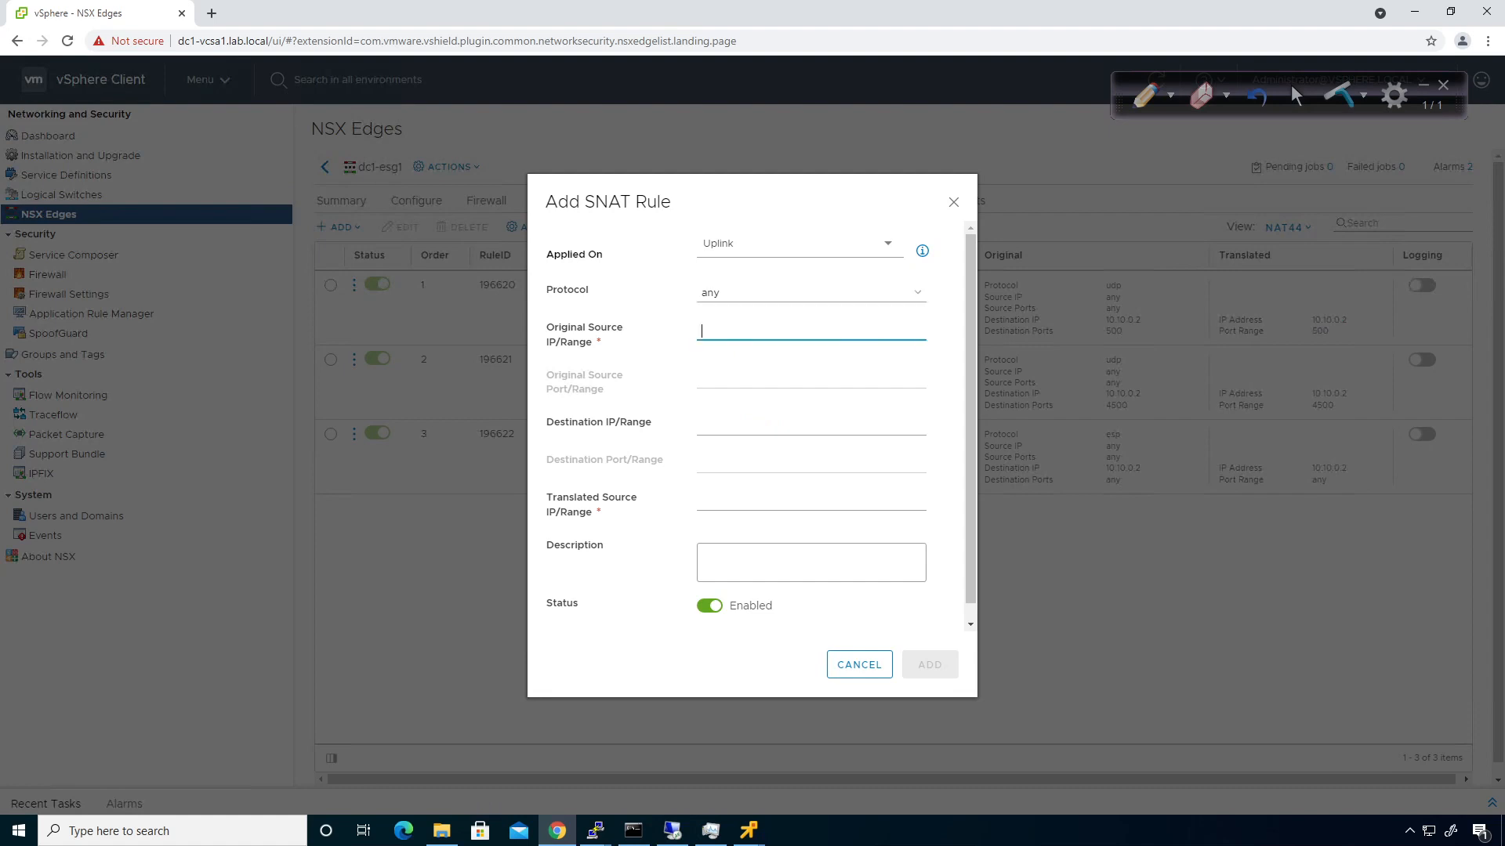
type("any")
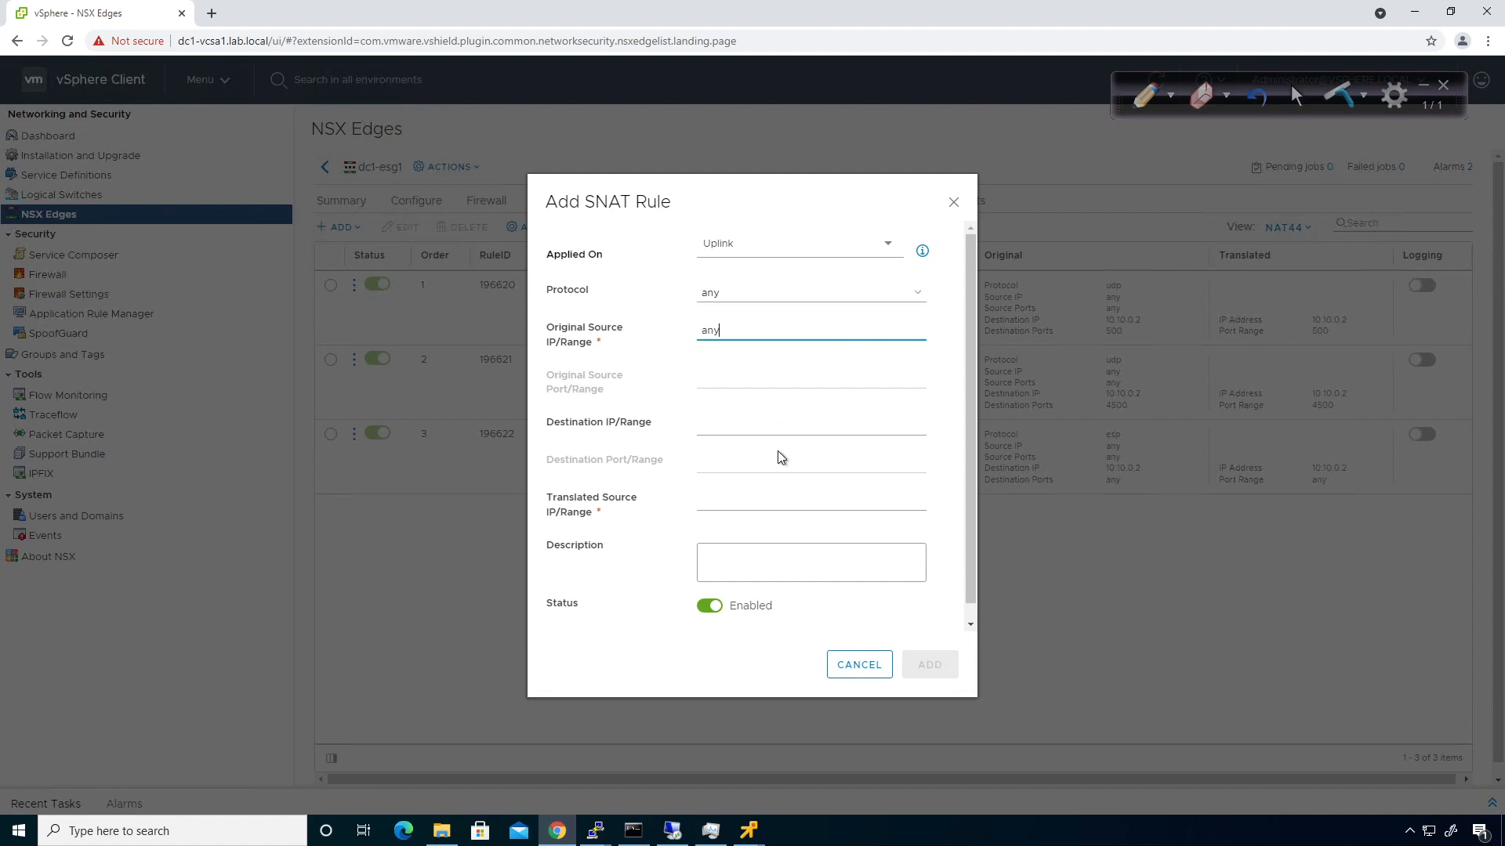
left_click(809, 499)
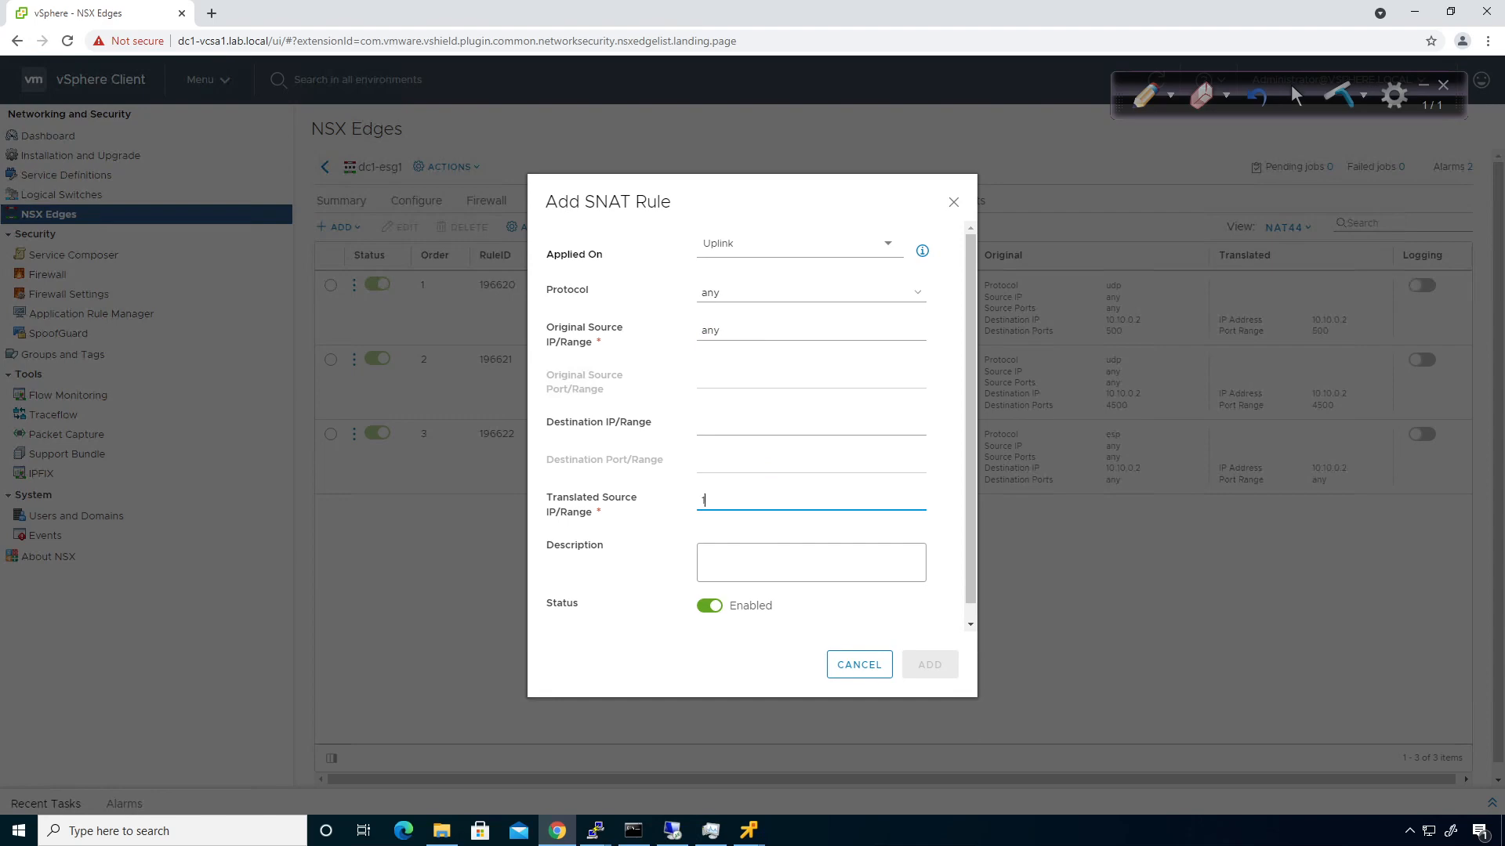
type("10.10.0.2")
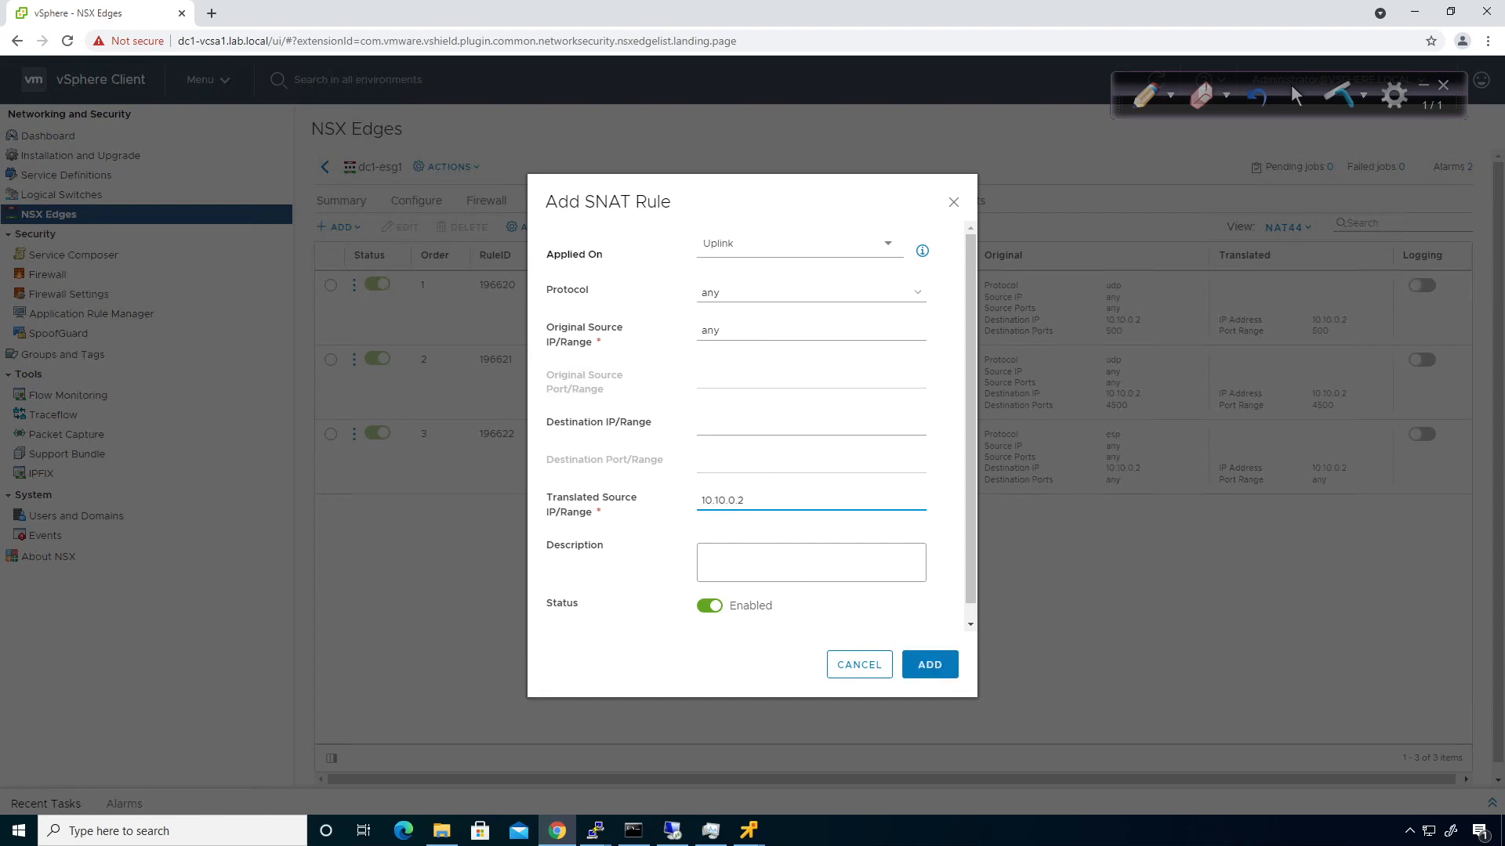
left_click(930, 665)
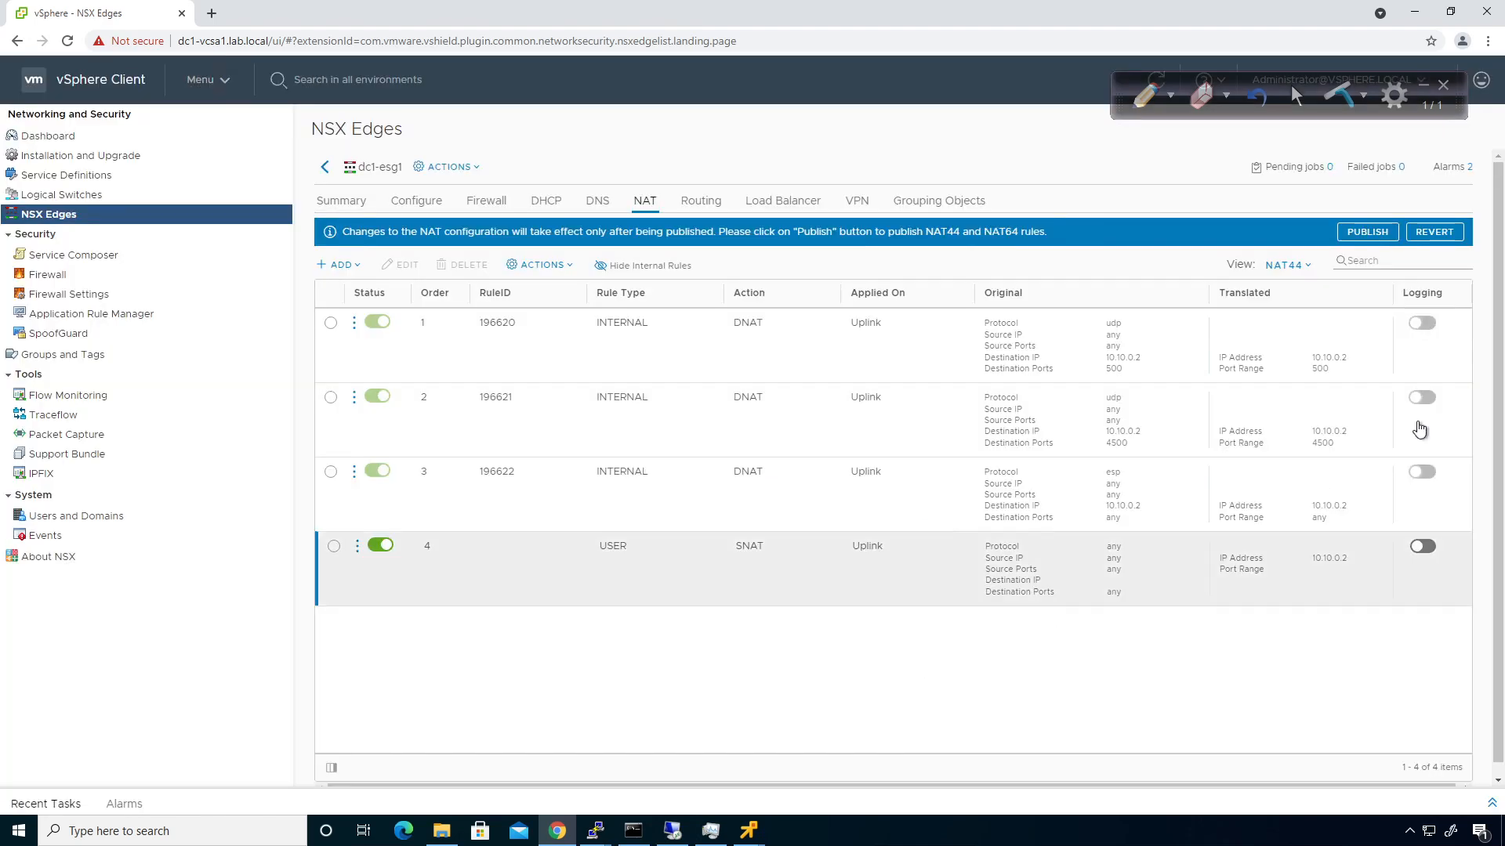
Publish the NAT changes on dc1-esg1 and switch to the VM console
left_click(1366, 232)
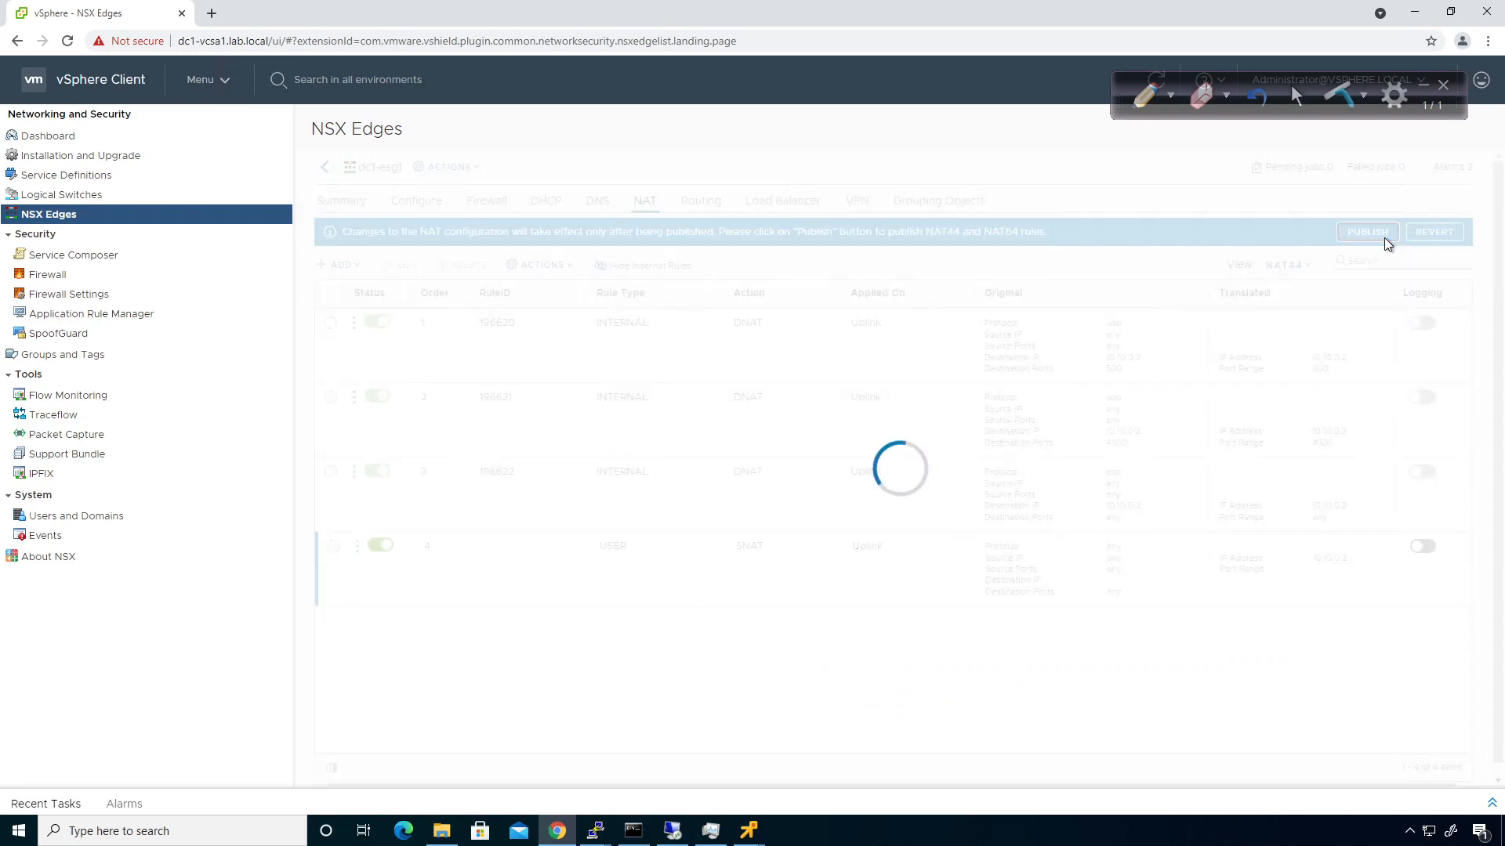
left_click(1367, 232)
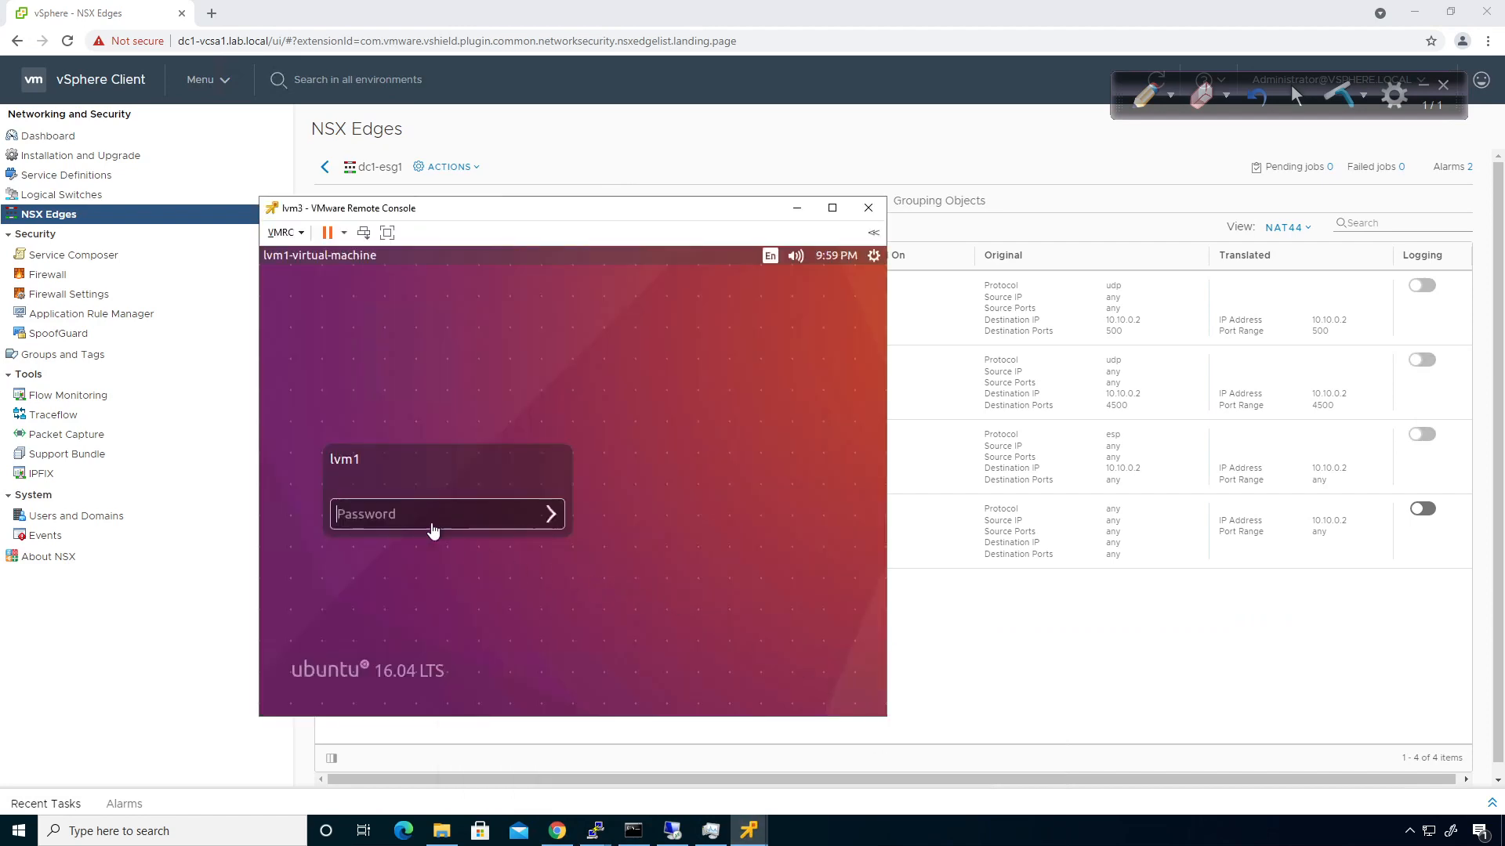
Log in to lvm1 and ping google.com and 8.8.8.8 from its terminal
left_click(432, 516)
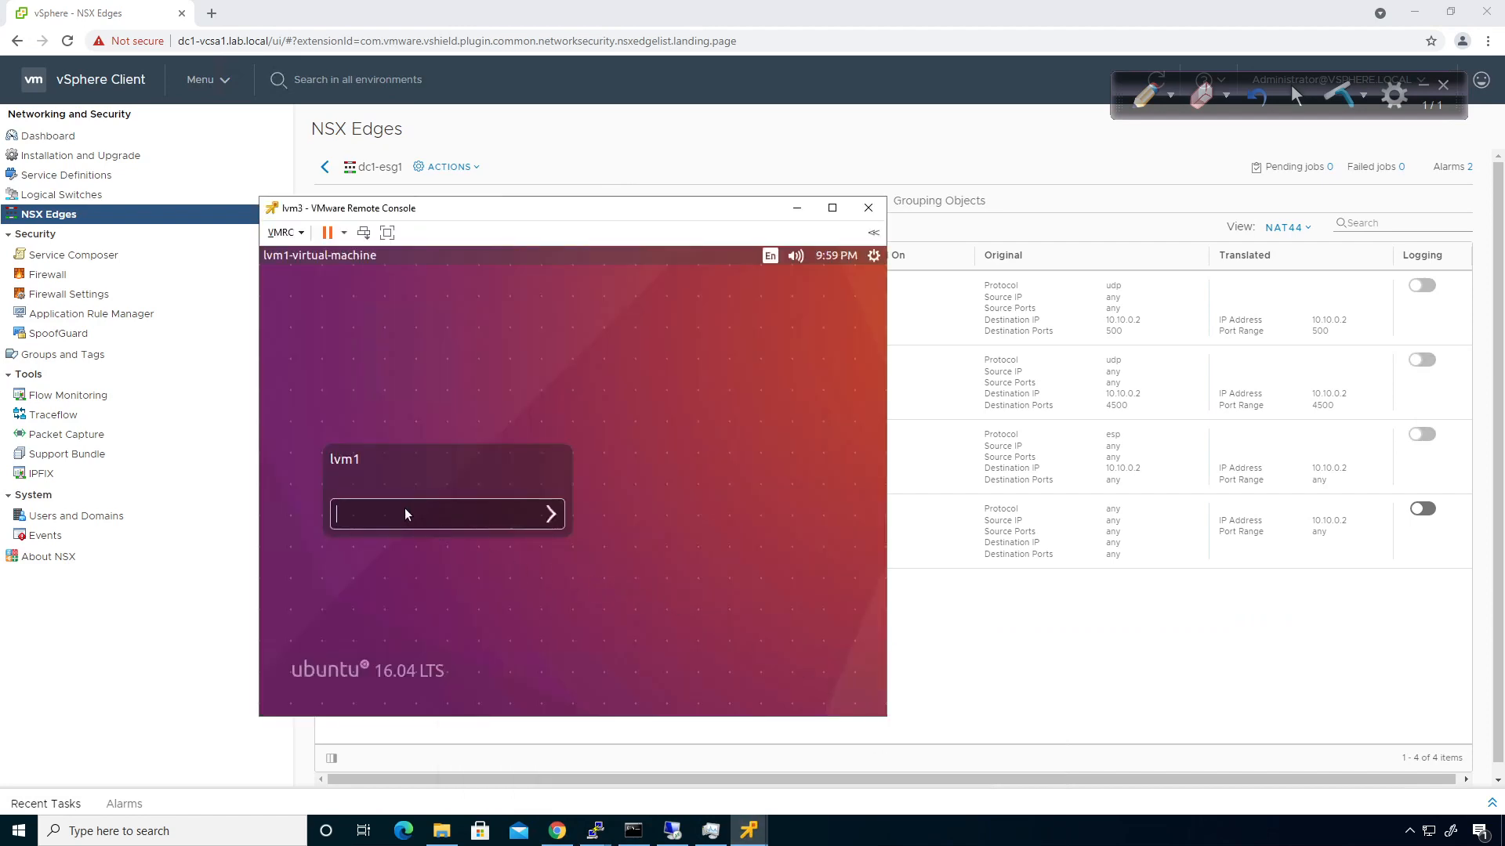
type("password")
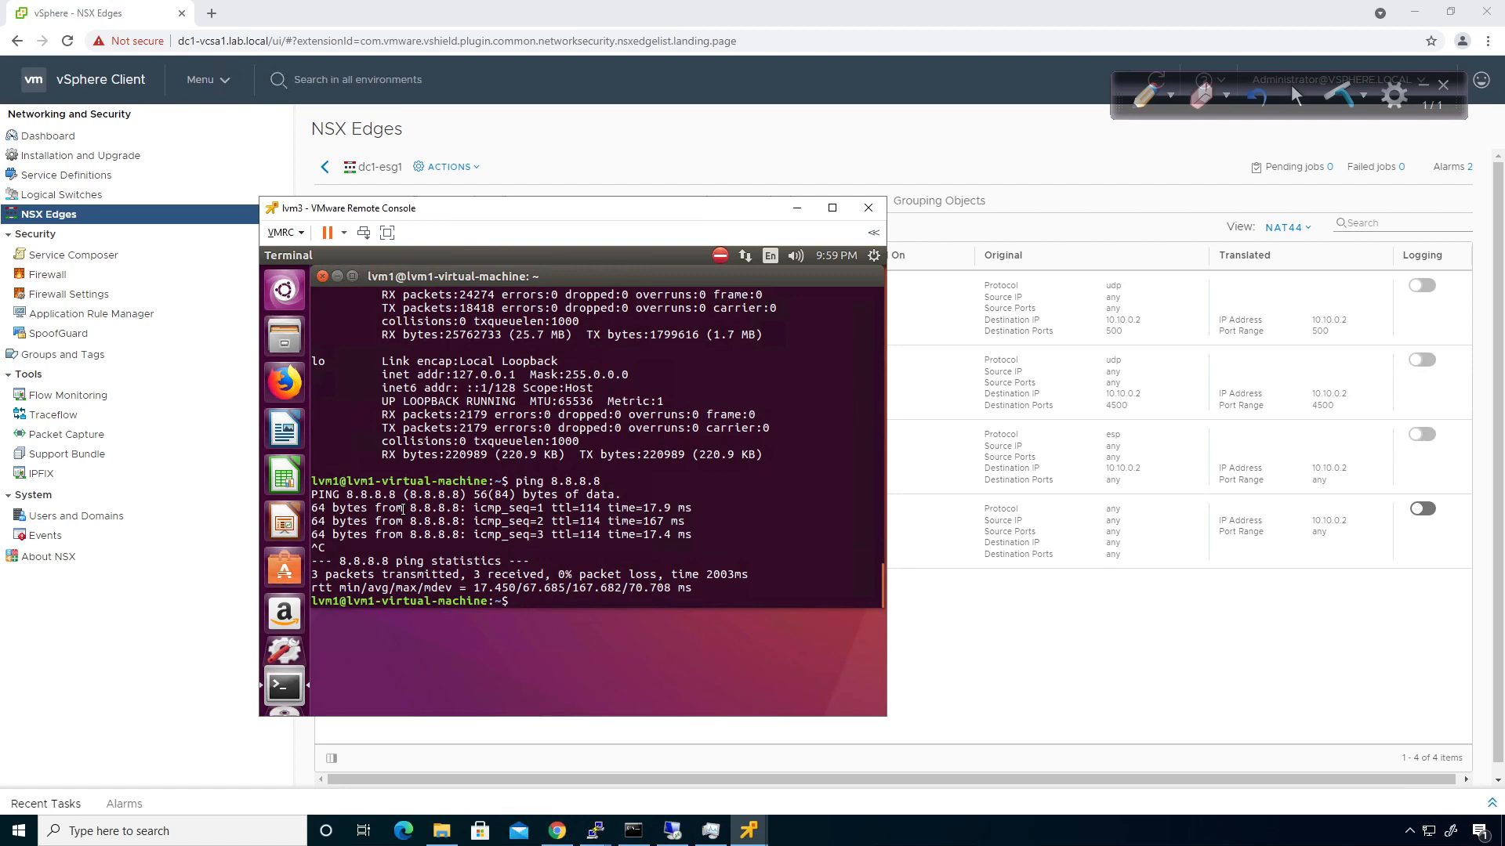
type("ping google.com")
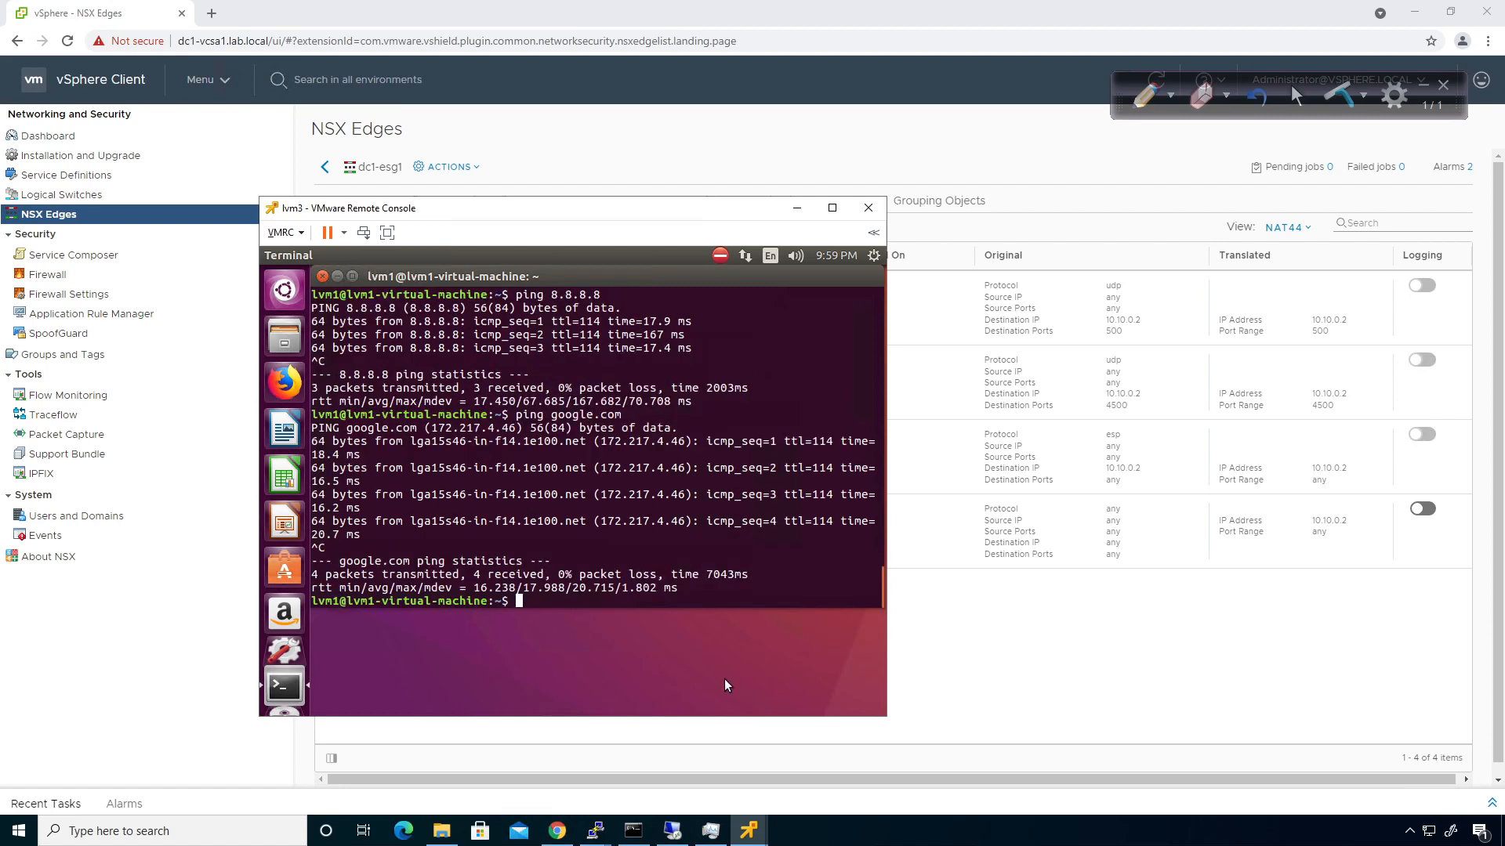
type("ping 8.8.8.8")
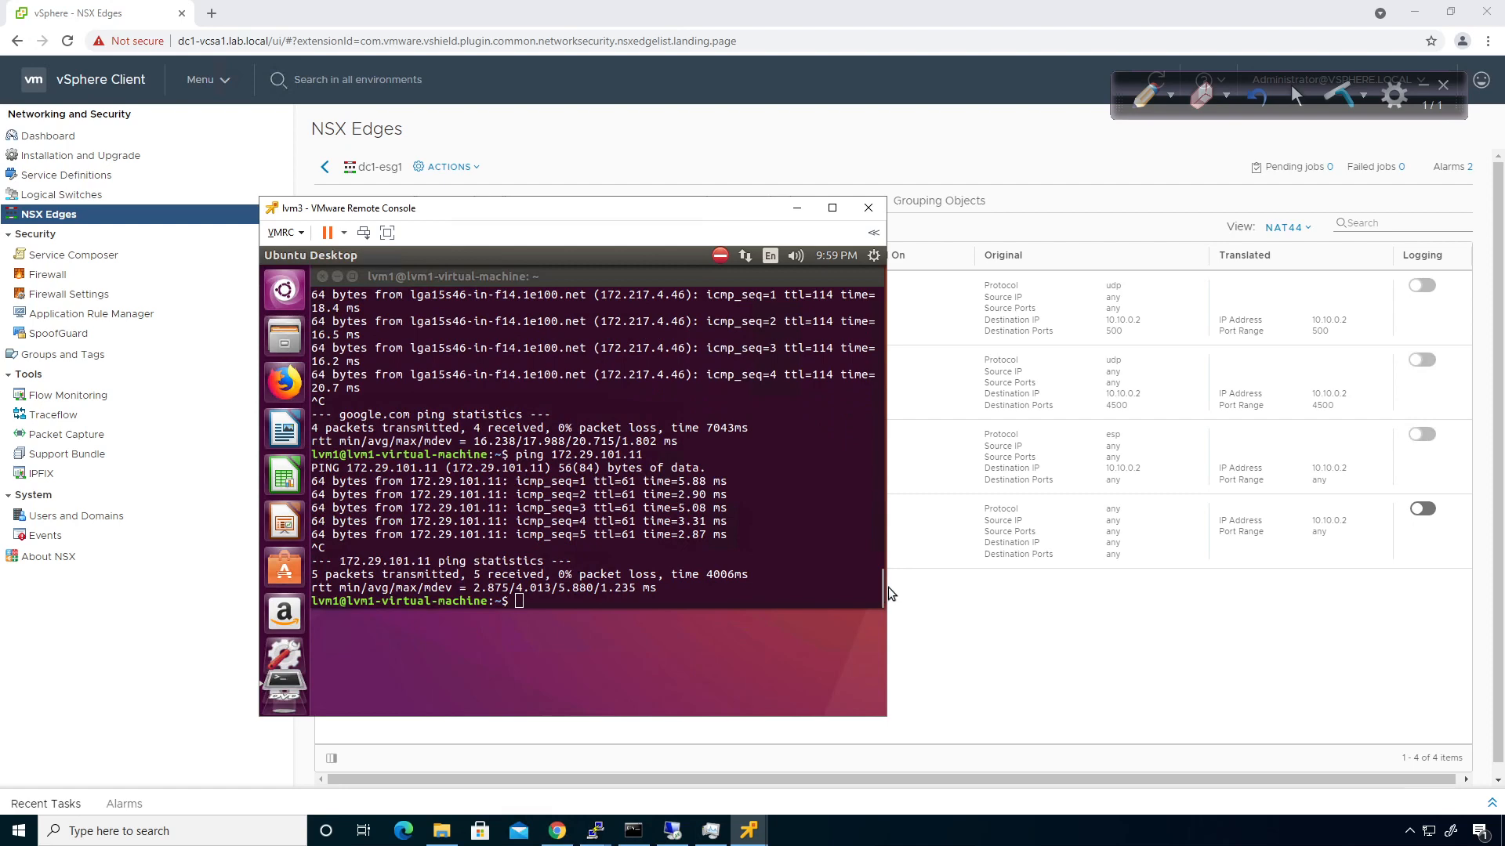
Return to the edge list, open dc2-esg1's NAT rules, and start a new SNAT rule
left_click(869, 207)
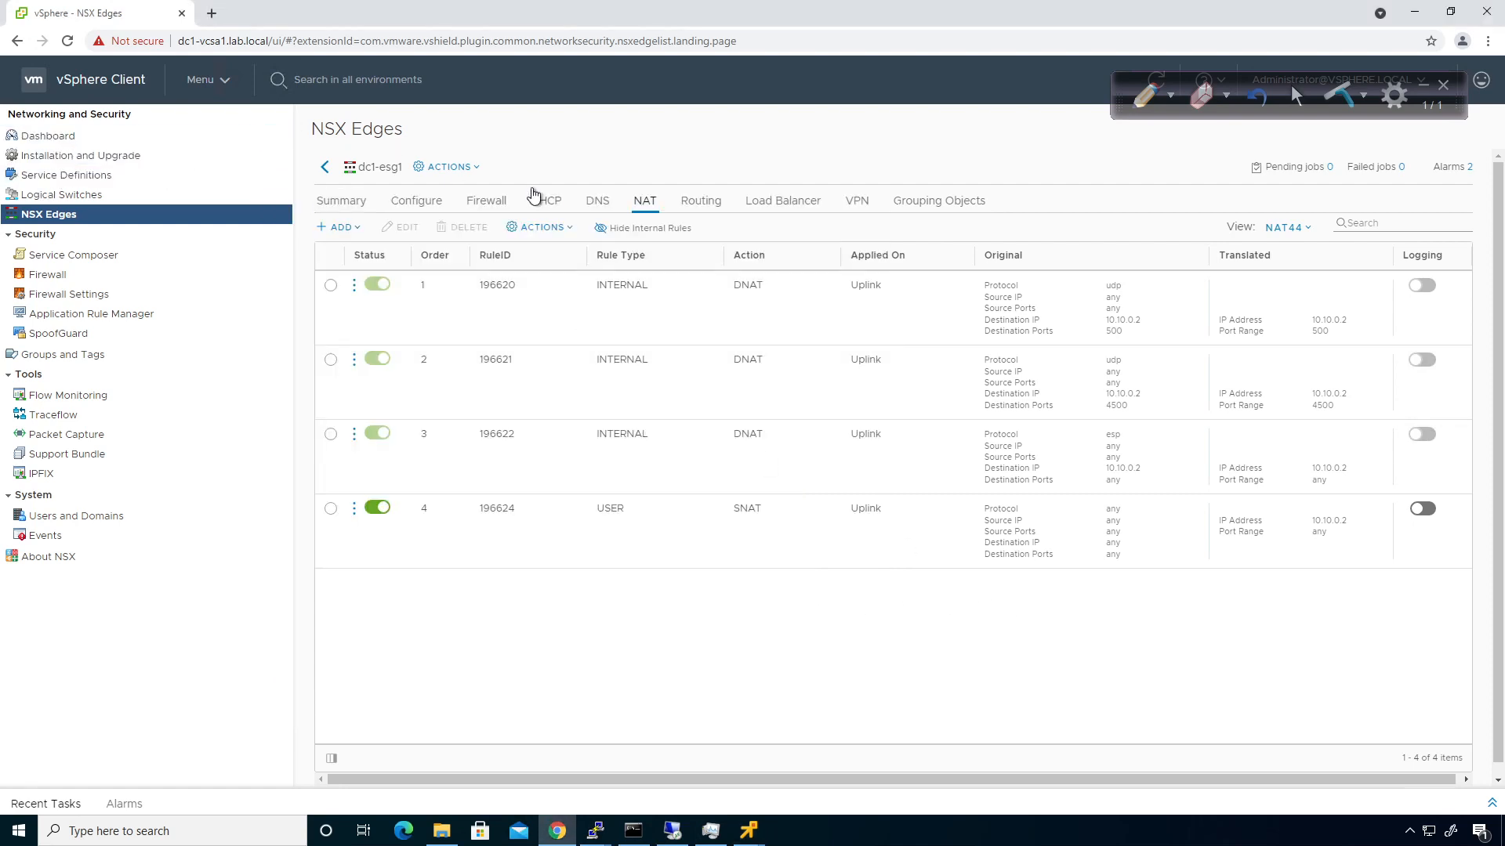
left_click(322, 166)
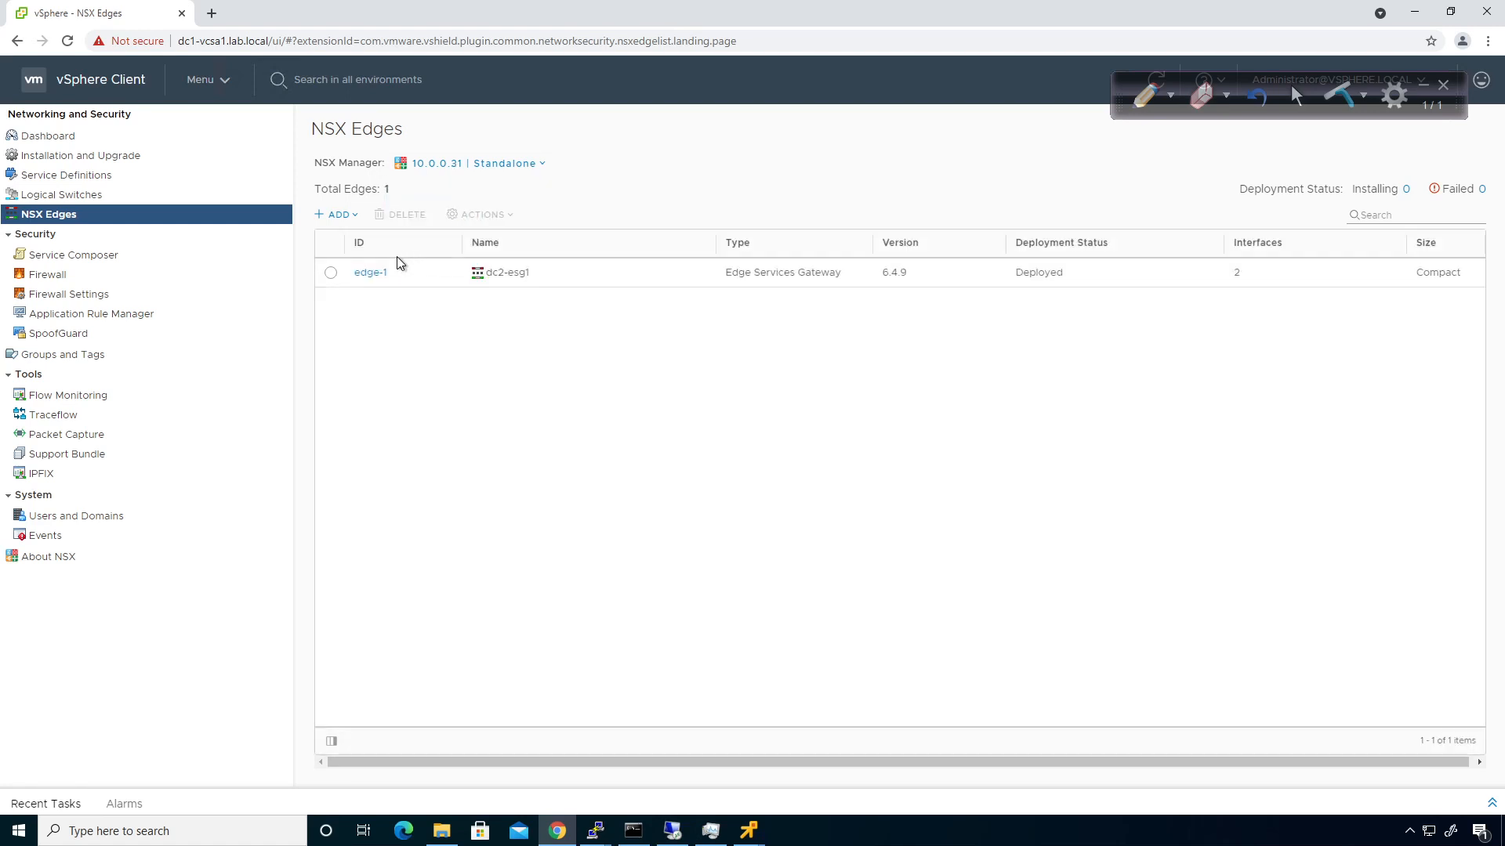
left_click(370, 273)
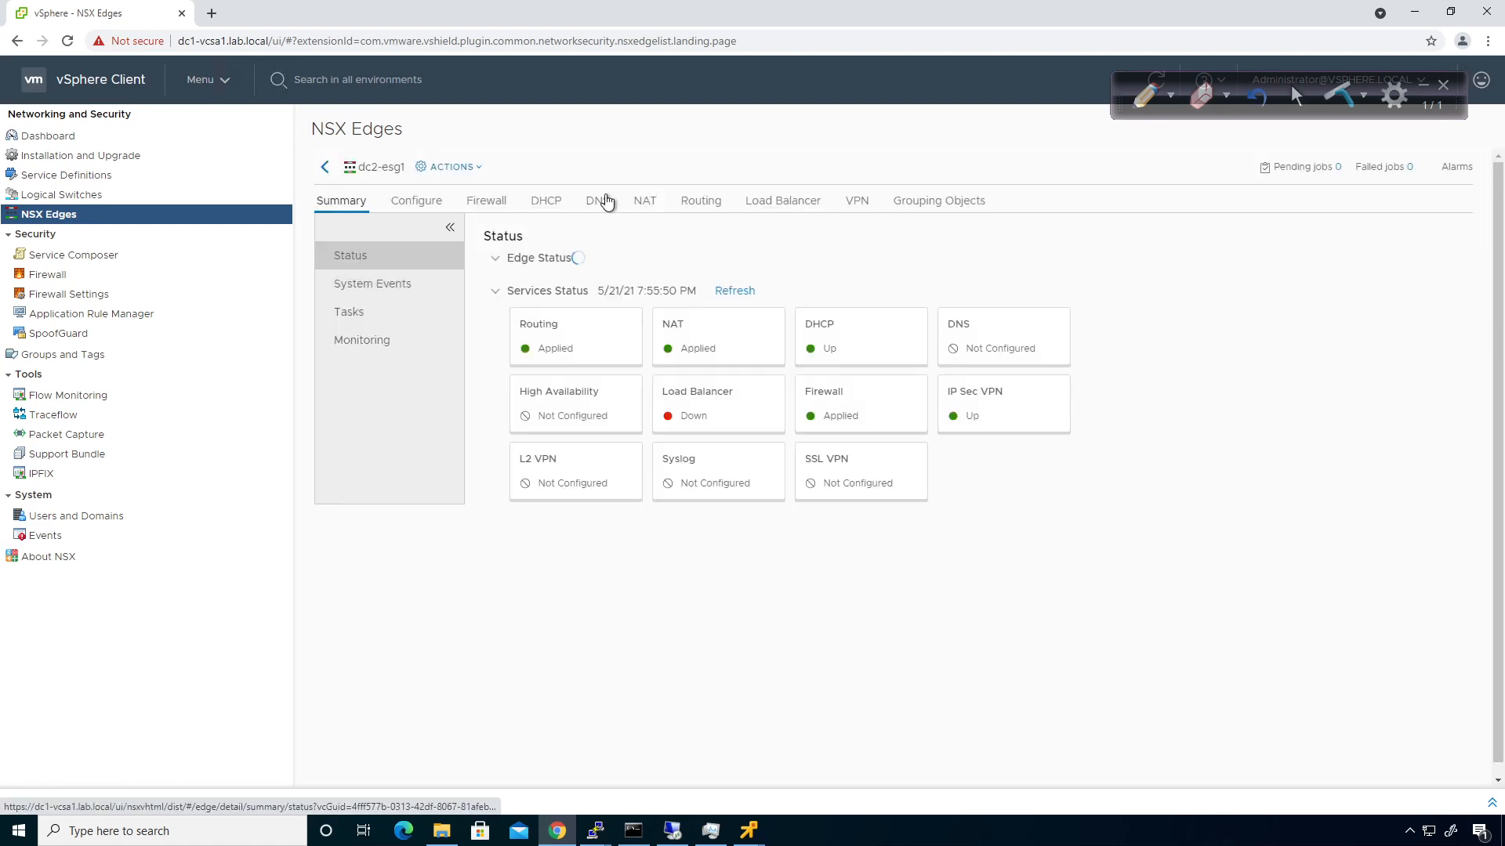
left_click(644, 200)
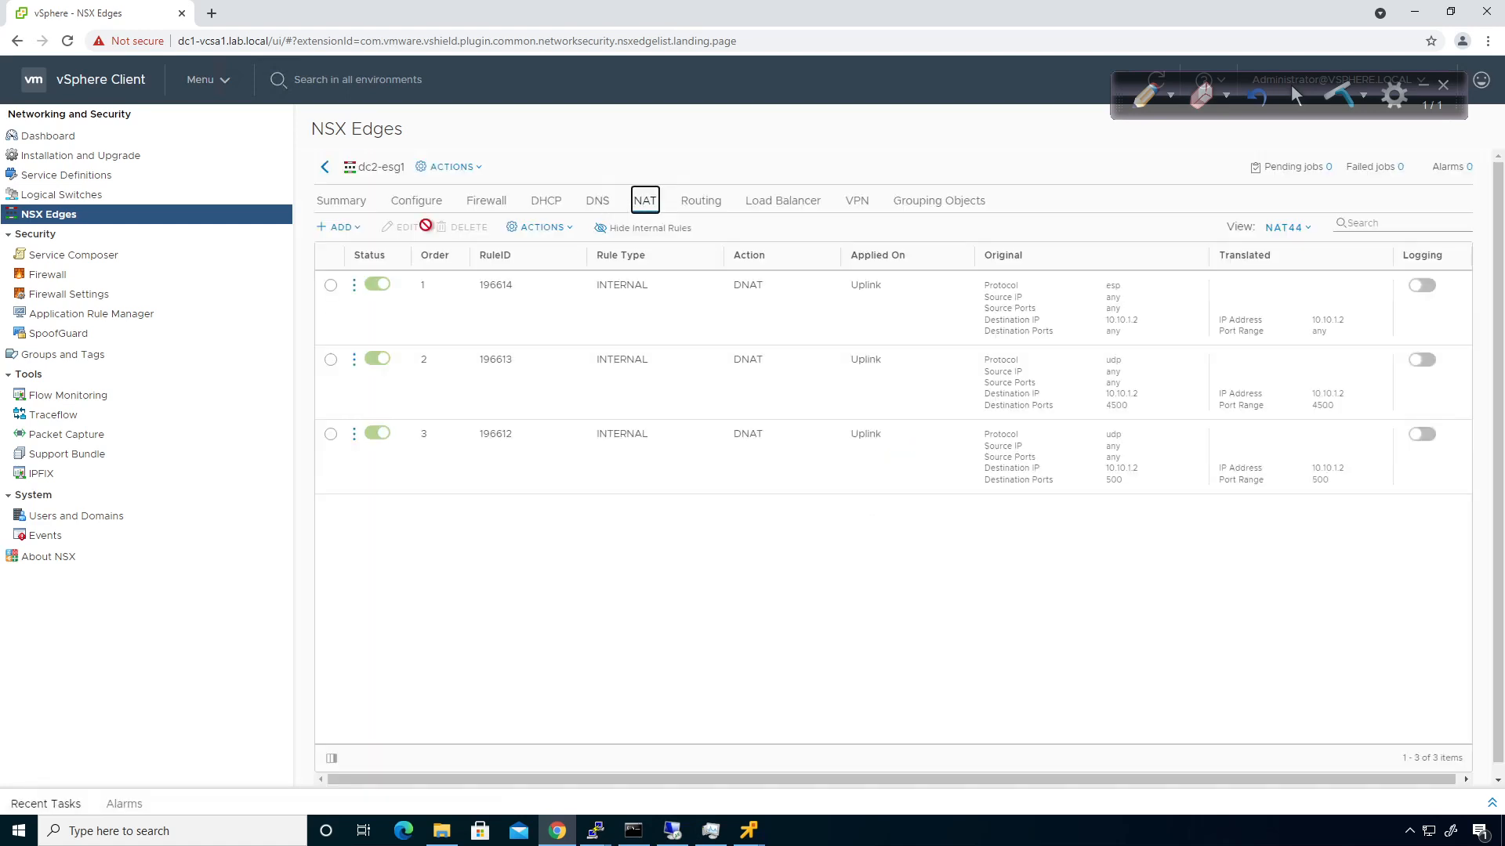
left_click(335, 225)
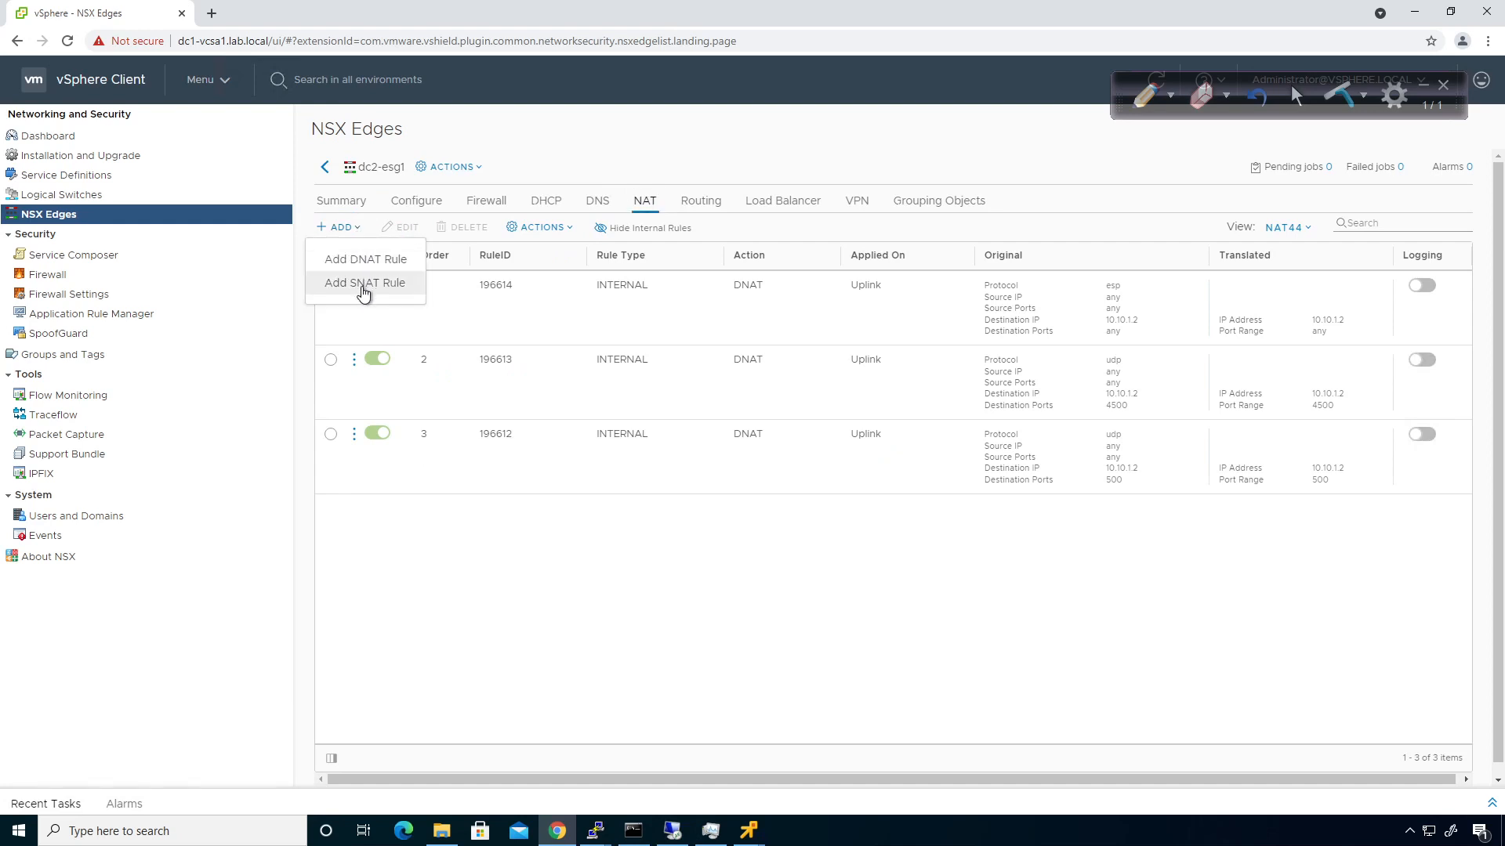
left_click(364, 282)
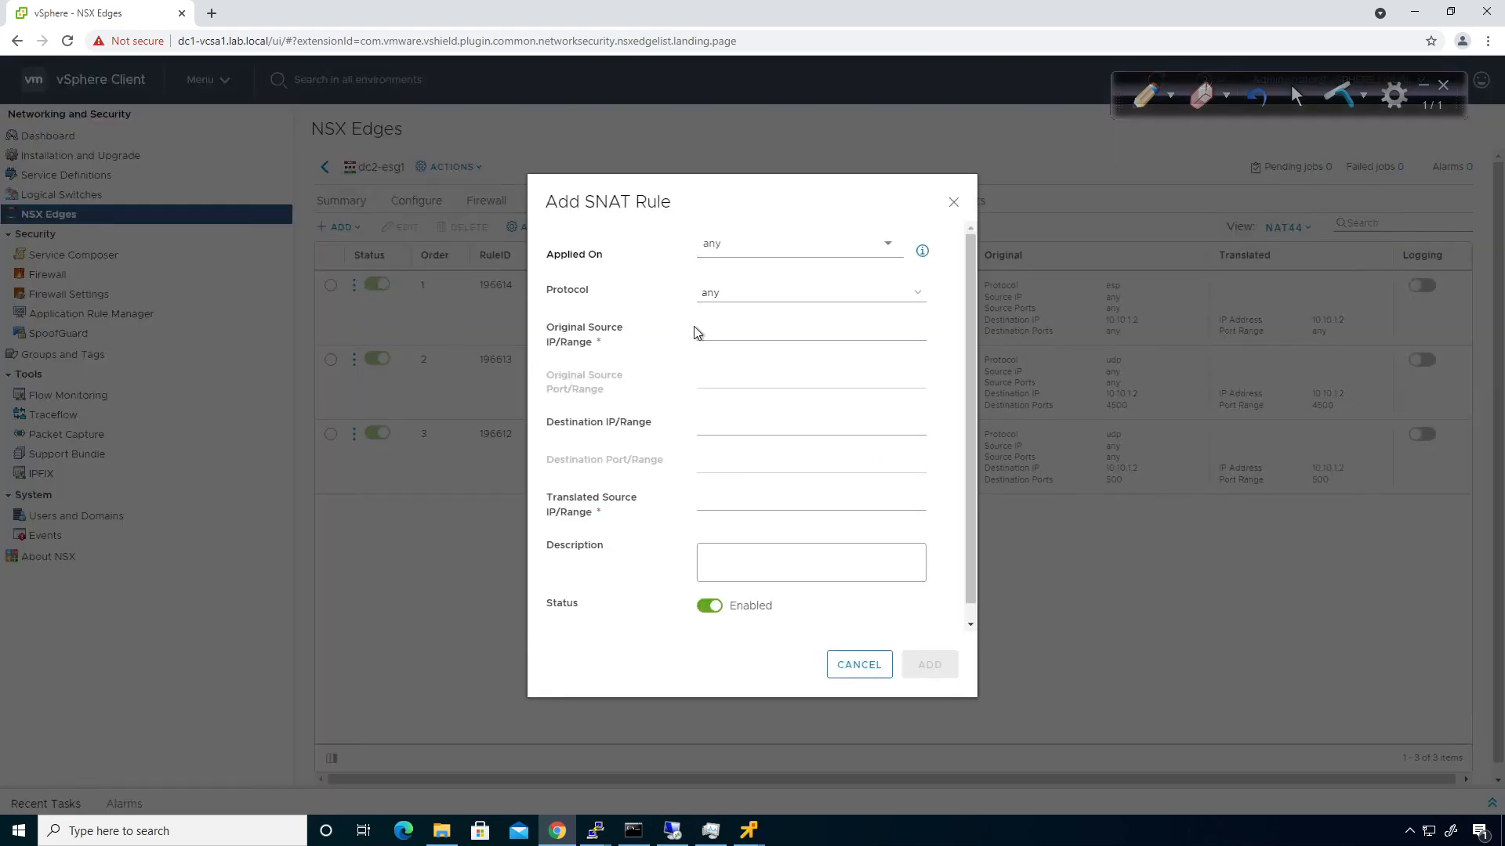
Add a SNAT rule on Uplink with source any and translated source 10.10.1.x
left_click(799, 243)
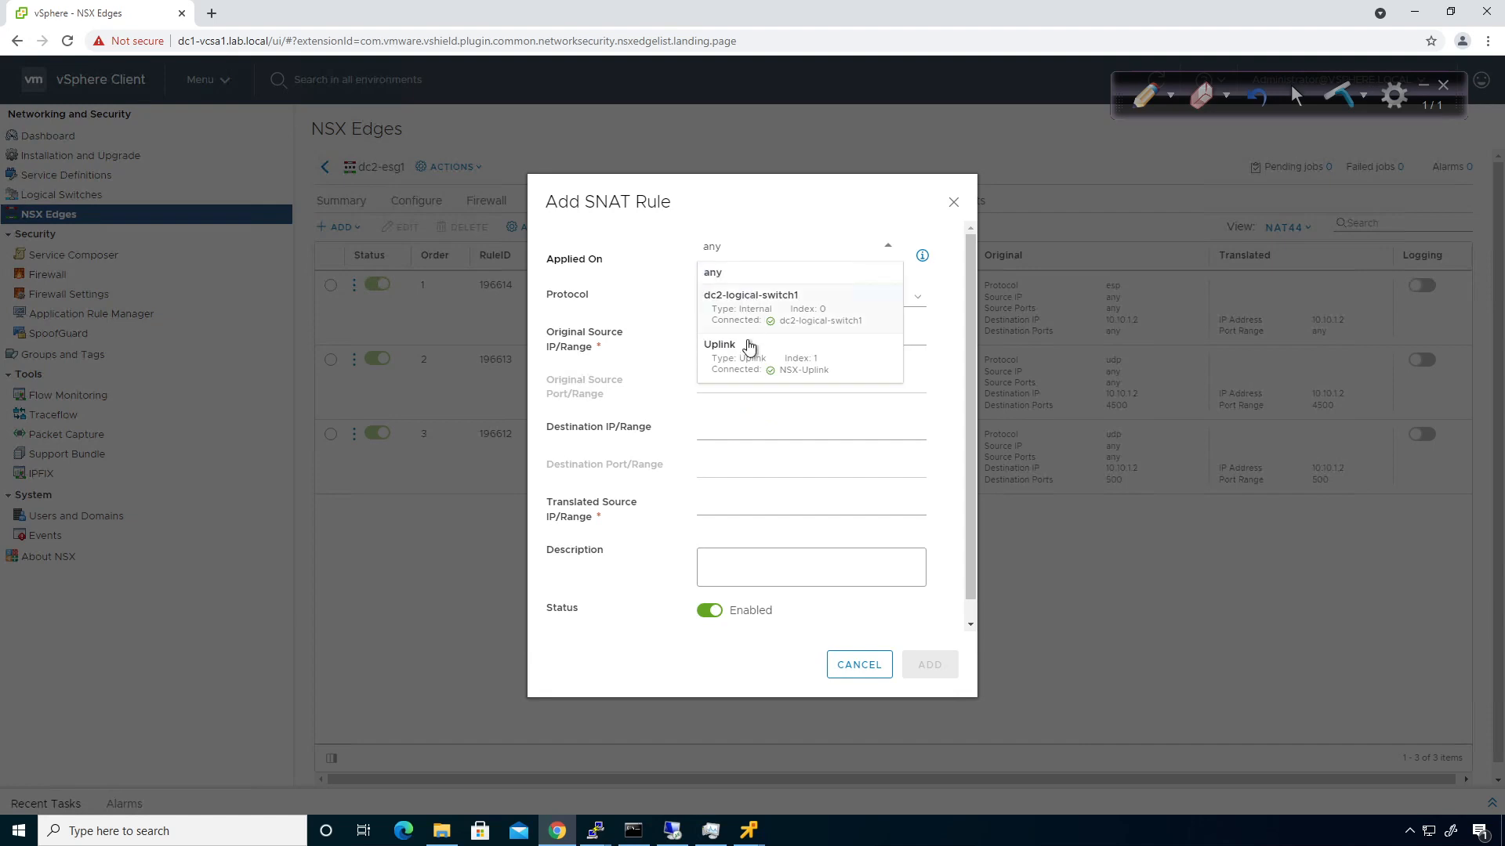
left_click(719, 343)
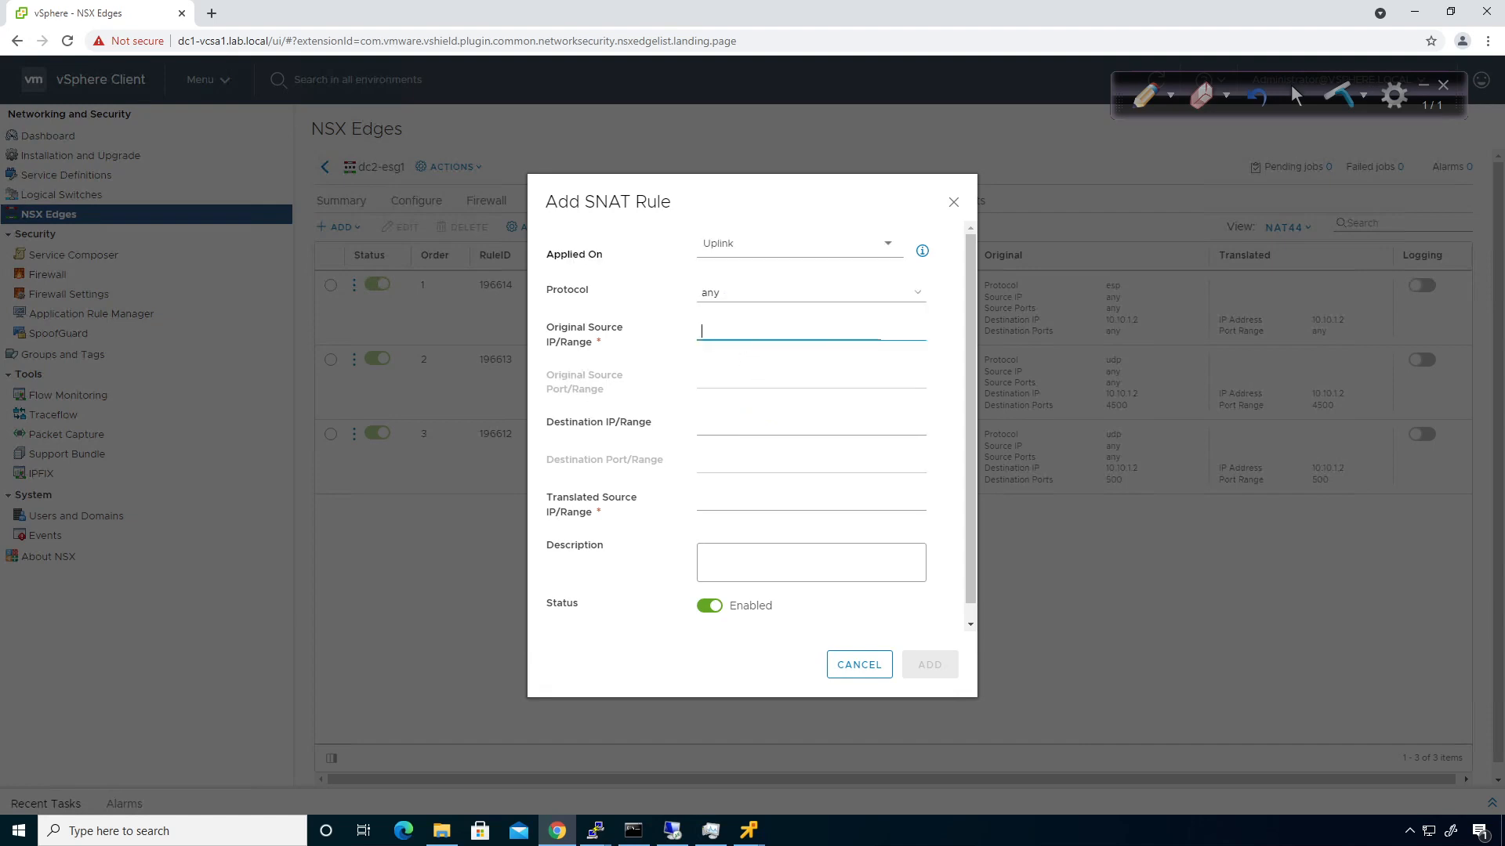
type("any")
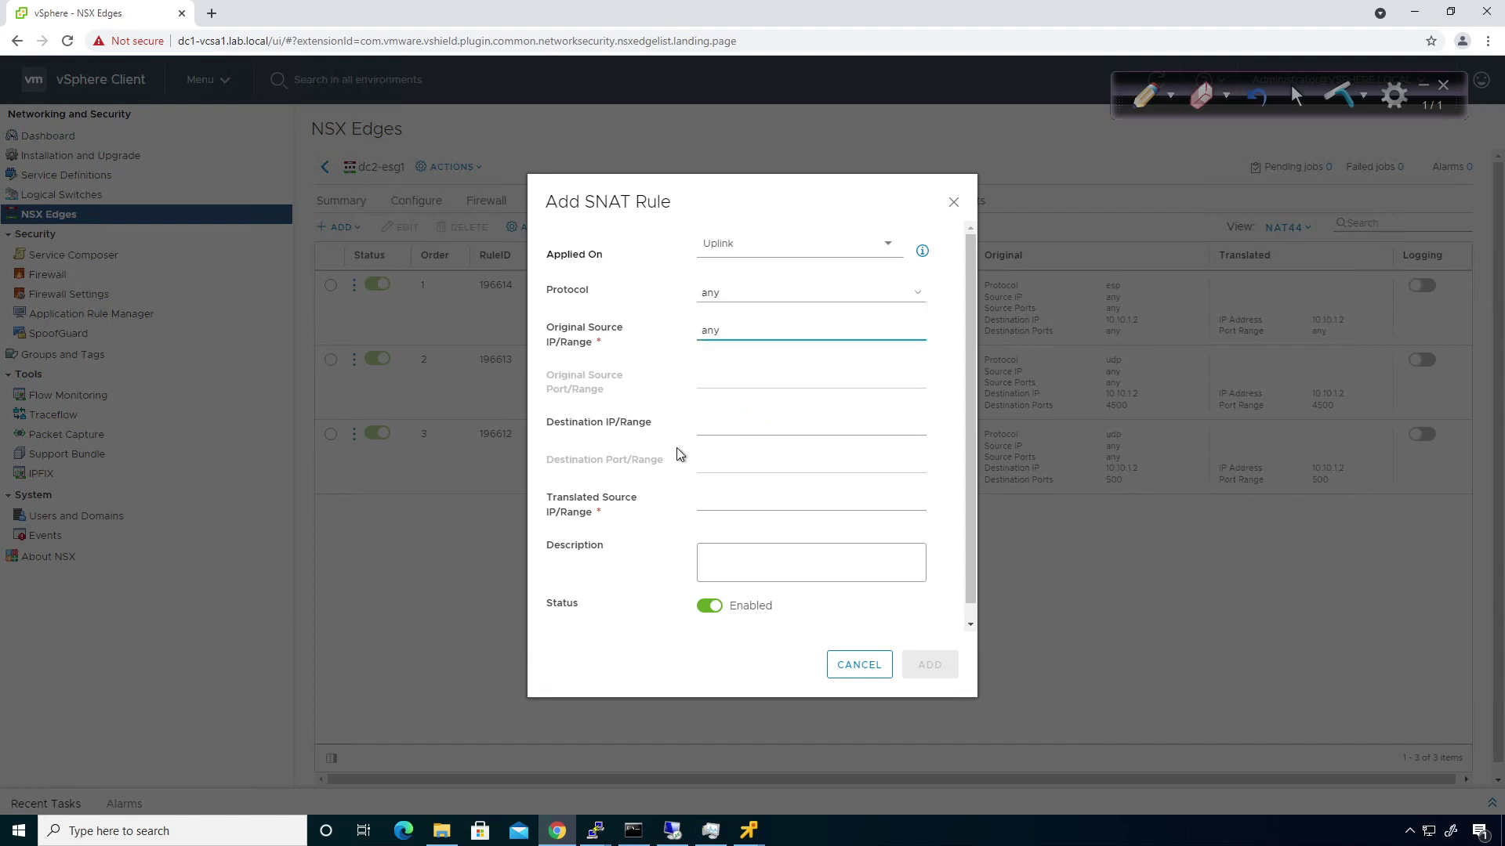
left_click(809, 501)
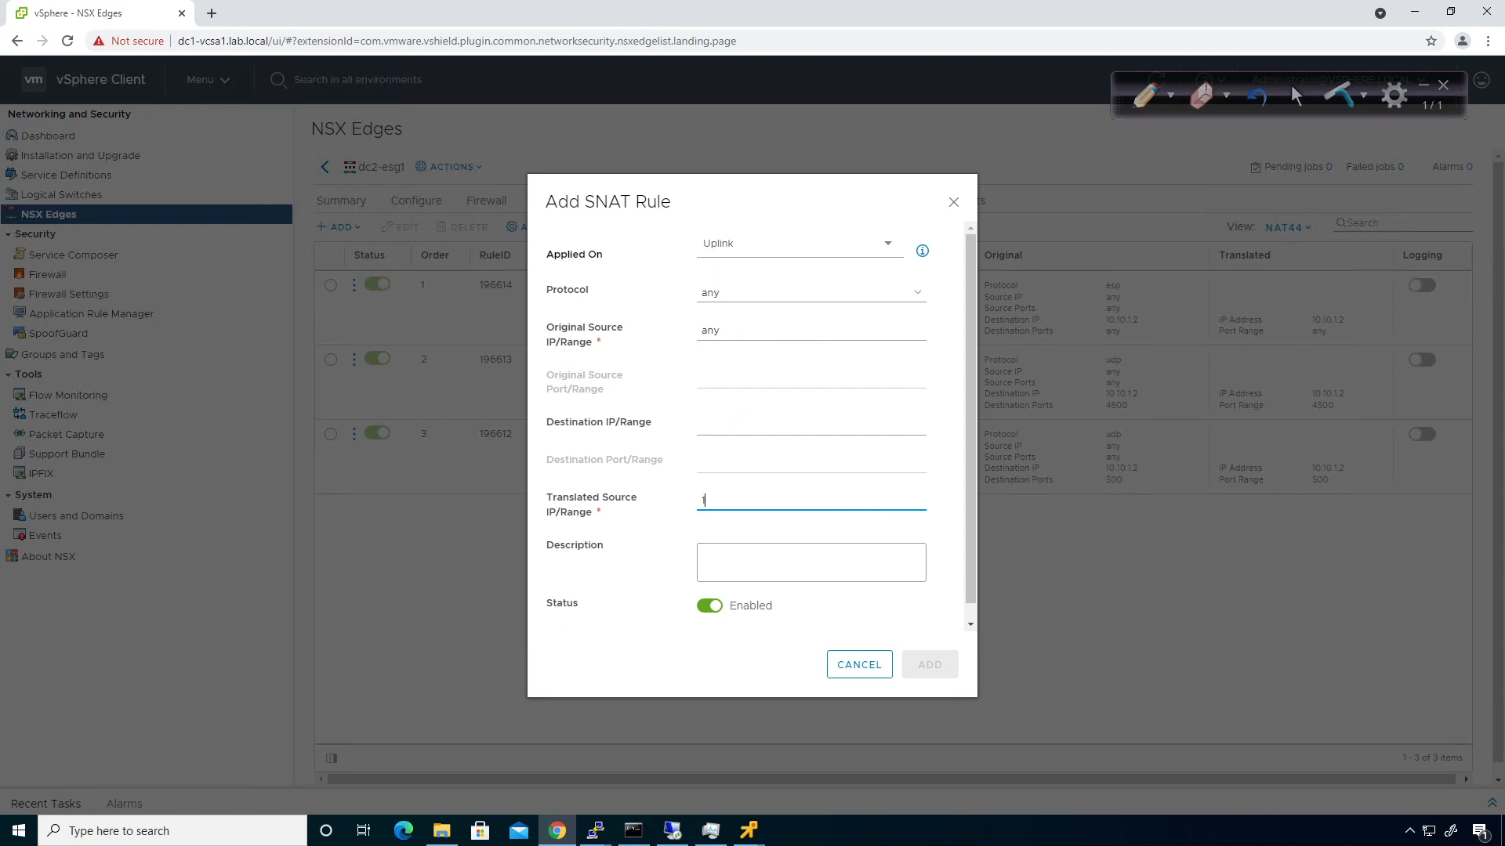
type("10.10.1")
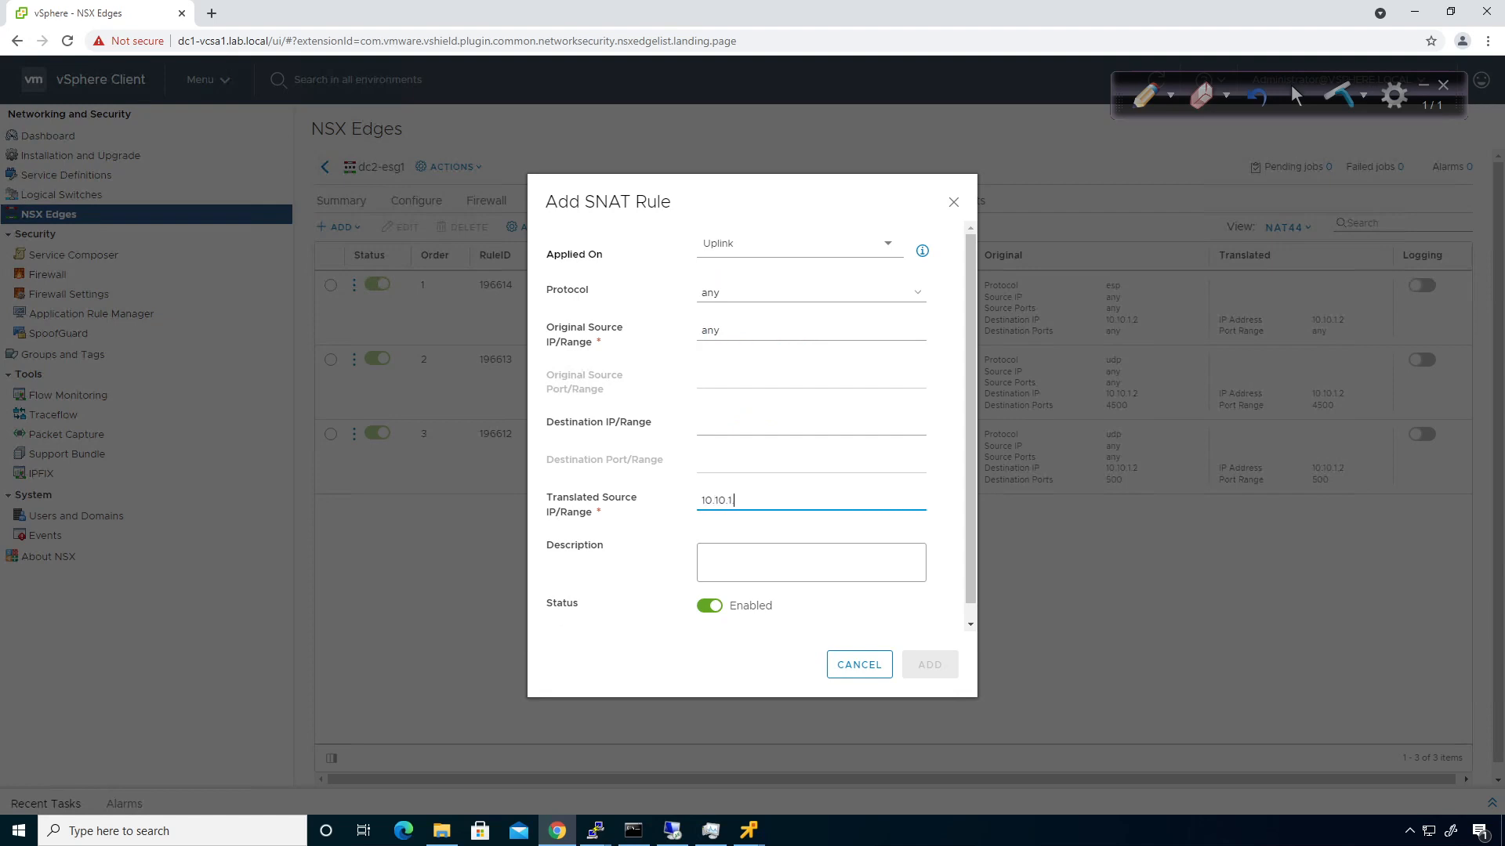
left_click(929, 665)
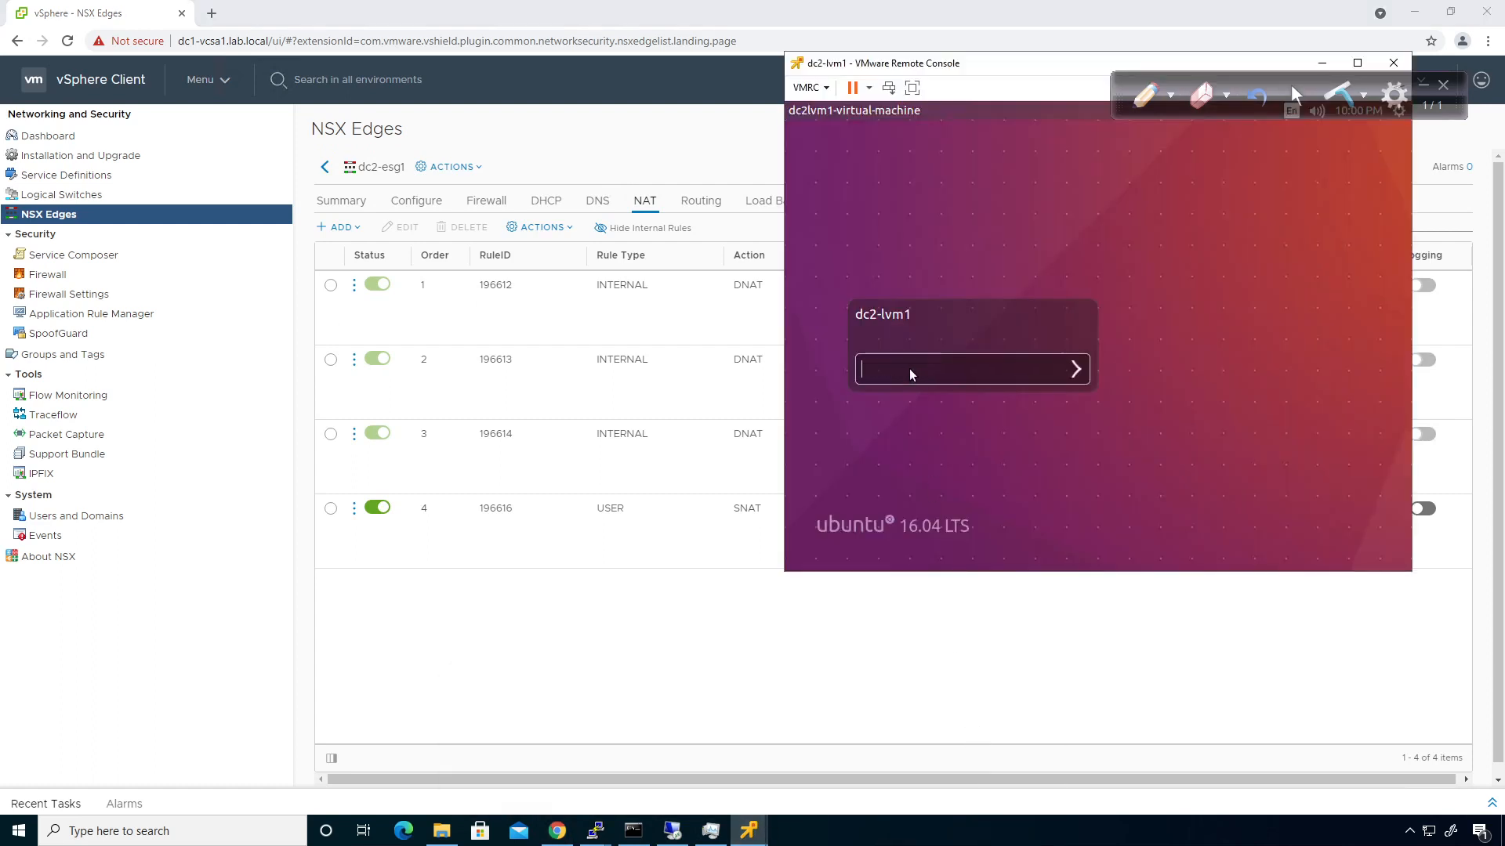
Log in to dc2-lvm1 and ping google.com from its terminal
type("password")
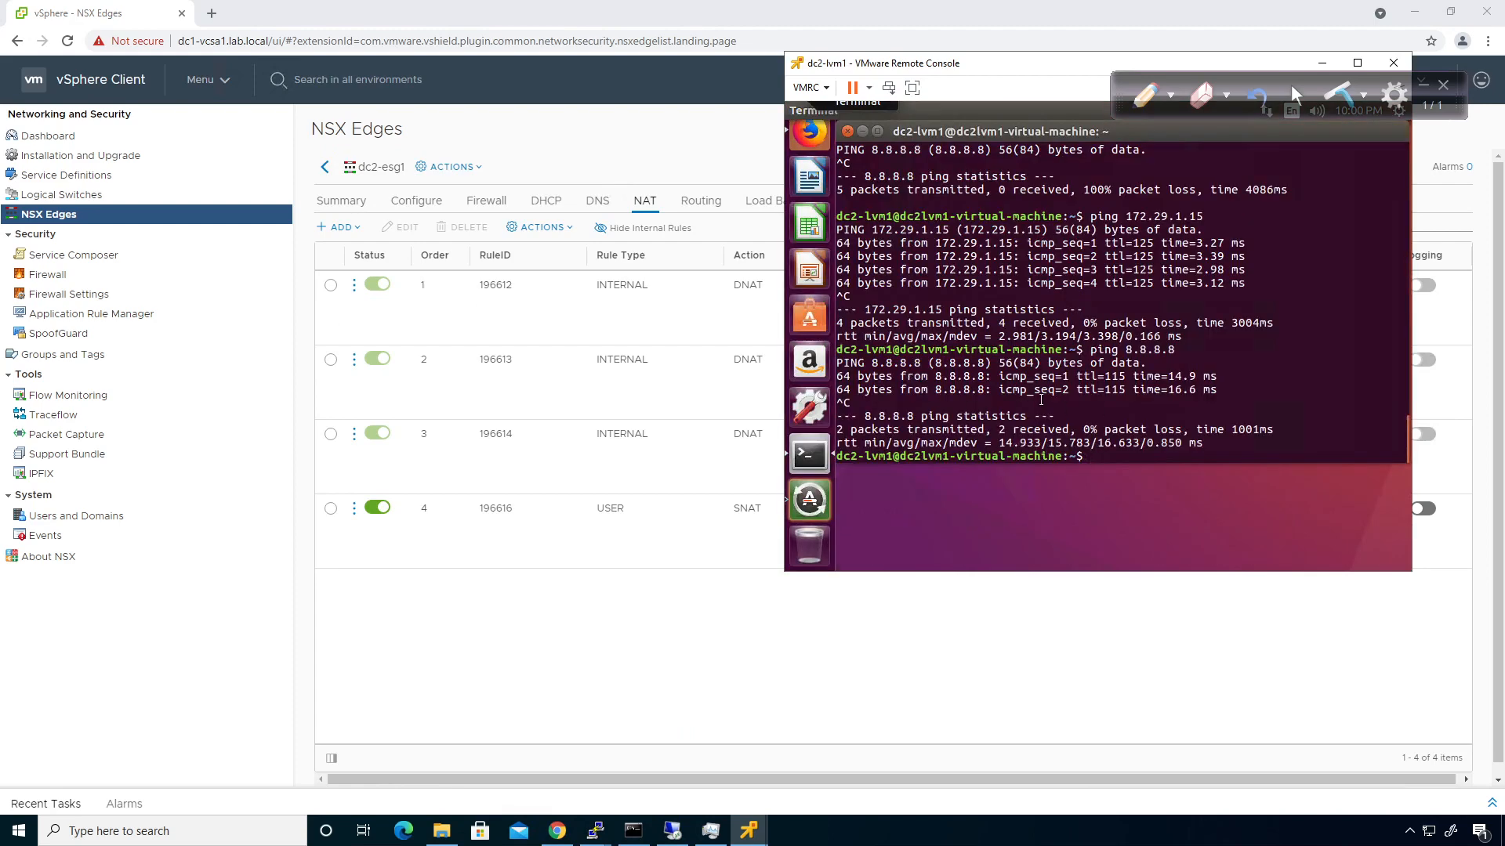
type("ping google.com")
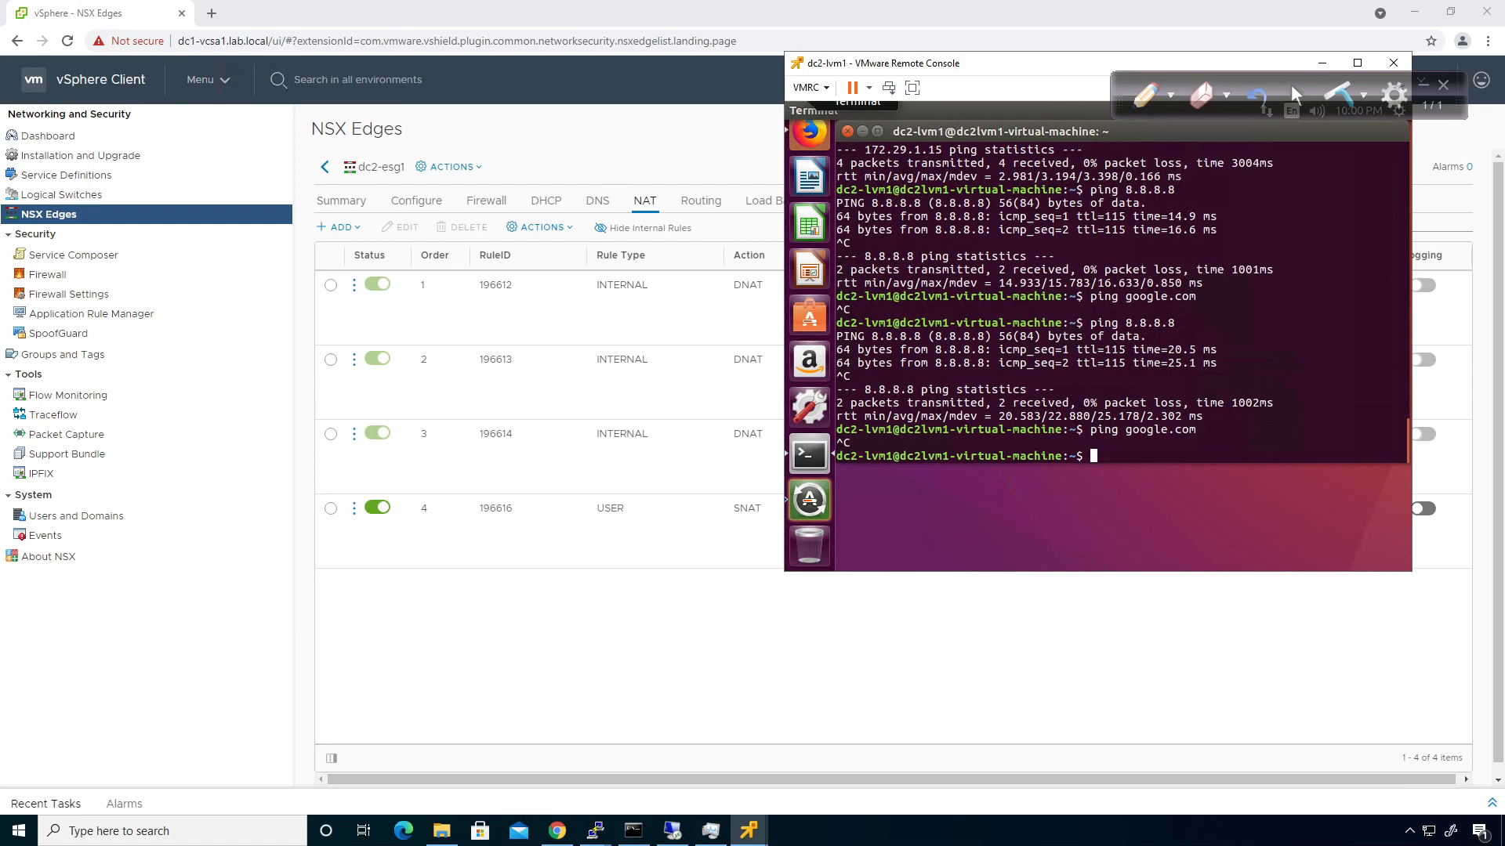
Ping 10.255.1.1 from the VM terminal and run further ping checks
type("ping 10.")
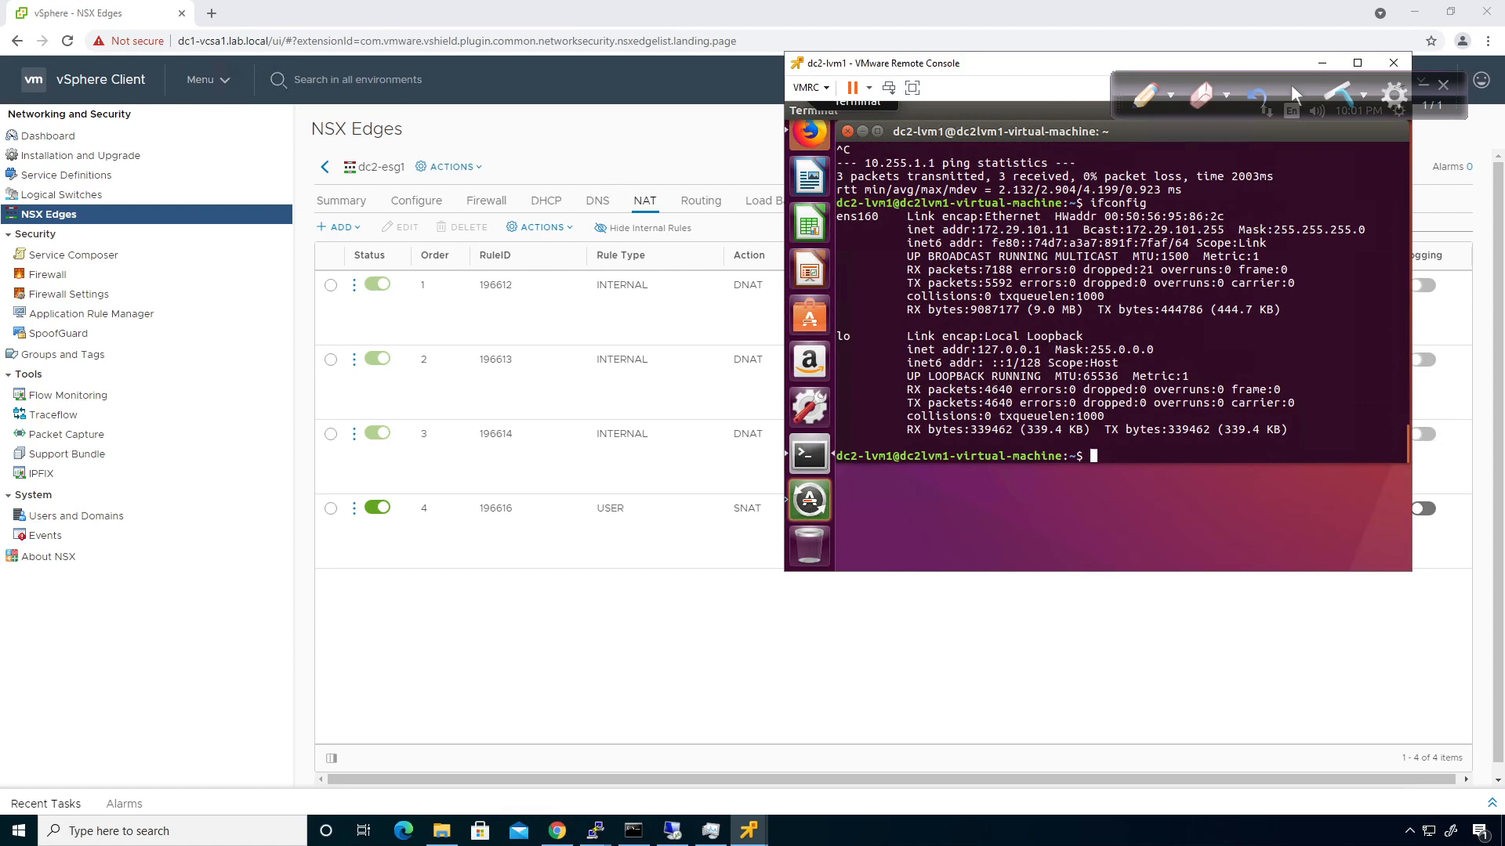
type("ping")
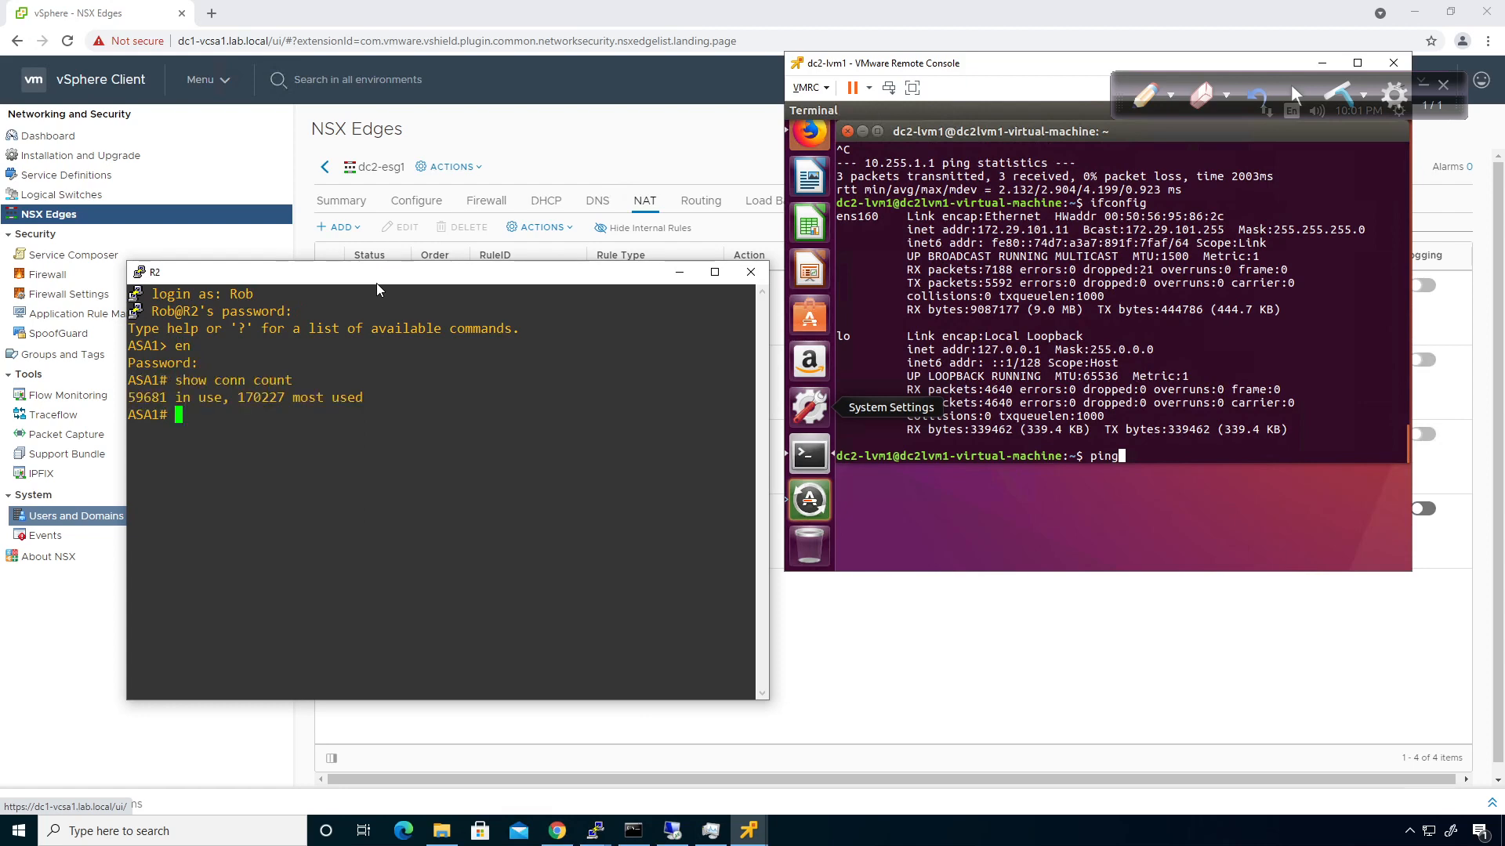
Query the ASA connection count in the R2 session with show conn count
type("show x")
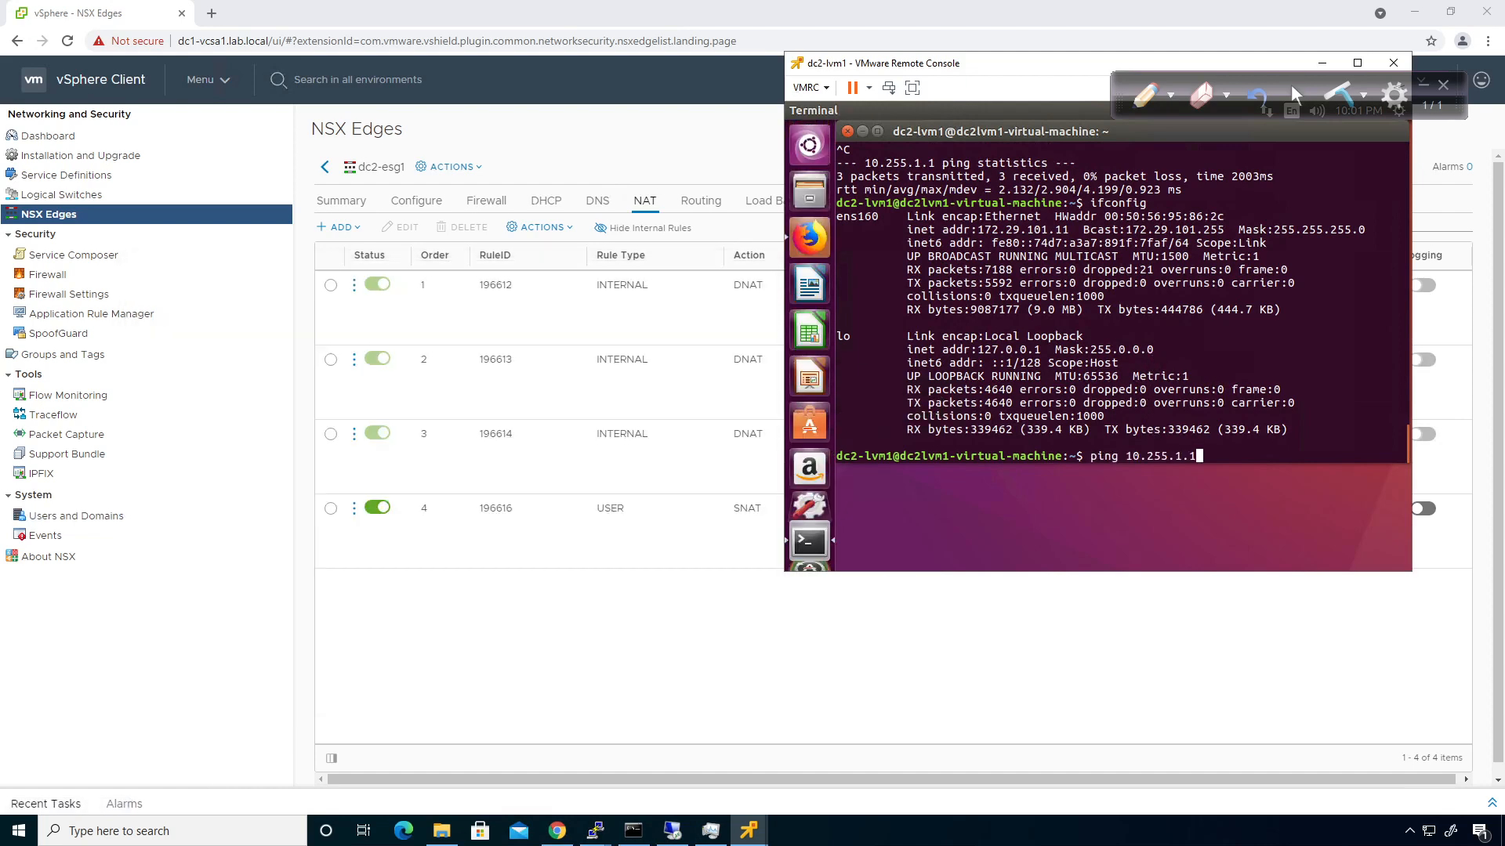
Ping google.com and then 172.29.1.15 from dc2-lvm1, both replying with 0% loss
type("ping google.com")
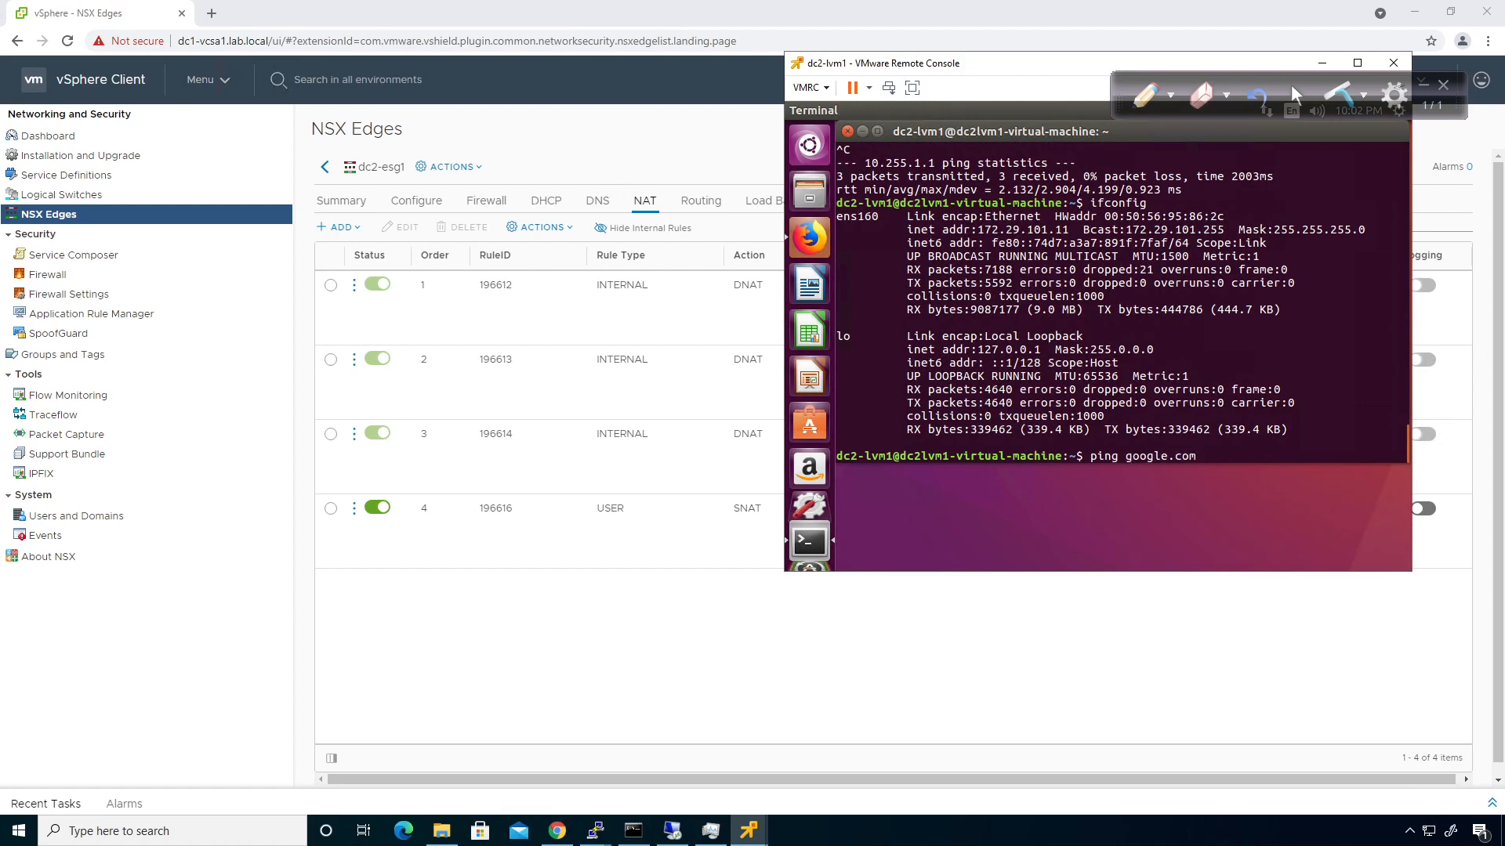
key("Return")
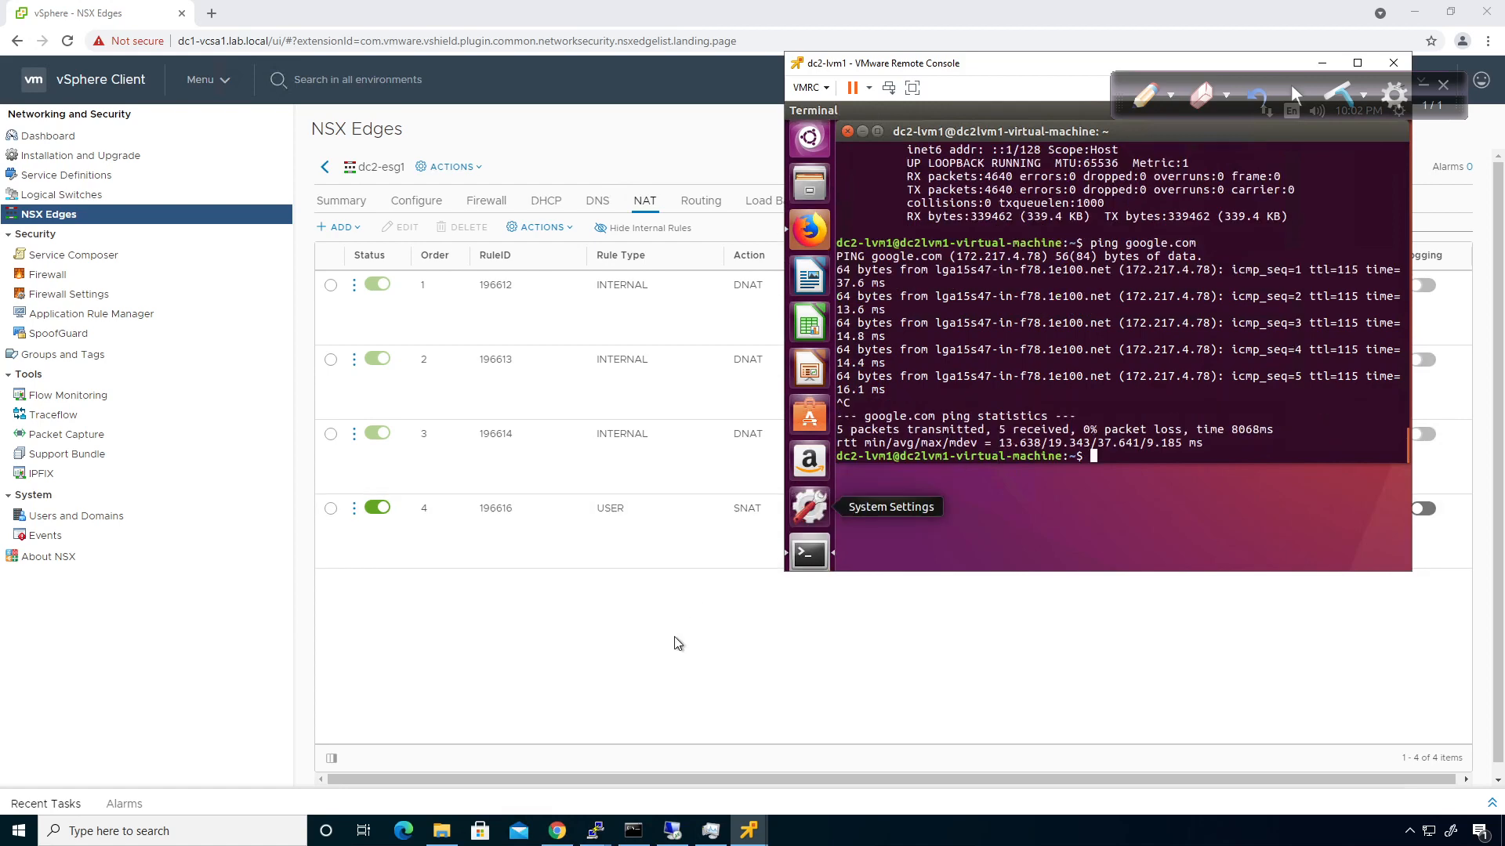
mouse_move(659, 622)
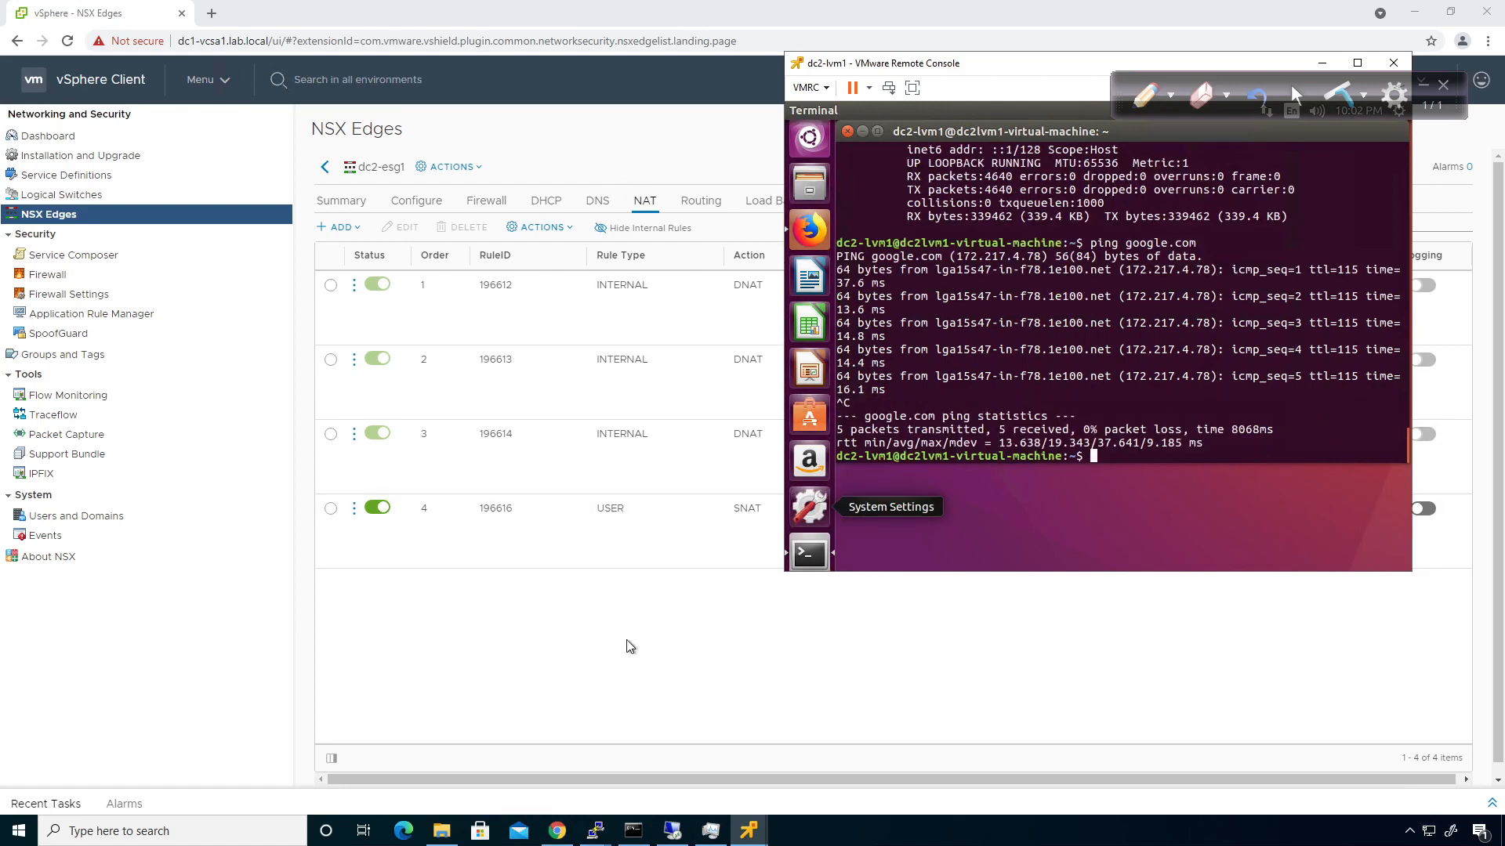
mouse_move(620, 646)
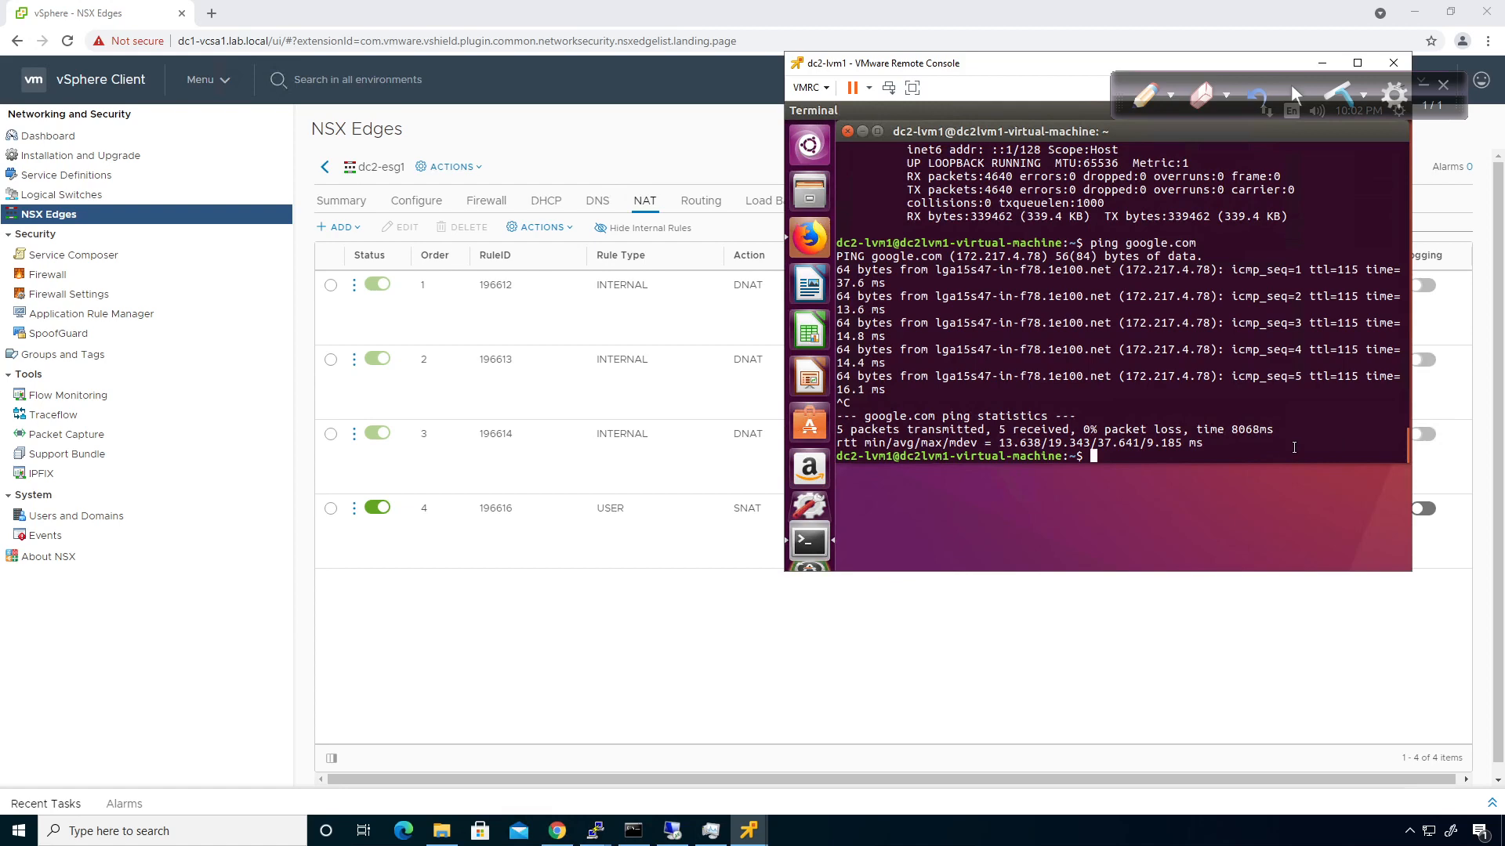
type("ping 1")
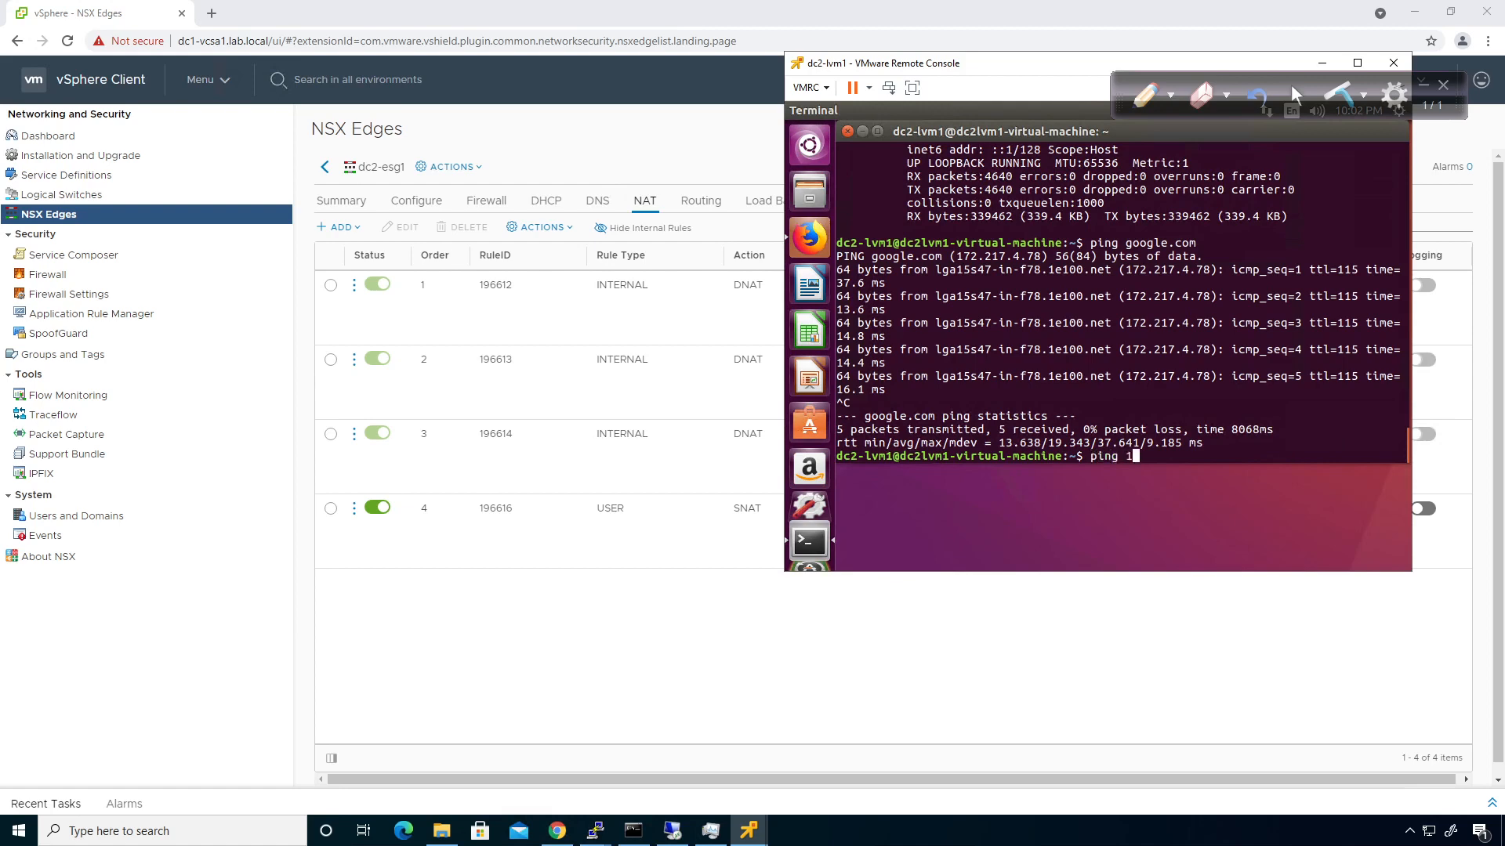
type("72.29.1.15")
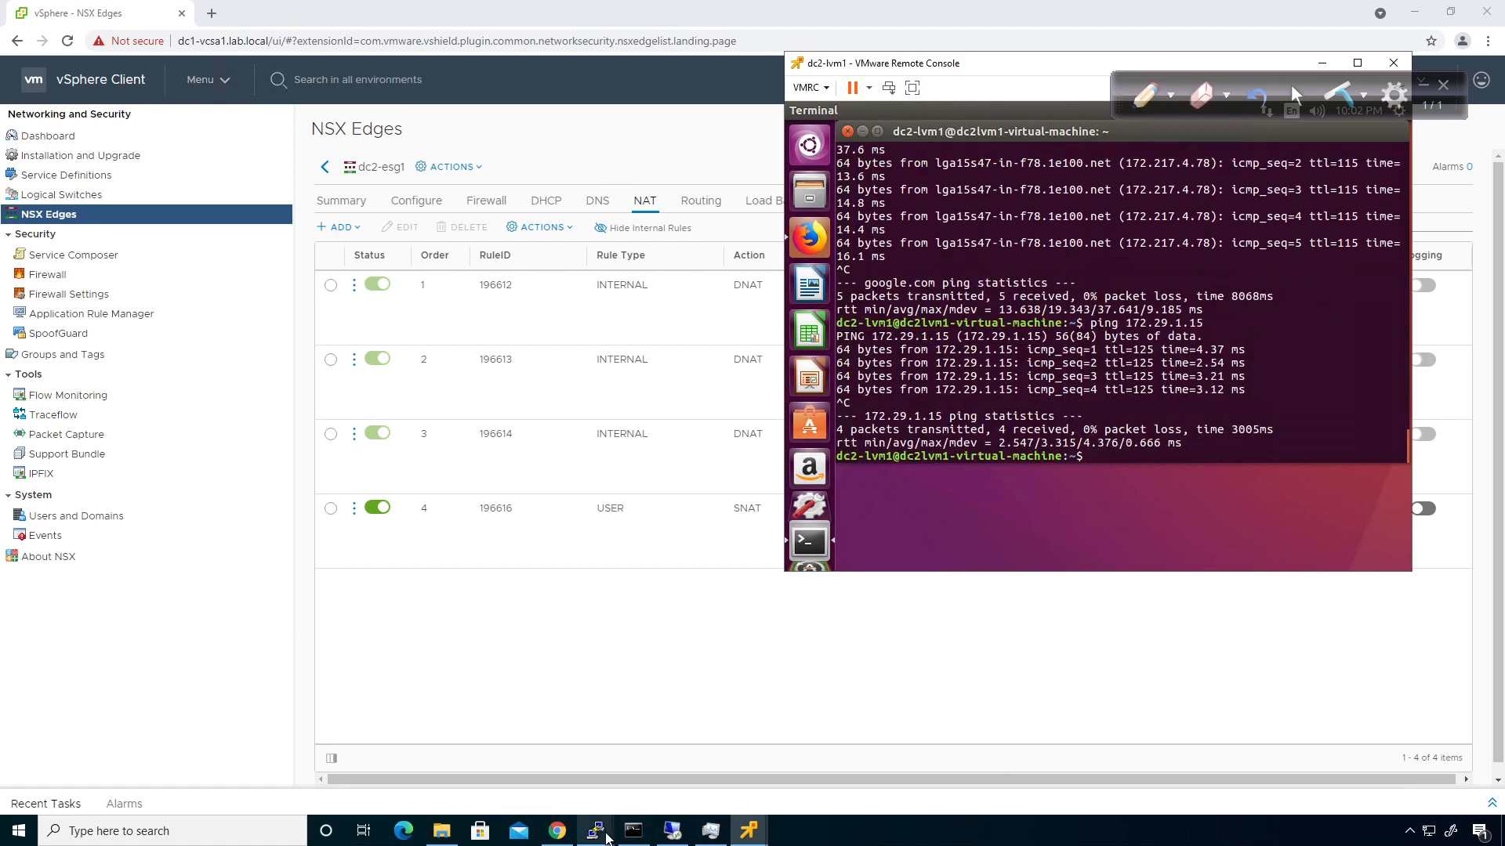
Check dc2-esg1's IPsec tunnels to 172.29.1.0/24 and 172.29.2.0/24 with show service ipsec stats sa, run twice
left_click(596, 831)
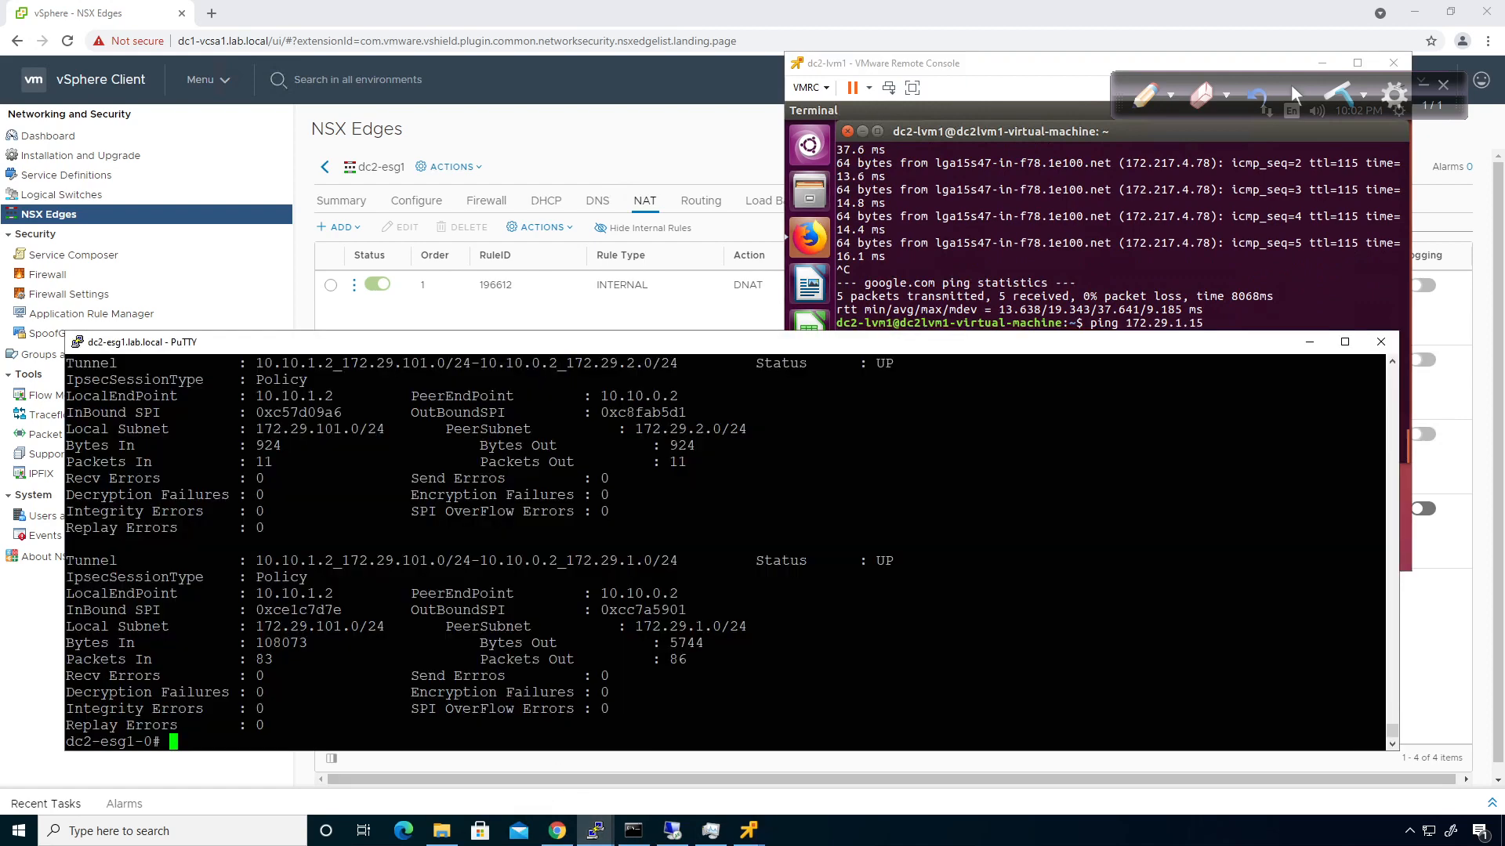
type("show service ipsec stats sa")
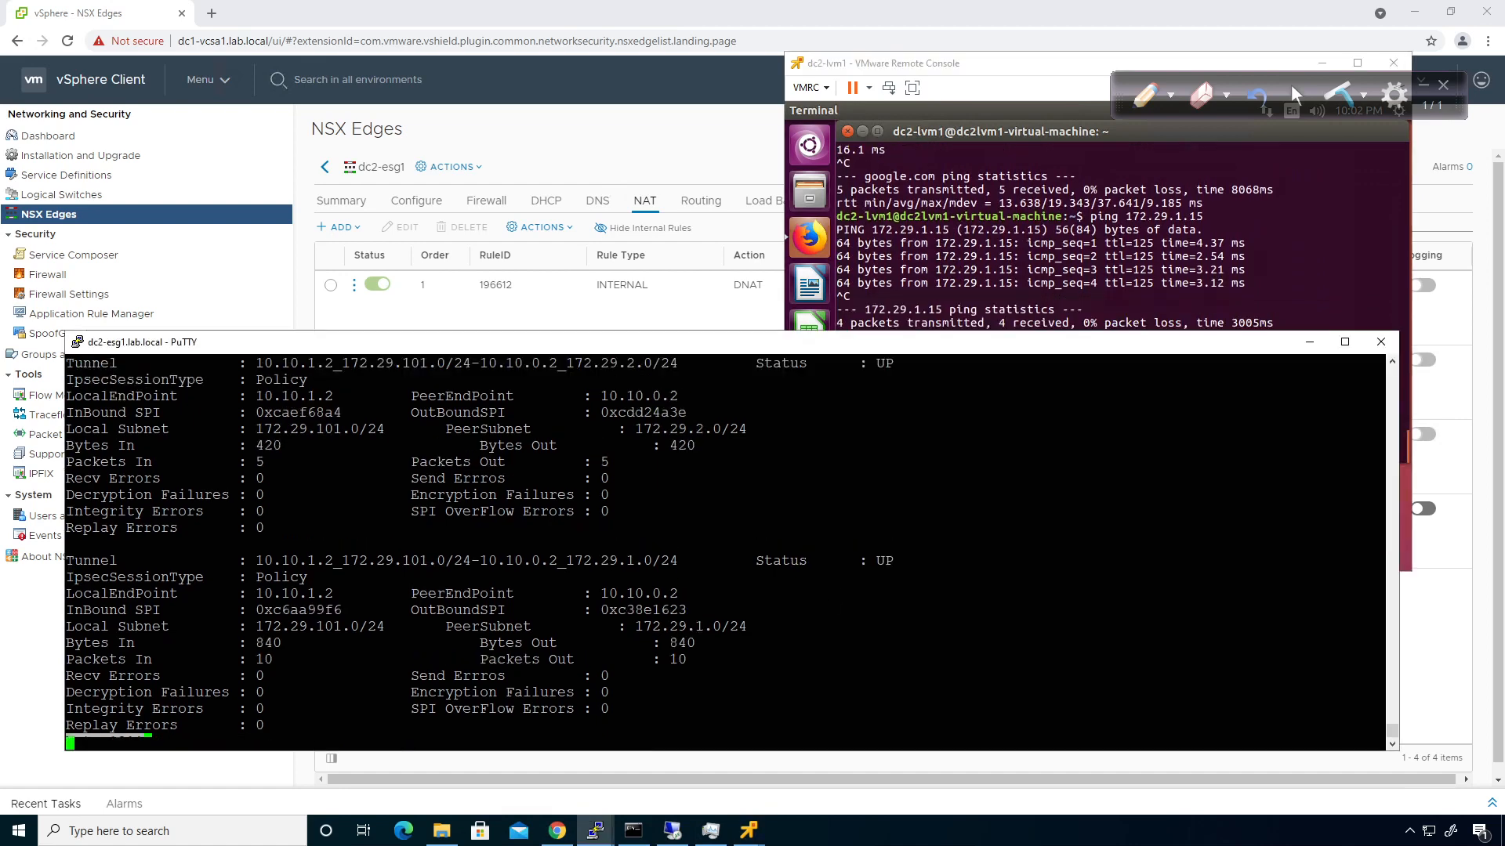
type("show service ipsec stats sa")
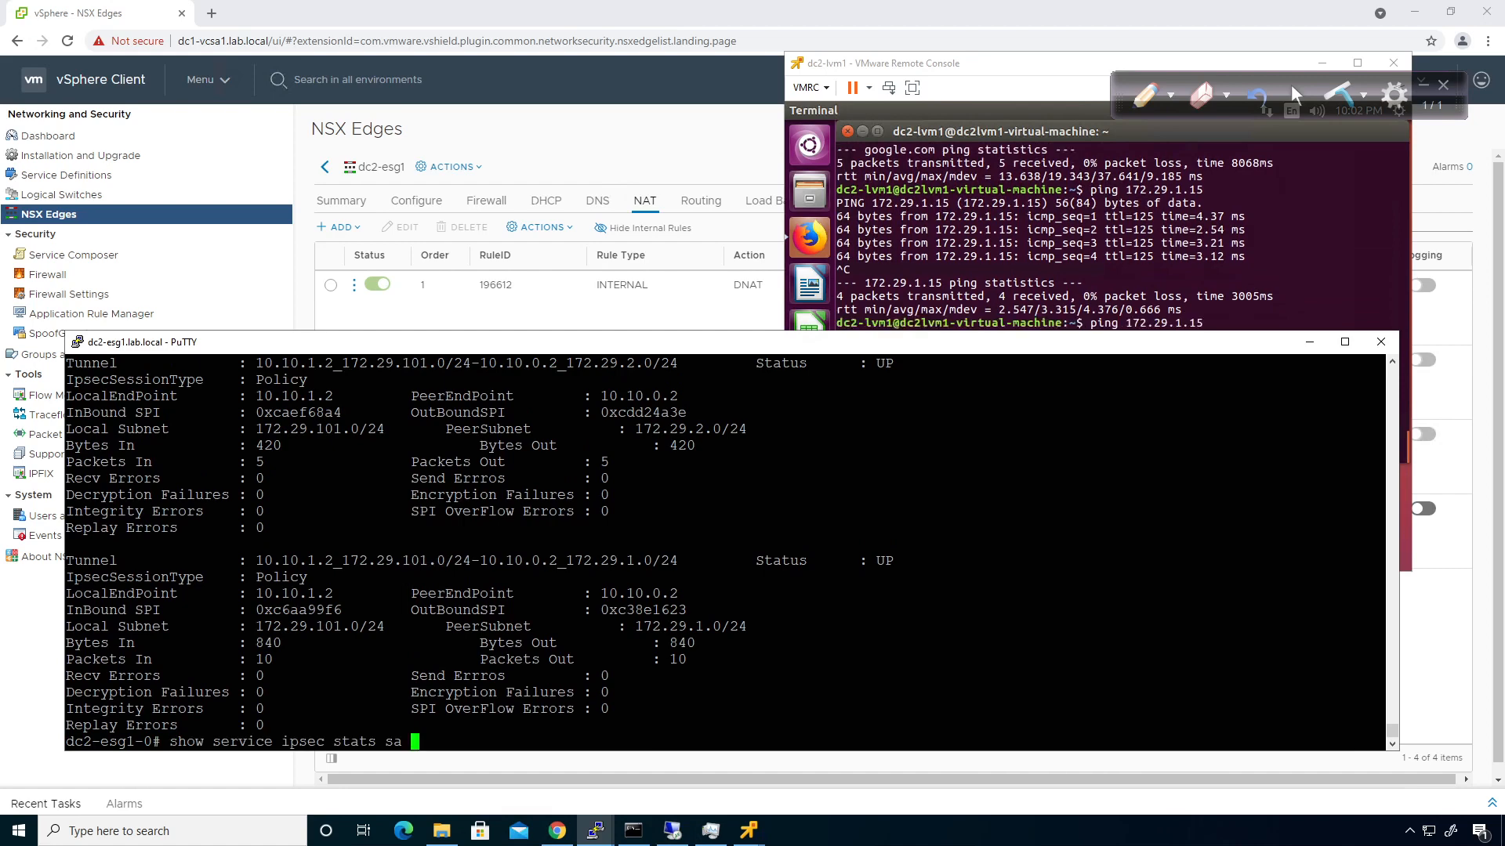